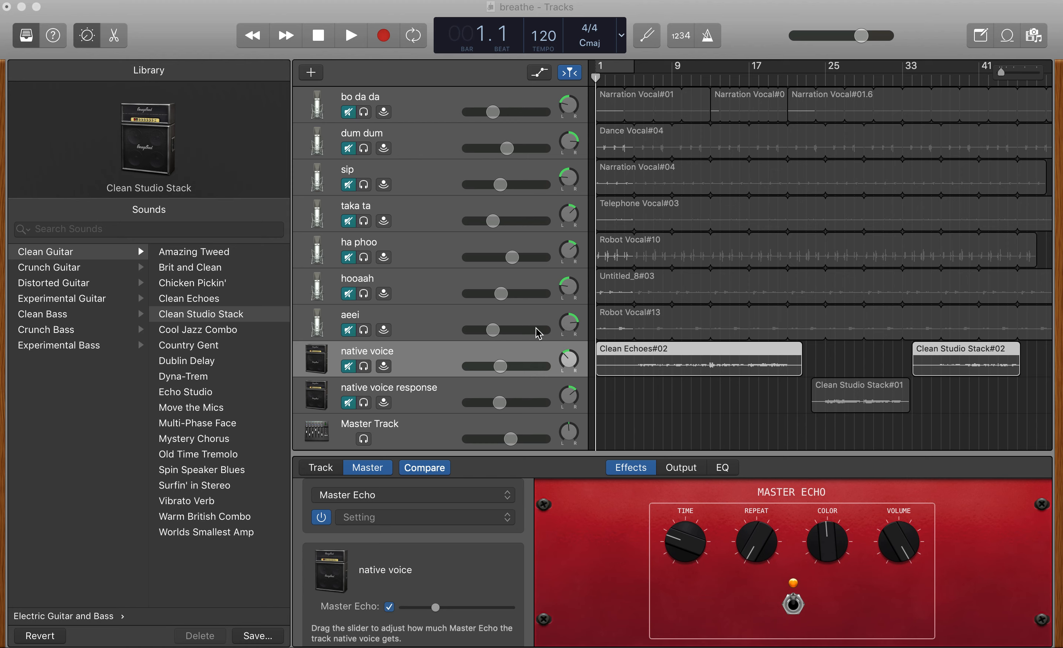
pyautogui.moveTo(455, 15)
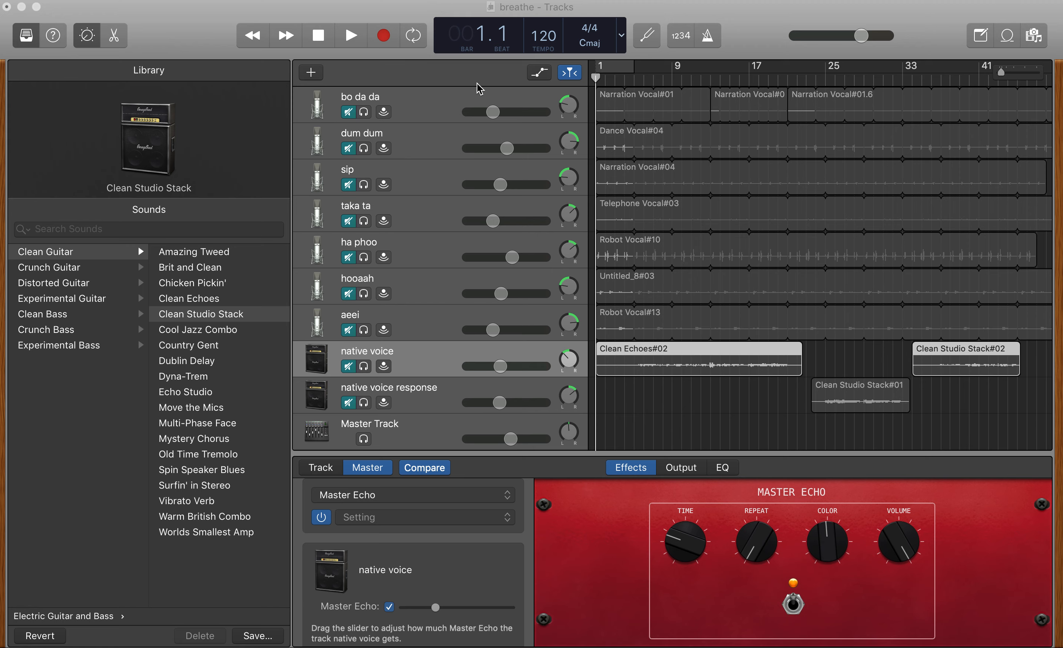
pyautogui.moveTo(510, 11)
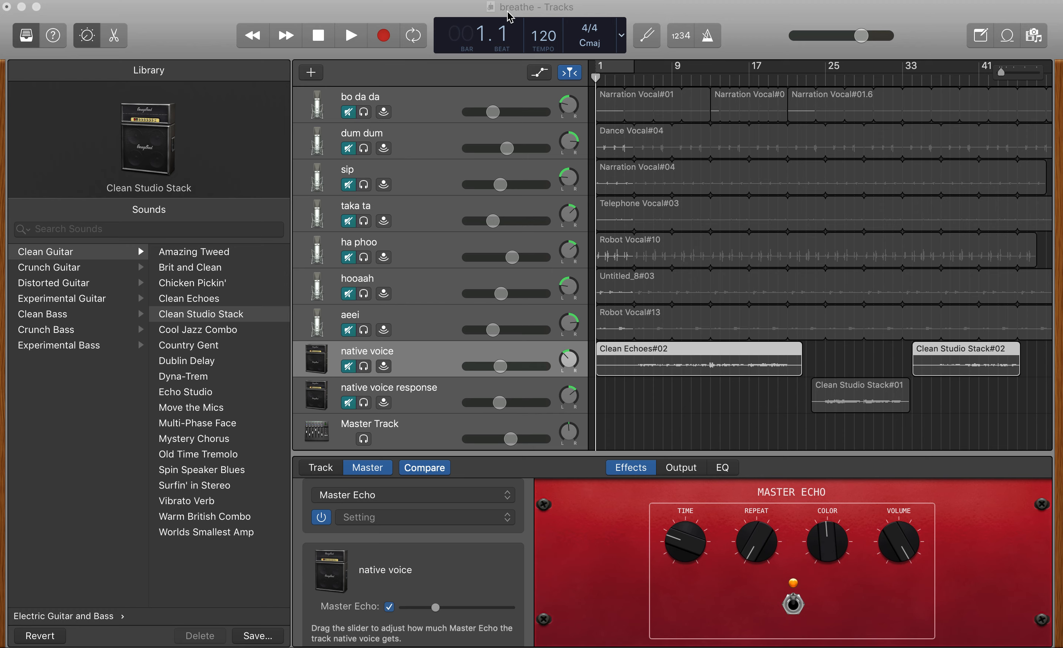
pyautogui.moveTo(439, 138)
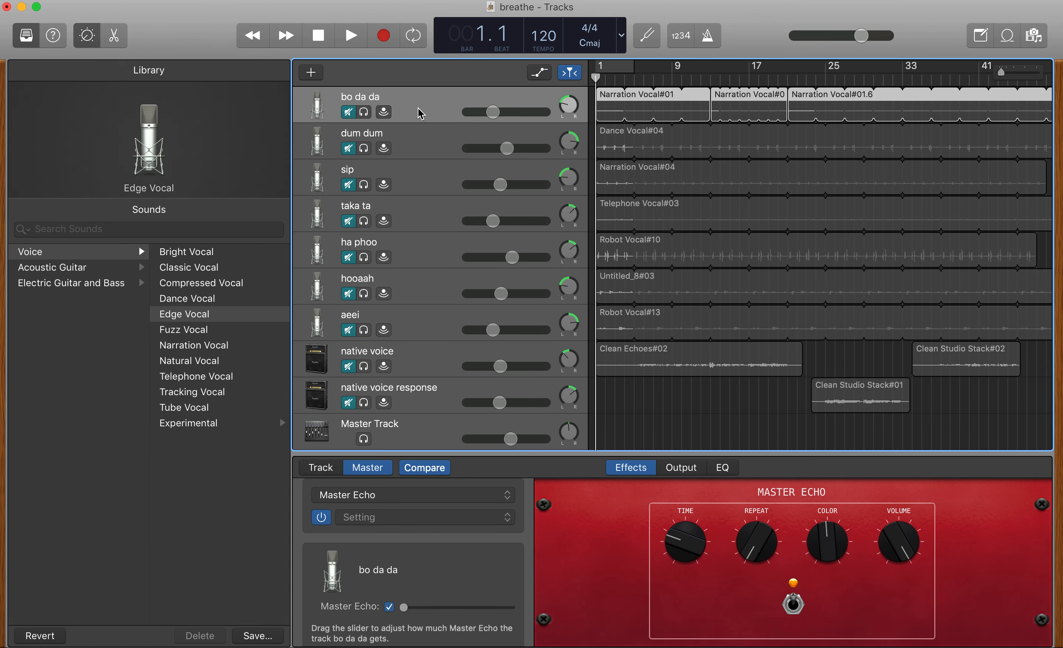
pyautogui.moveTo(420, 114)
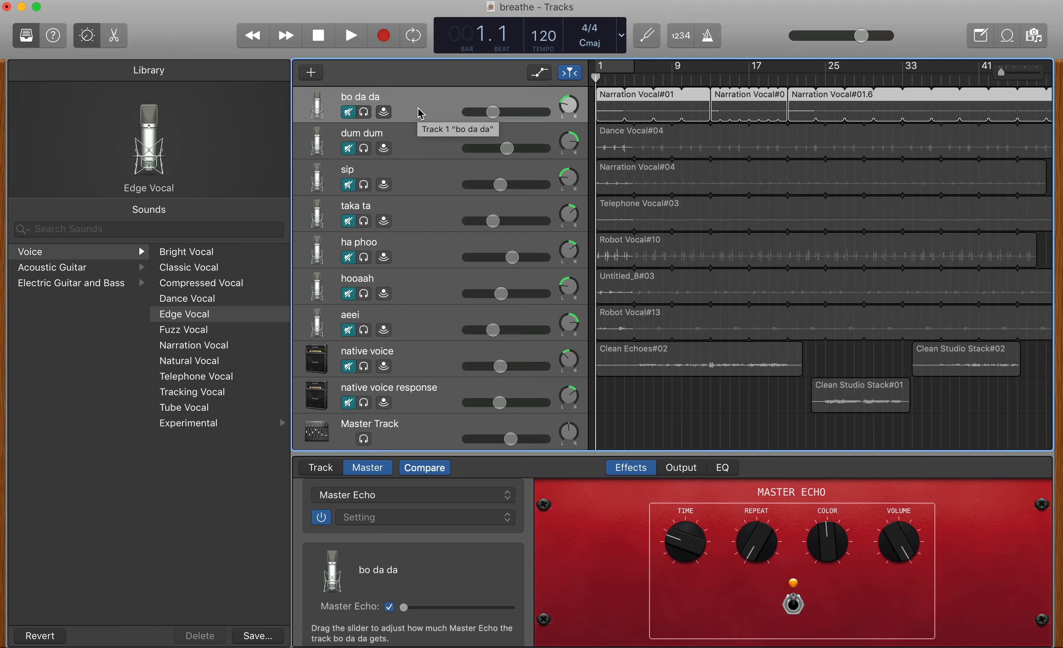
pyautogui.moveTo(261, 272)
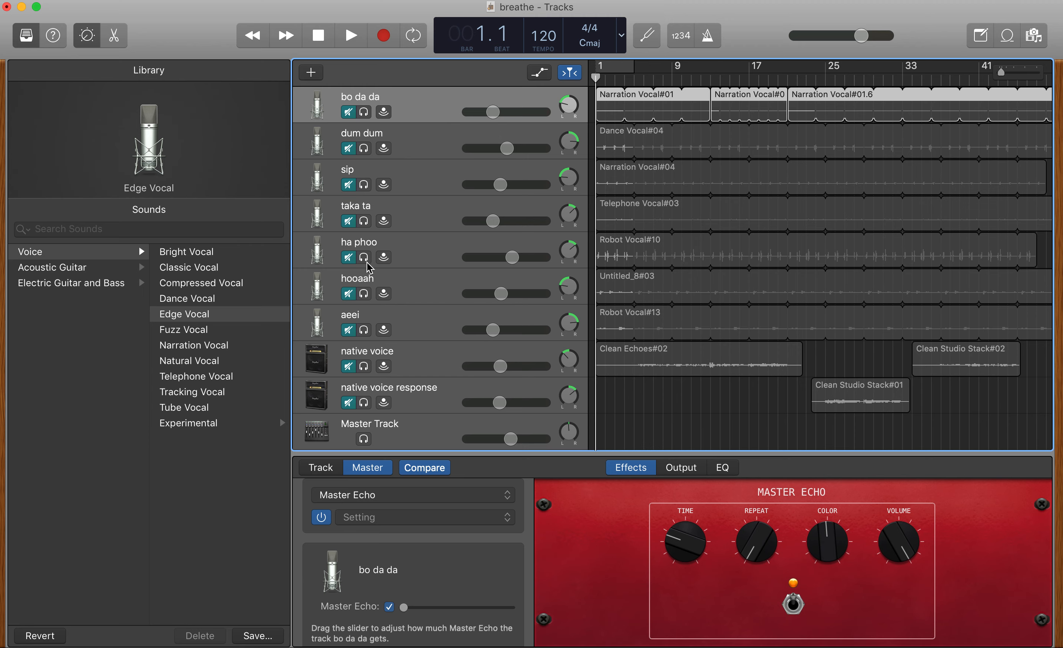
pyautogui.moveTo(475, 166)
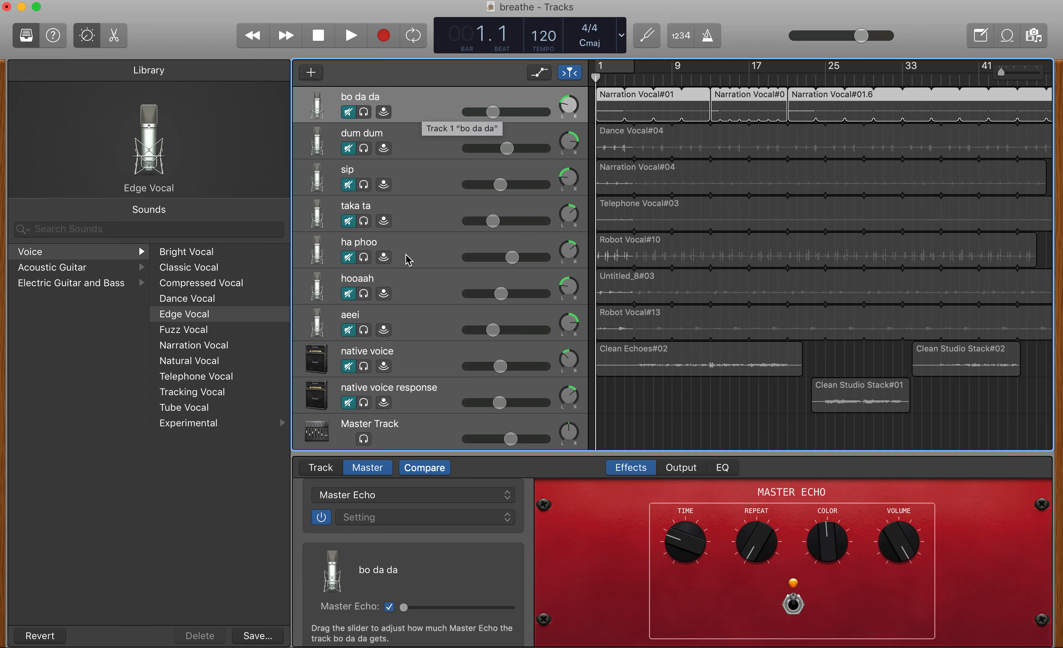
pyautogui.moveTo(431, 140)
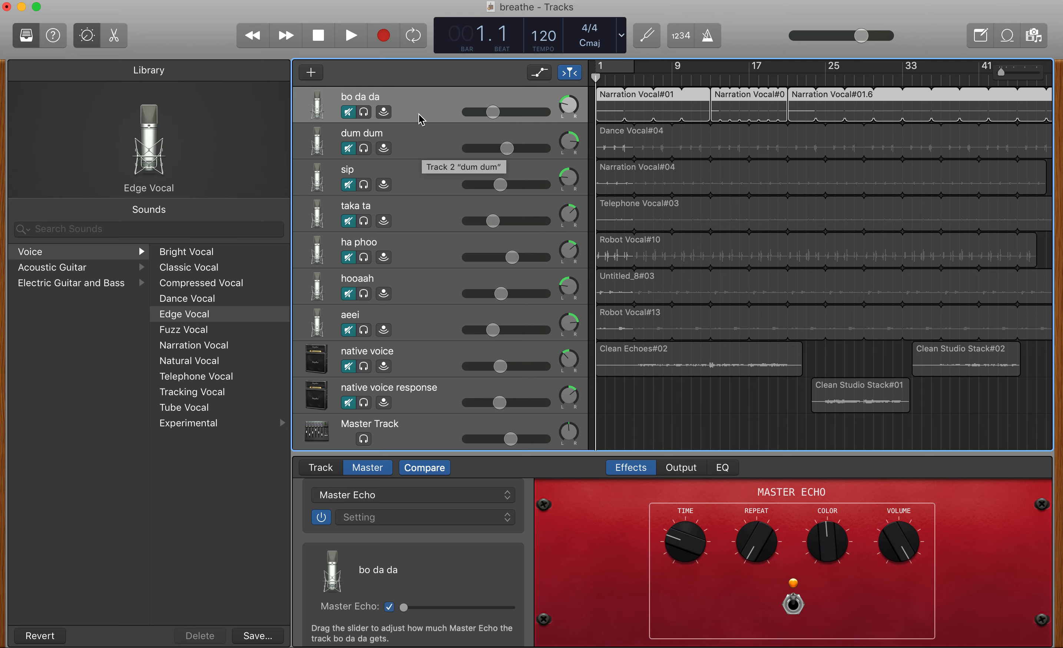
pyautogui.moveTo(423, 111)
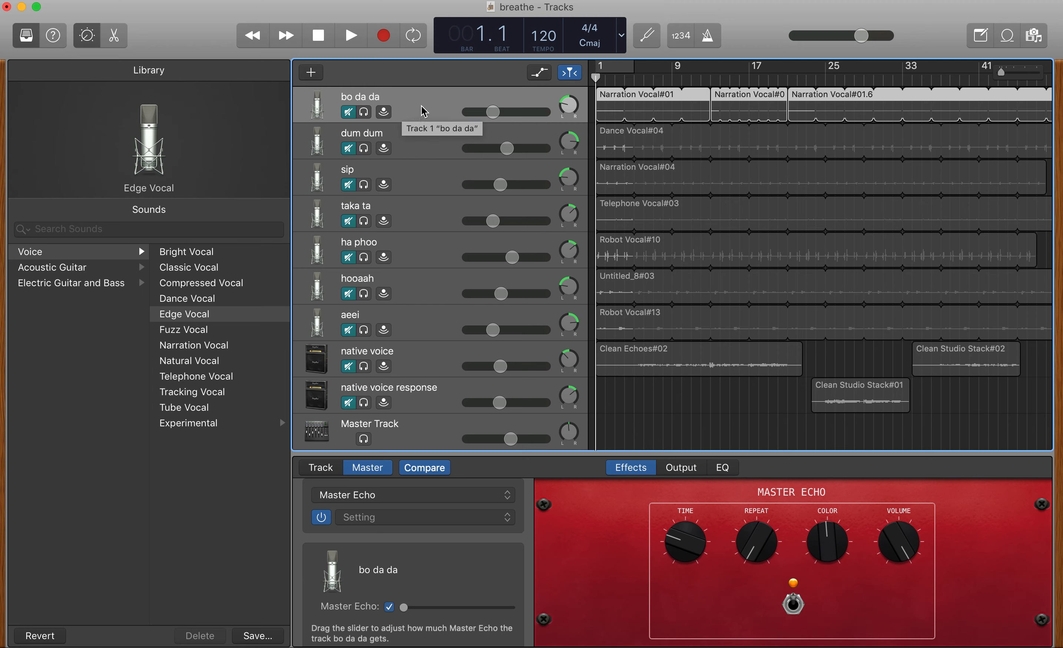
pyautogui.moveTo(594, 126)
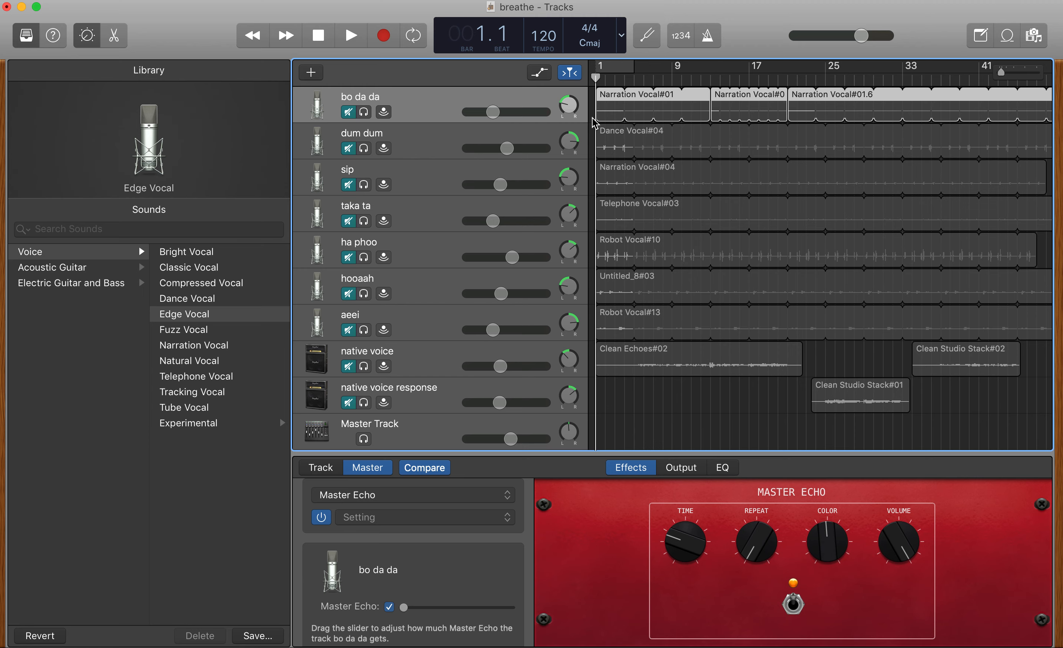
pyautogui.moveTo(522, 110)
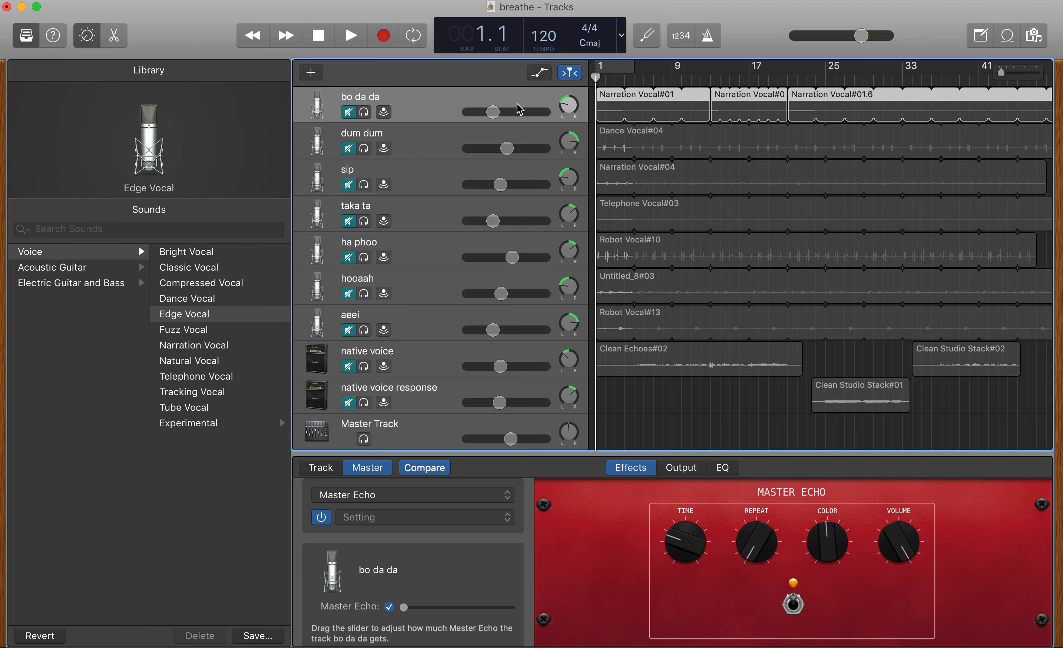
pyautogui.moveTo(571, 118)
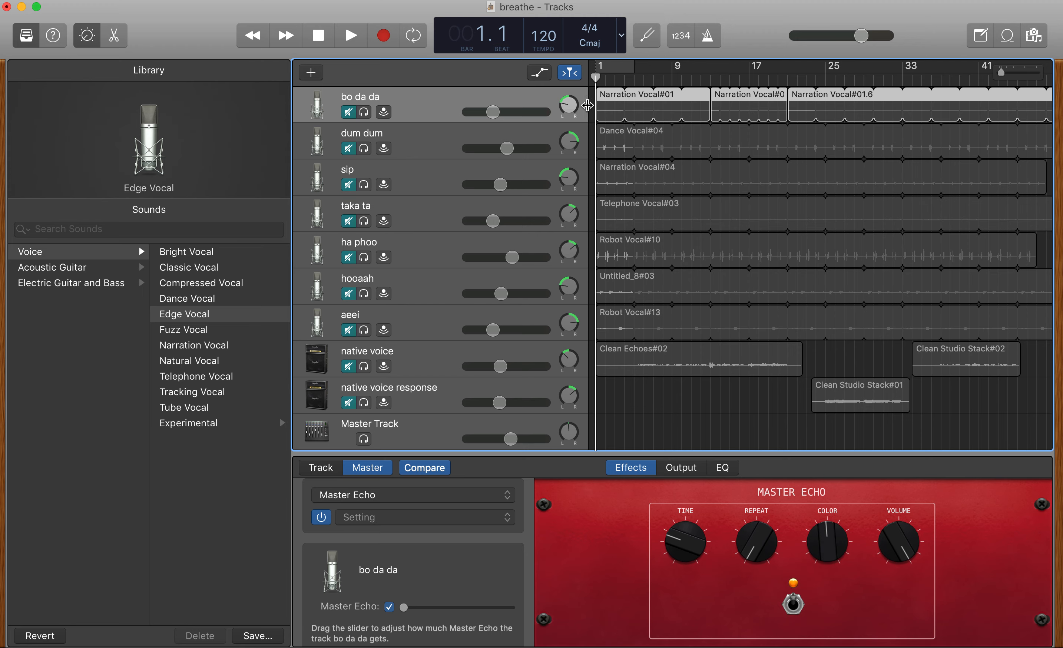
pyautogui.moveTo(538, 116)
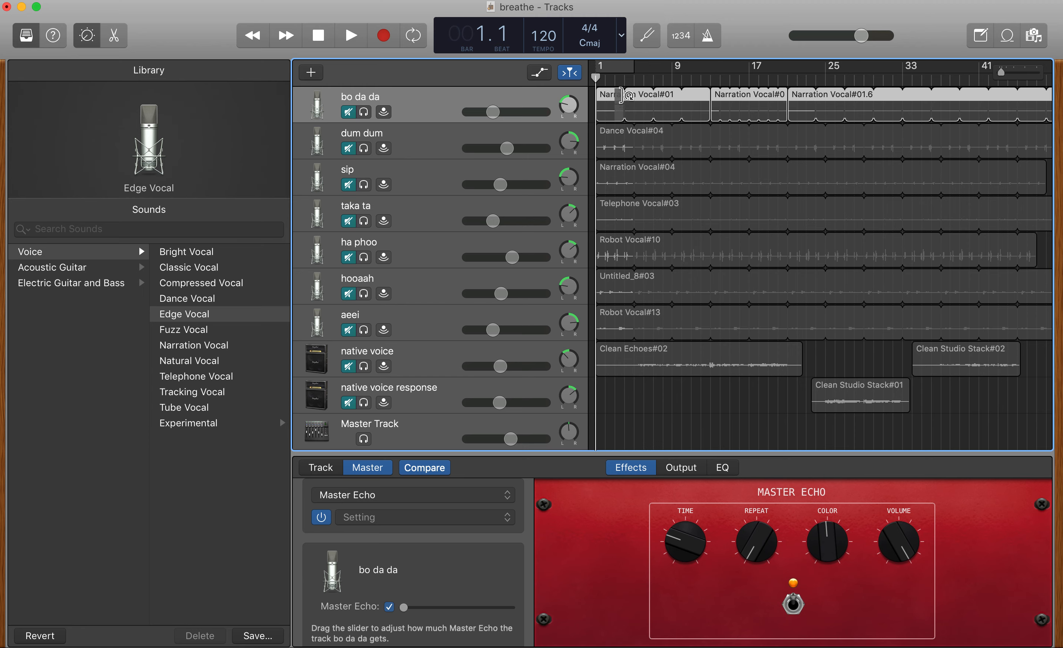
pyautogui.moveTo(629, 102)
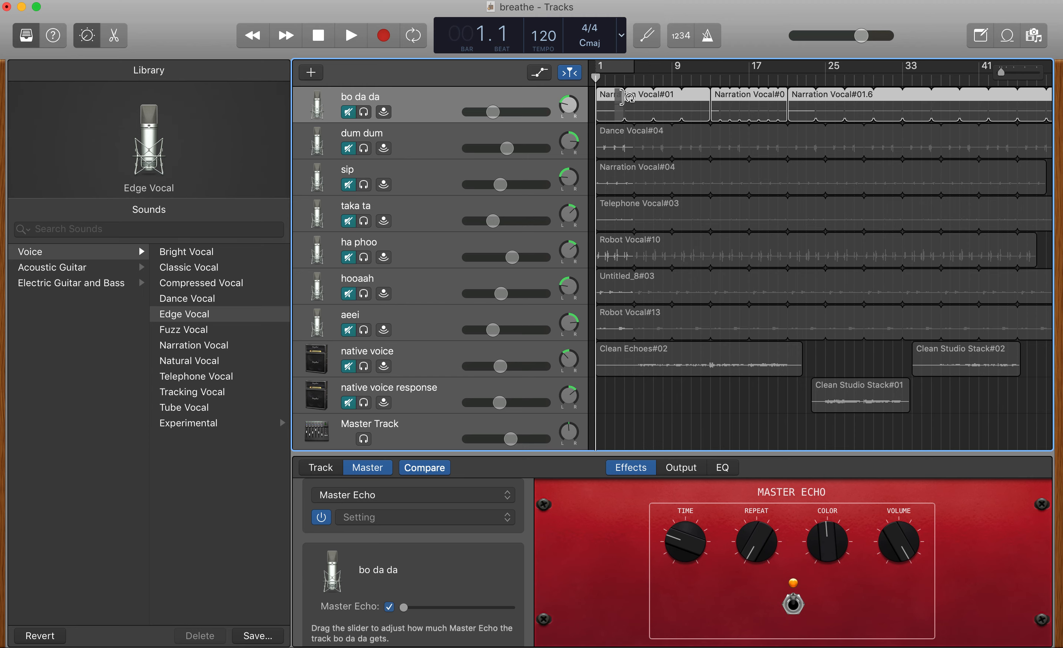
pyautogui.moveTo(623, 100)
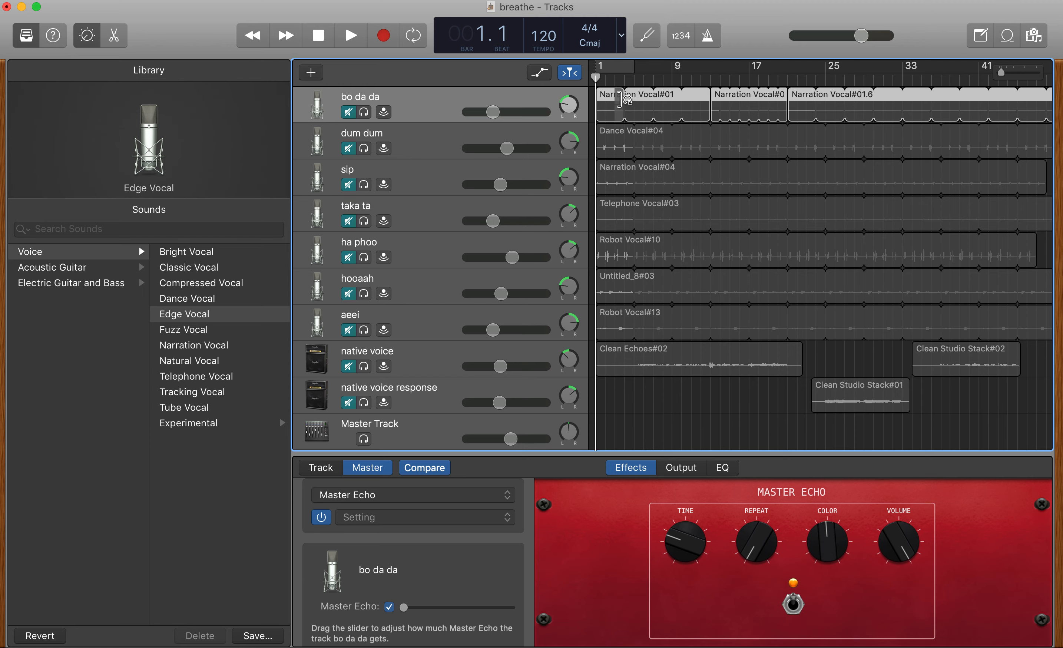
# Turn on the metronome click for the breathe project.
pyautogui.click(706, 36)
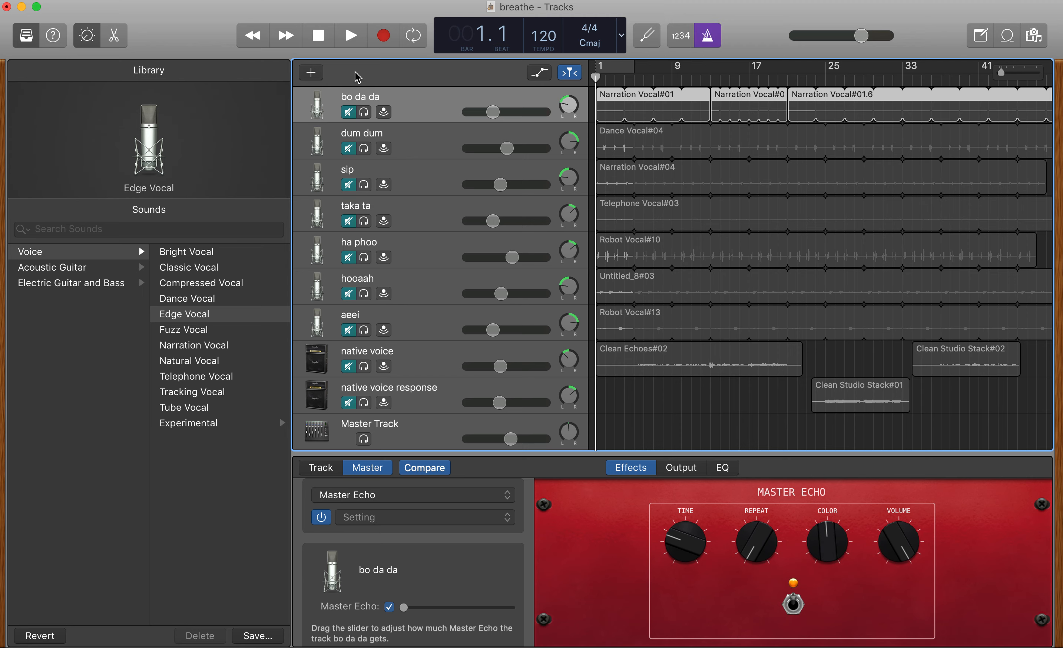
# Play the opening of the project briefly, then stop back at bar 1.
pyautogui.click(351, 36)
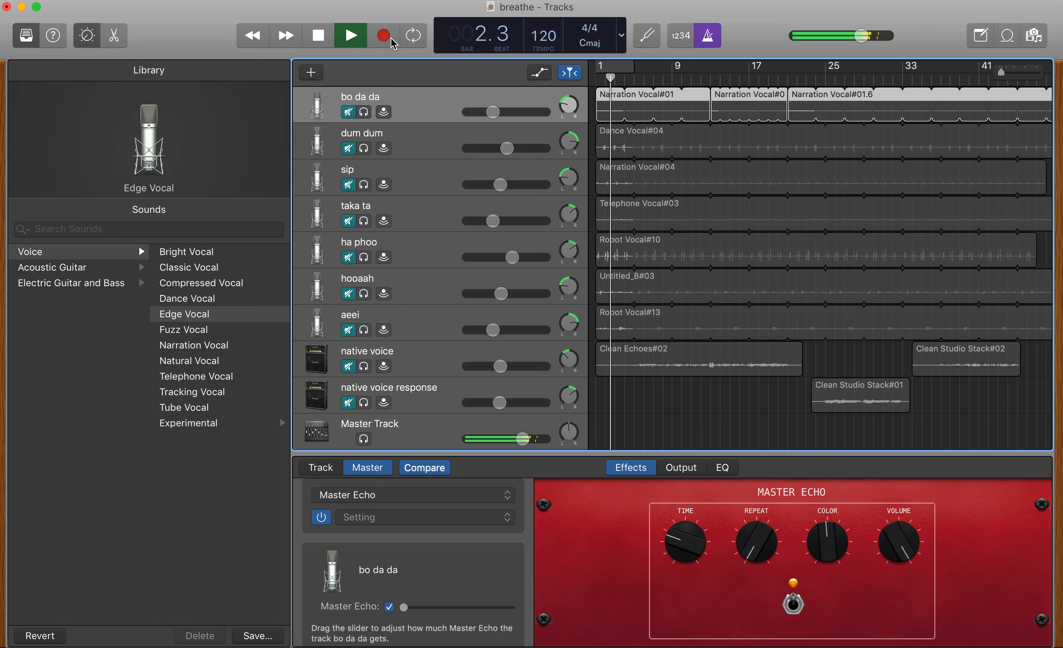
pyautogui.click(352, 35)
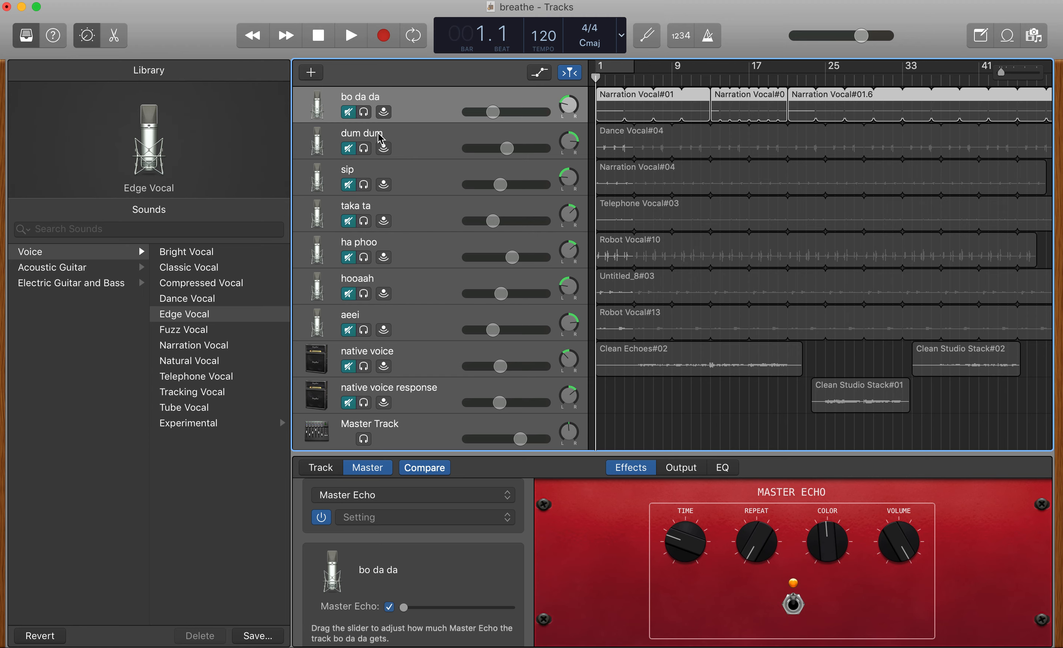
pyautogui.moveTo(437, 114)
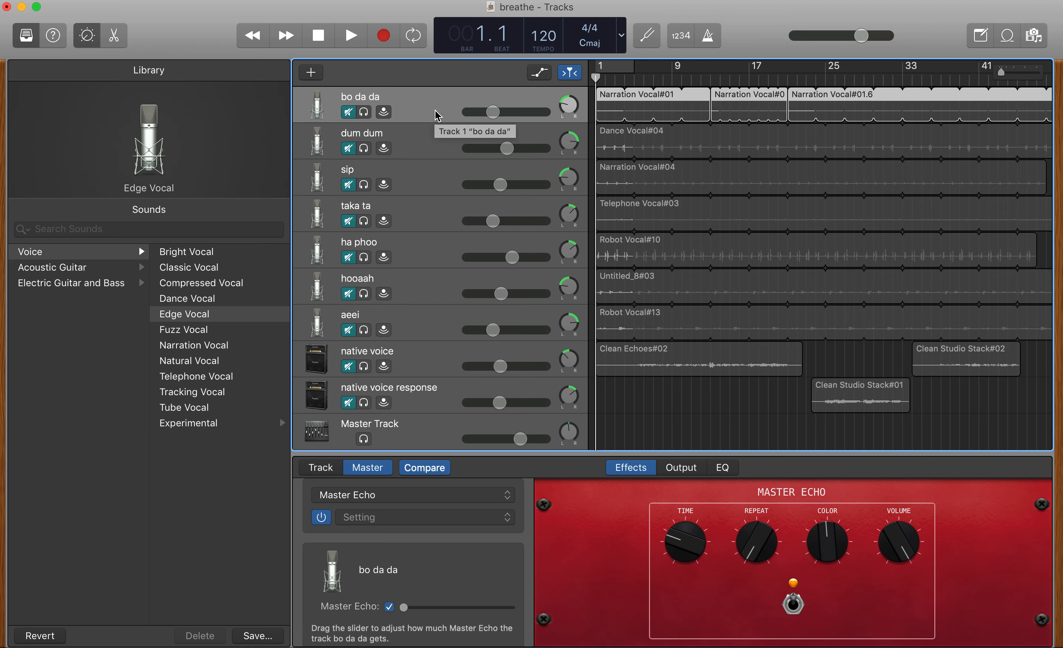
# Raise the system volume and select the bo da da track with its Edge Vocal sound.
pyautogui.press('volume_up')
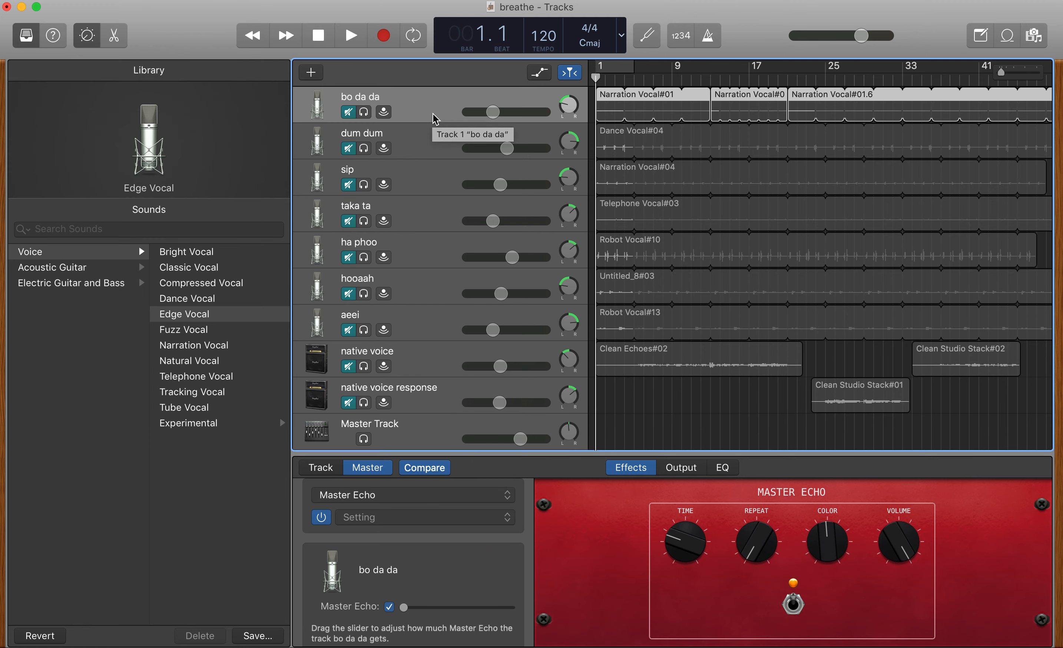
pyautogui.moveTo(379, 107)
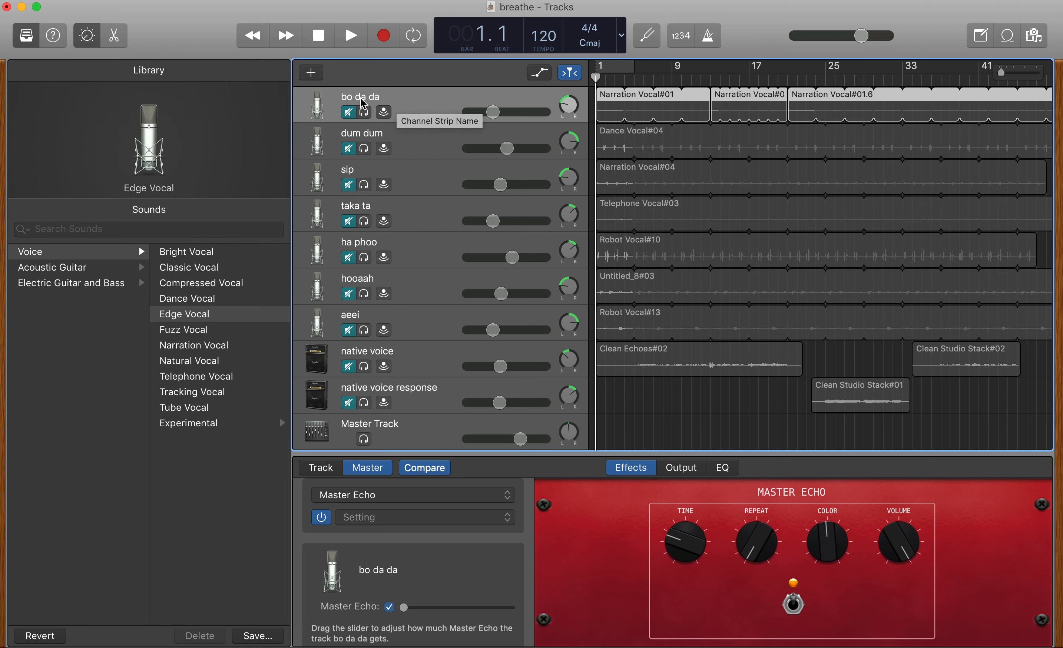
pyautogui.moveTo(337, 100)
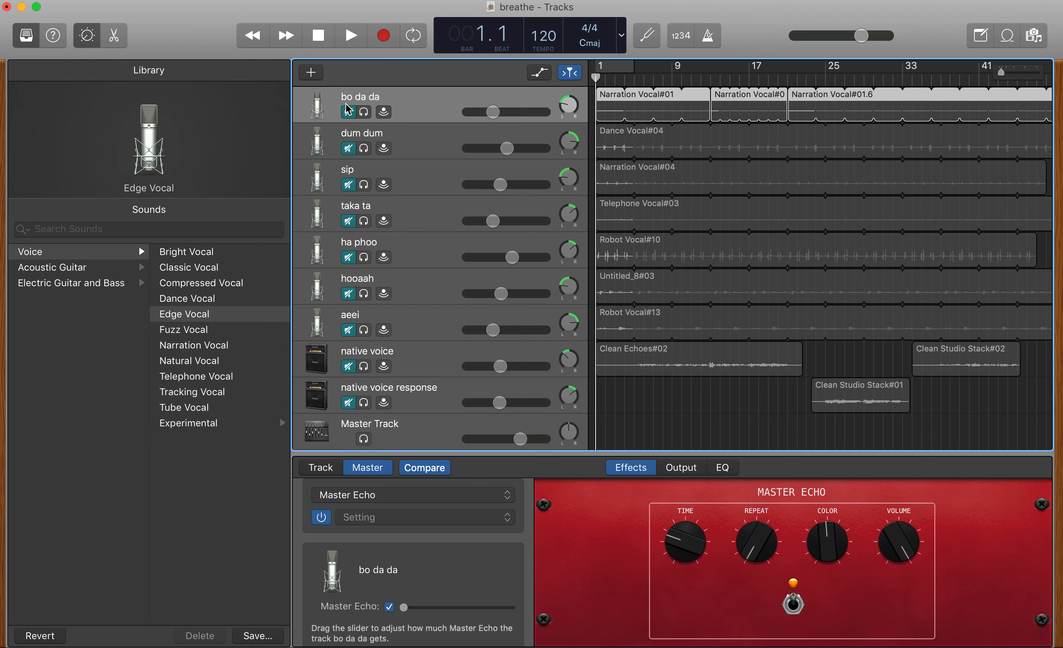
pyautogui.click(348, 112)
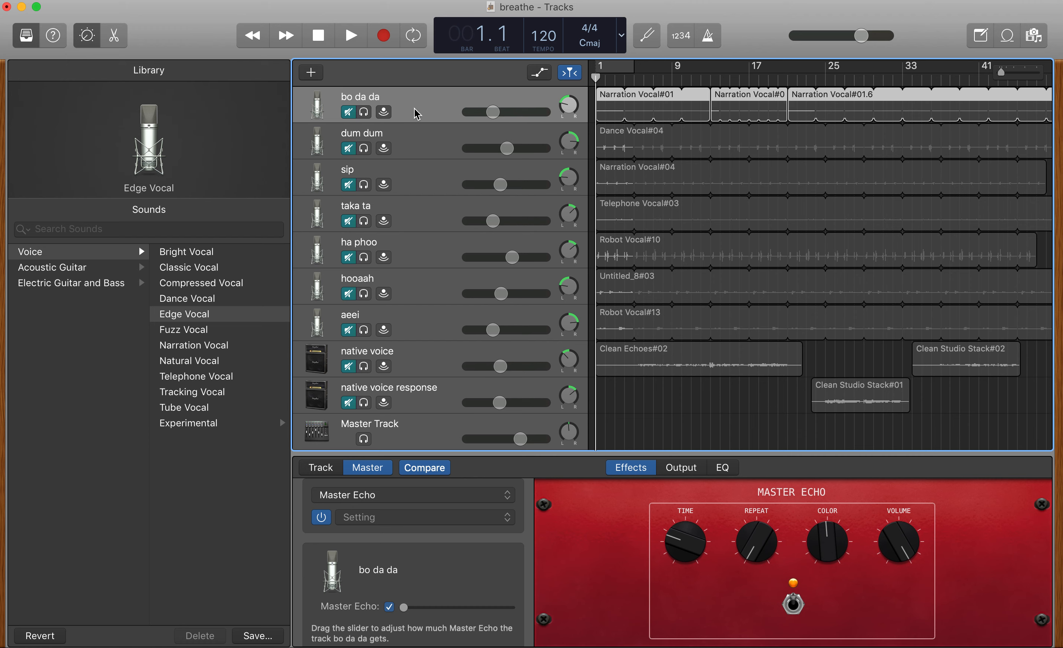
pyautogui.moveTo(425, 129)
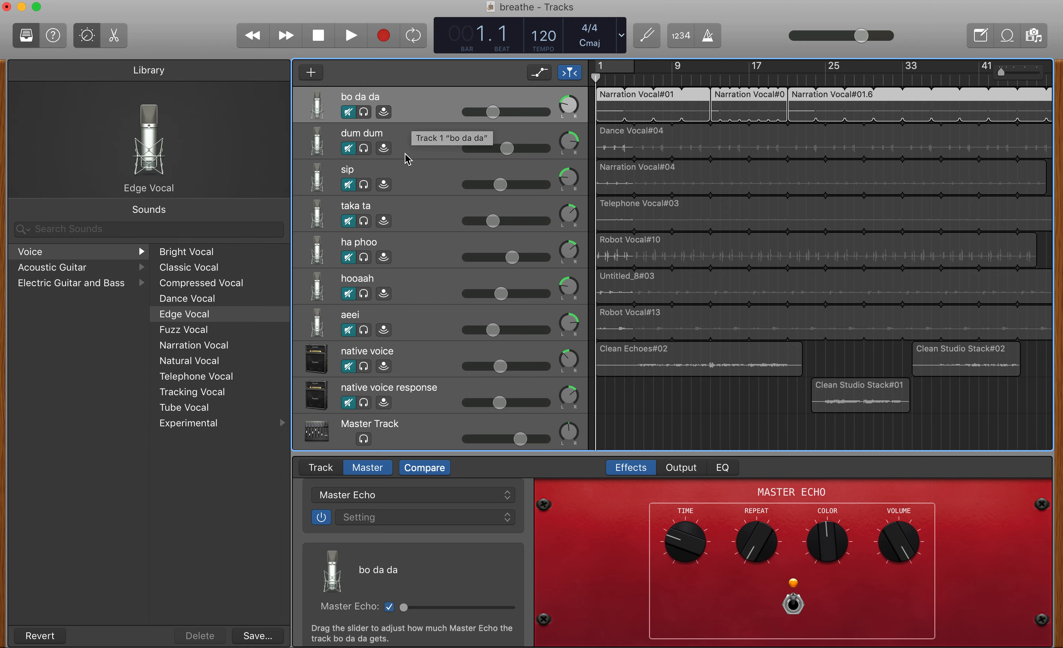
pyautogui.moveTo(442, 170)
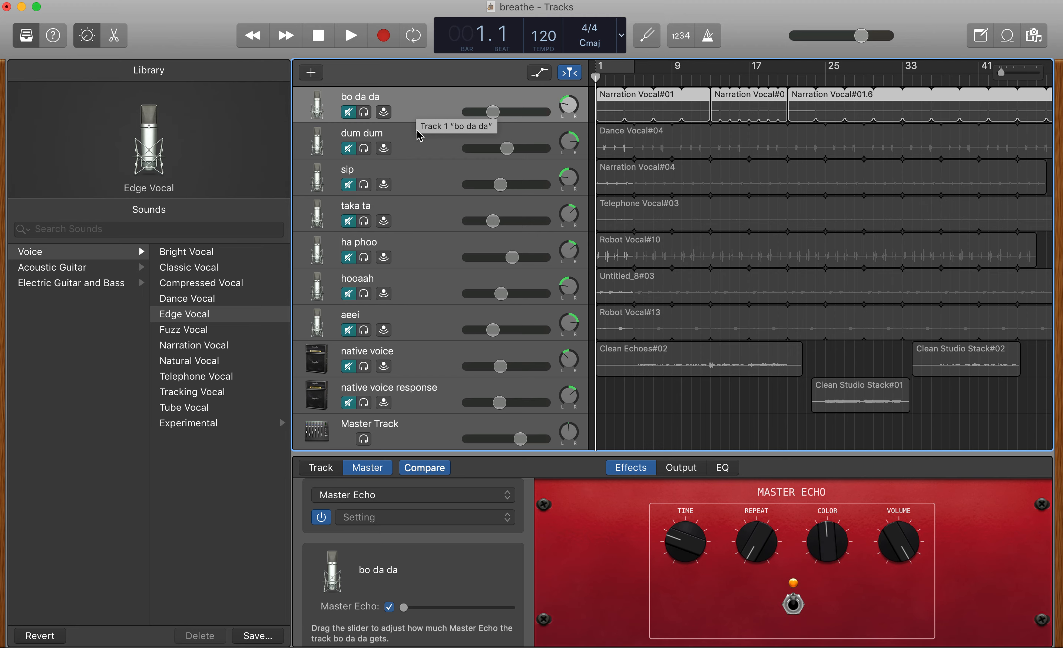
pyautogui.moveTo(398, 103)
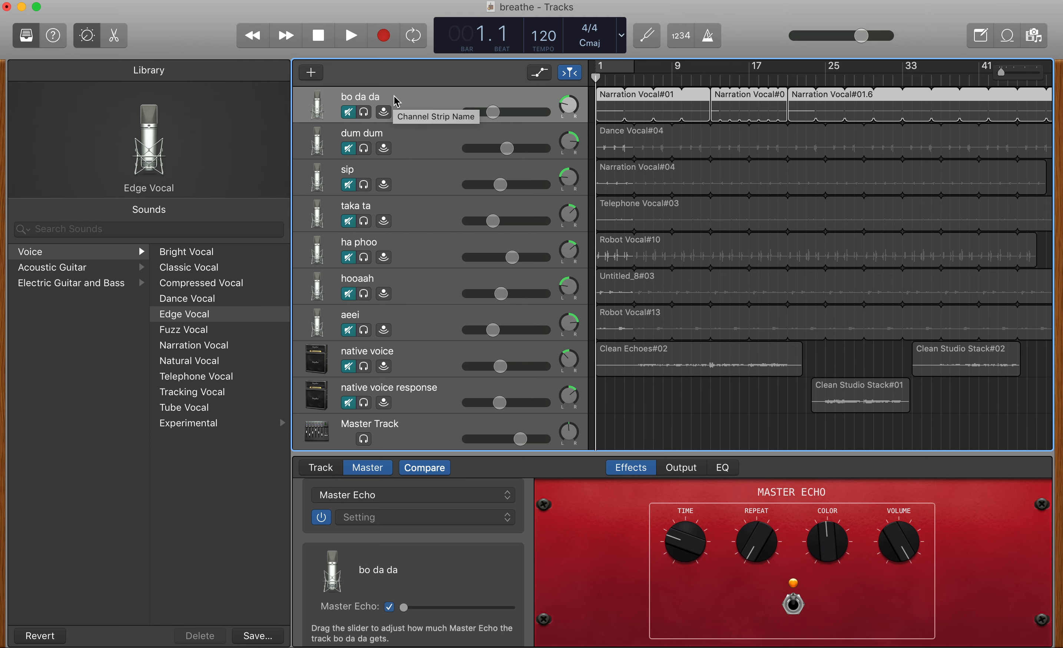
pyautogui.click(352, 35)
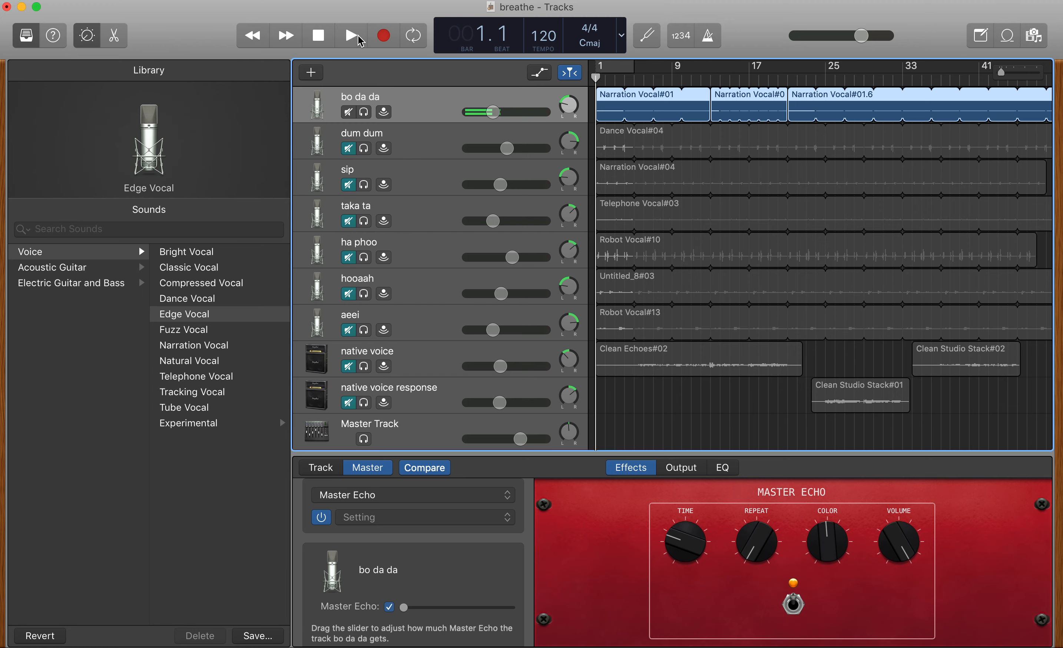
pyautogui.click(352, 35)
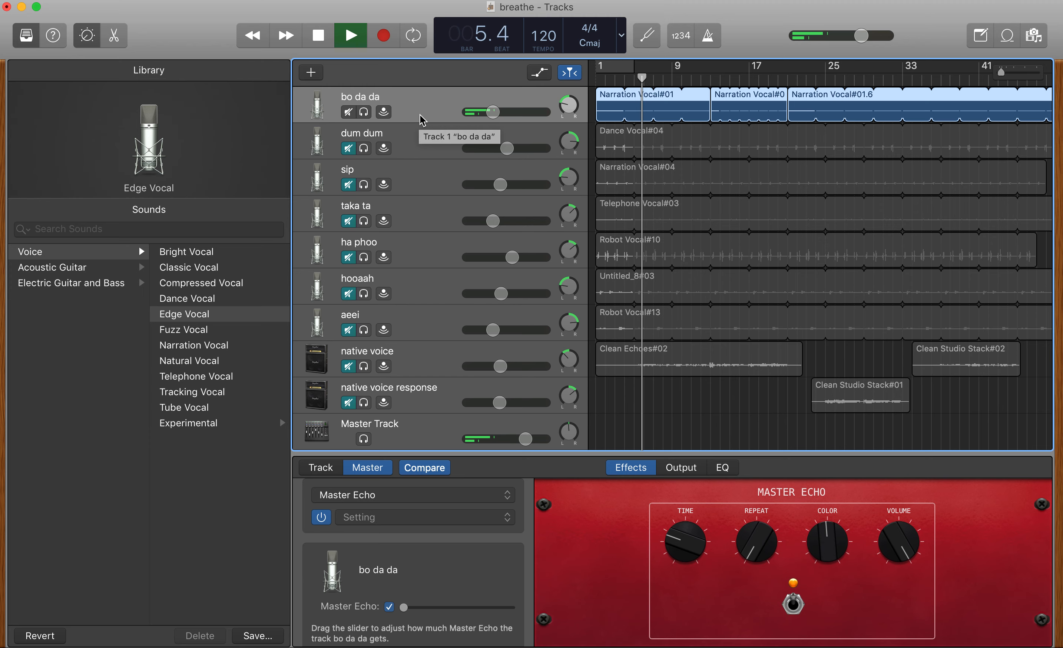
pyautogui.click(353, 35)
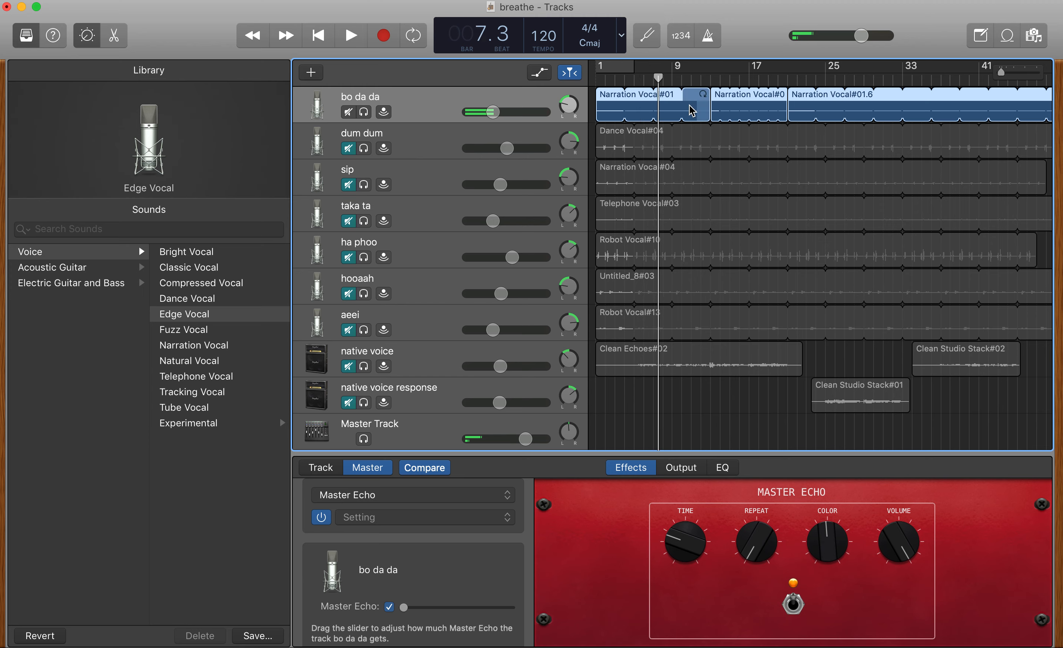
pyautogui.click(316, 35)
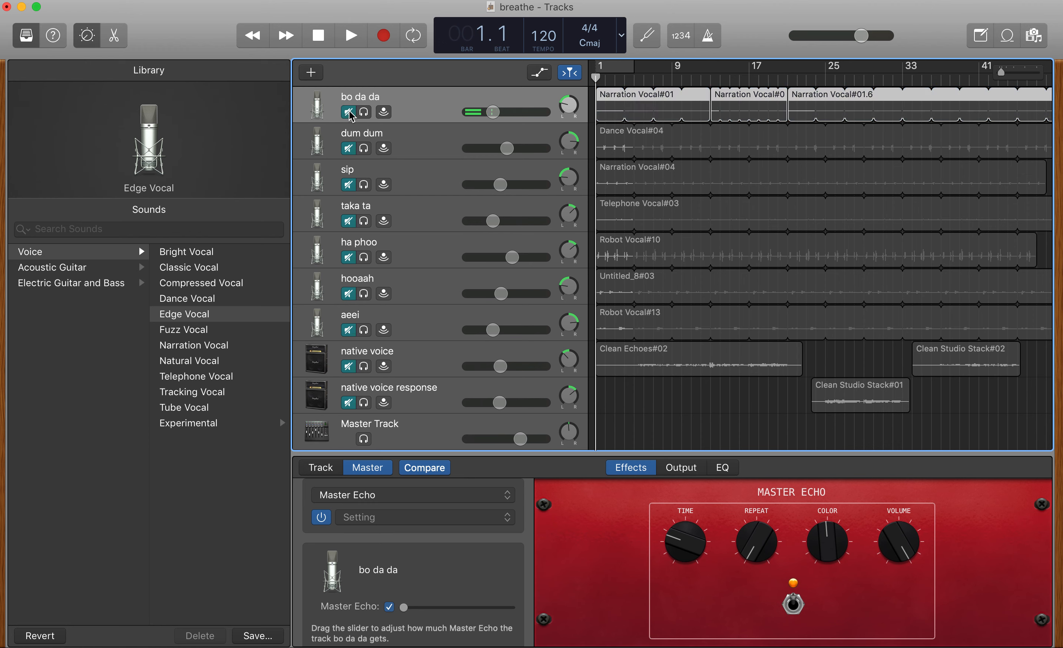
pyautogui.click(349, 112)
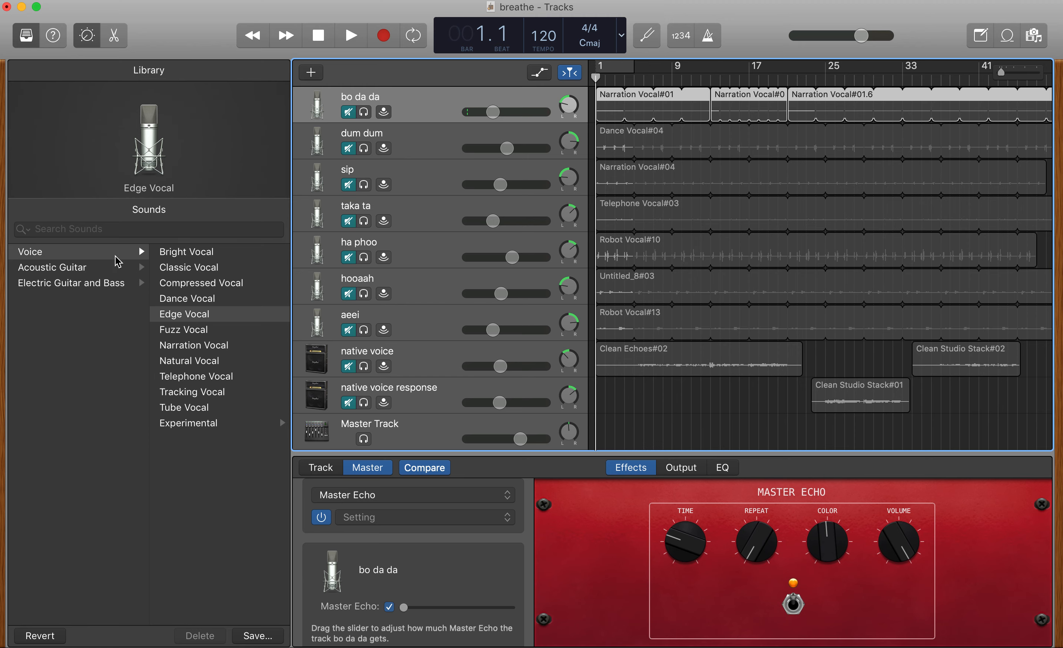
pyautogui.moveTo(187, 321)
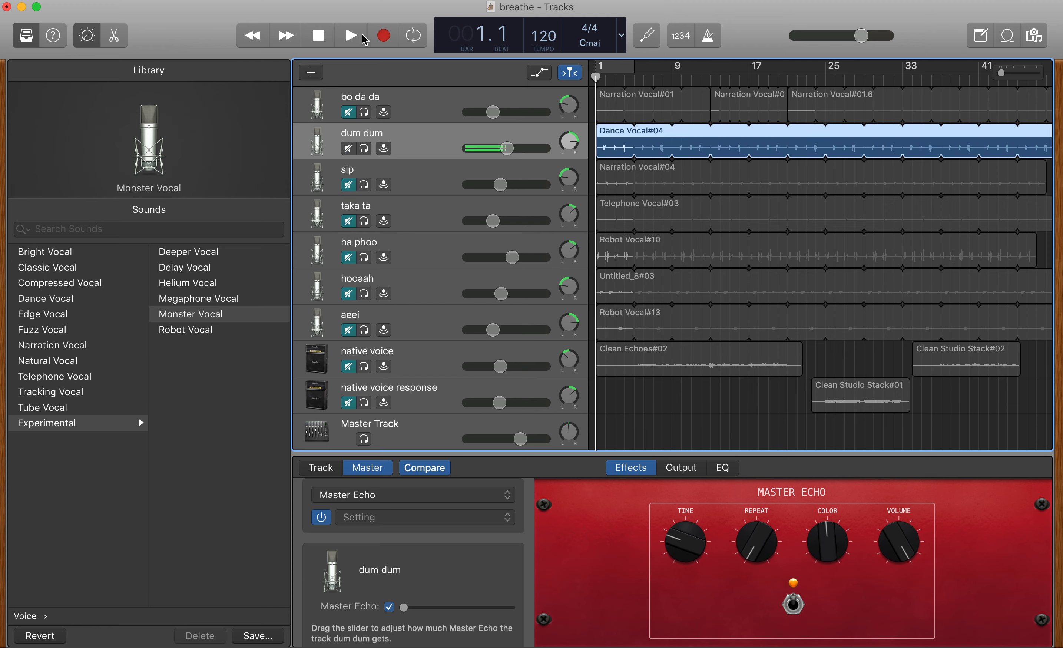
# Audition the dum dum track, trying the Classic Vocal sound during playback.
pyautogui.click(351, 35)
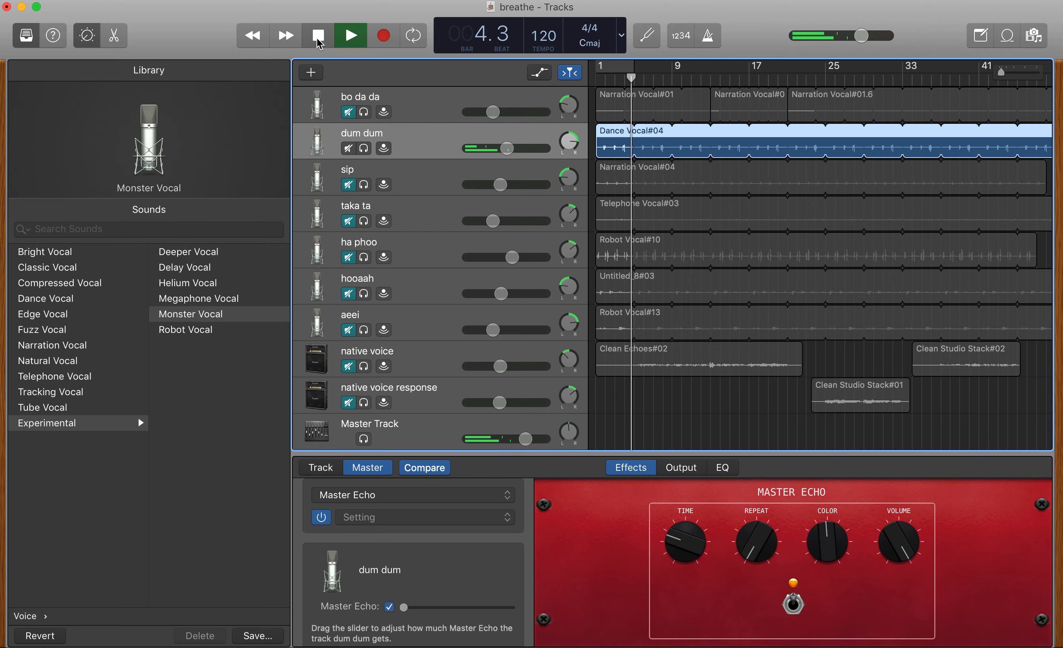
pyautogui.click(318, 36)
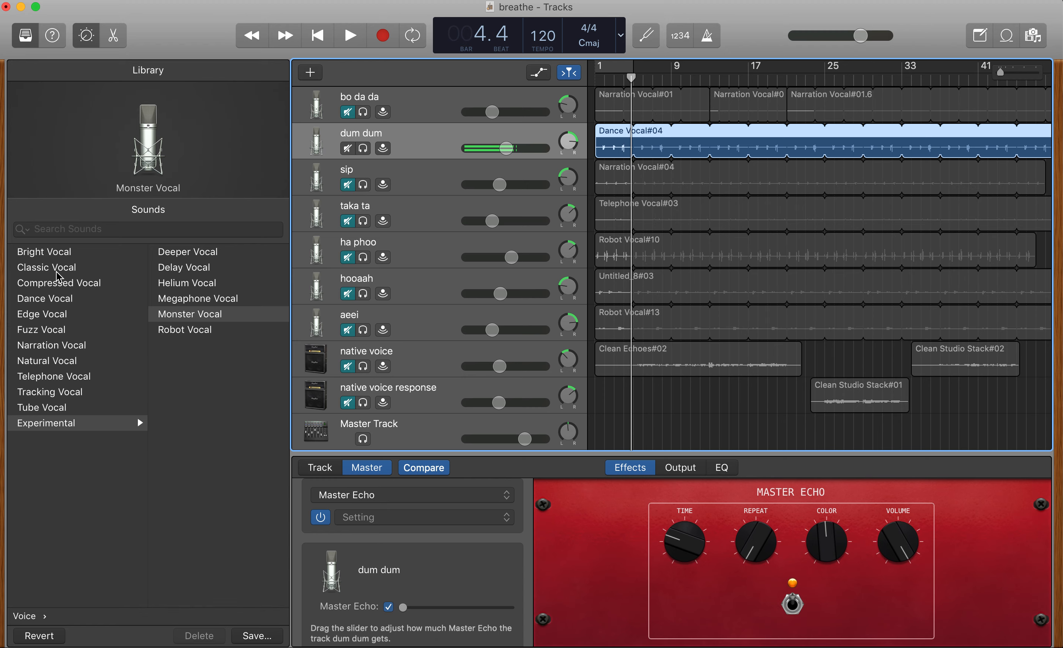
pyautogui.click(46, 267)
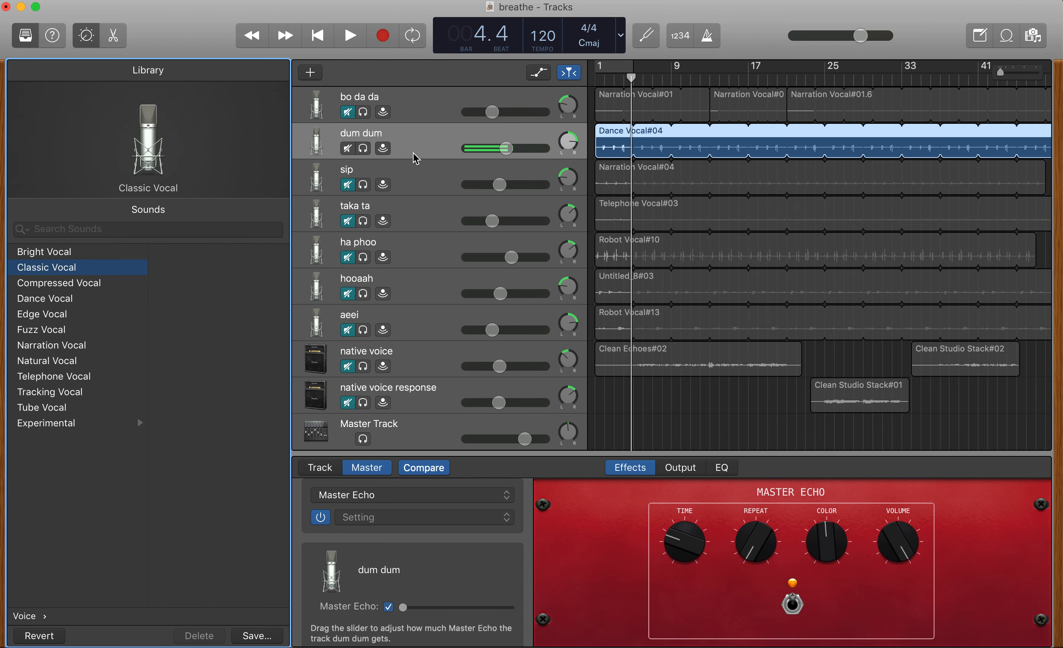
pyautogui.click(350, 35)
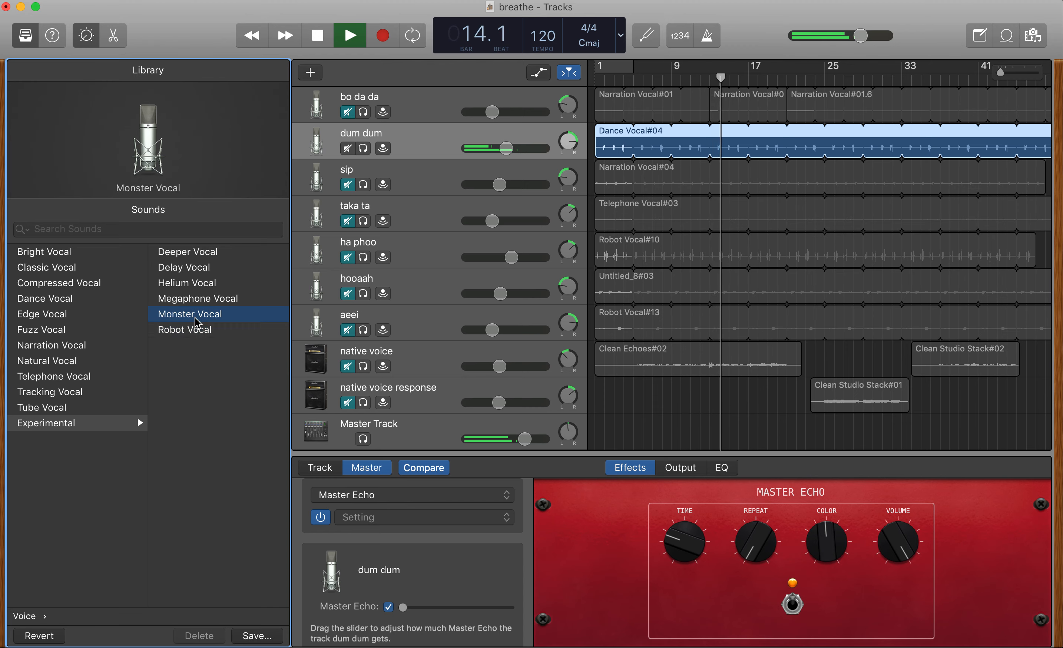
# Try Robot and Helium Vocal on dum dum, settle on Monster Vocal, and rewind to bar 1.
pyautogui.click(186, 329)
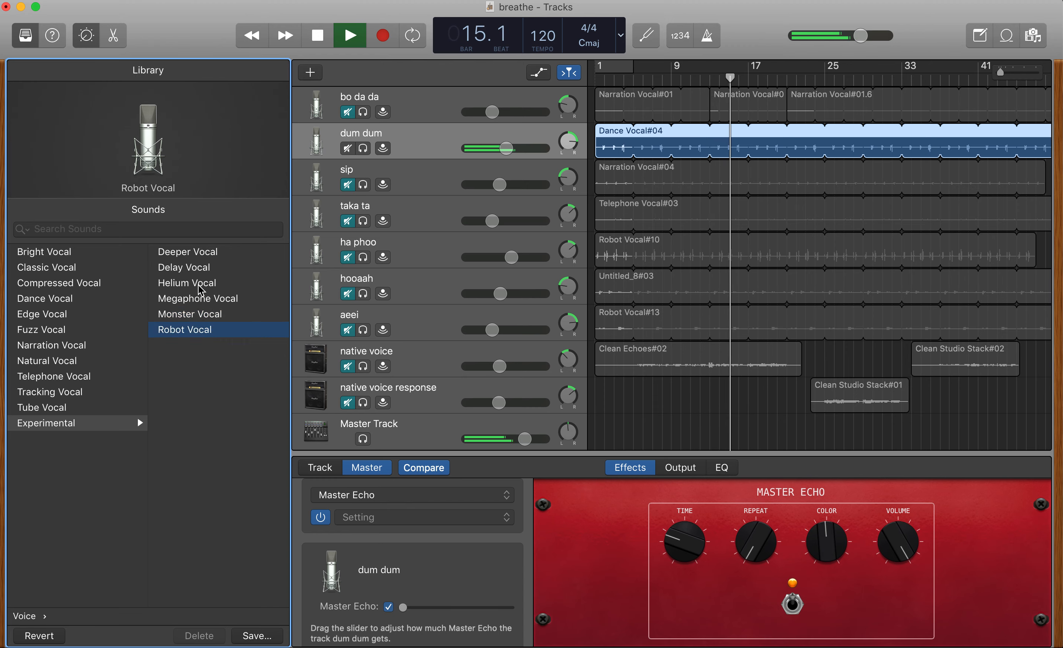
pyautogui.click(198, 282)
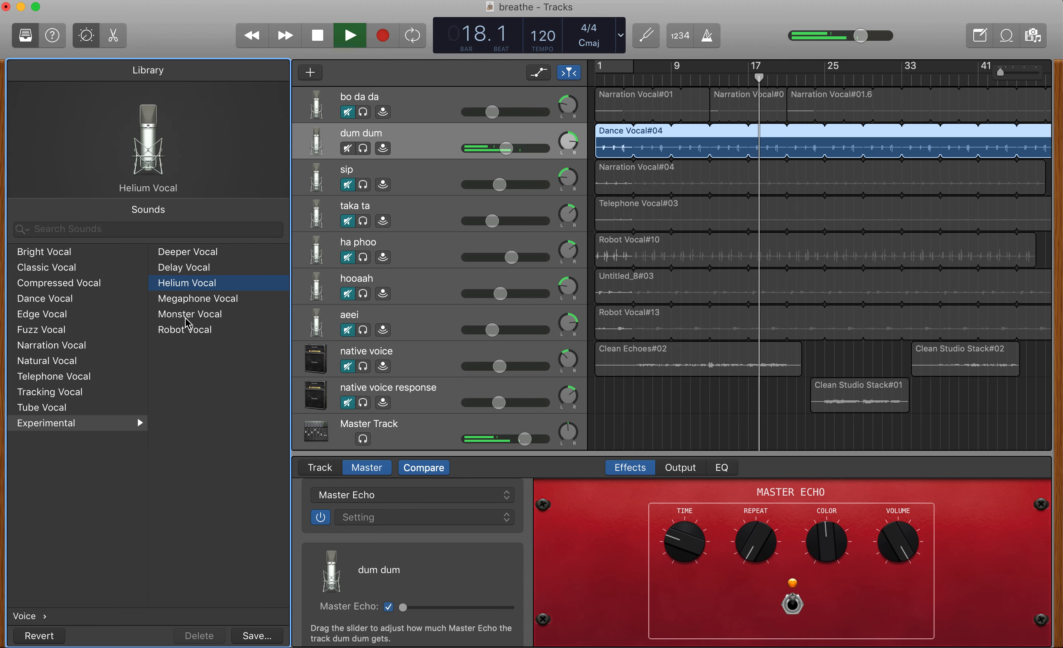
pyautogui.click(185, 329)
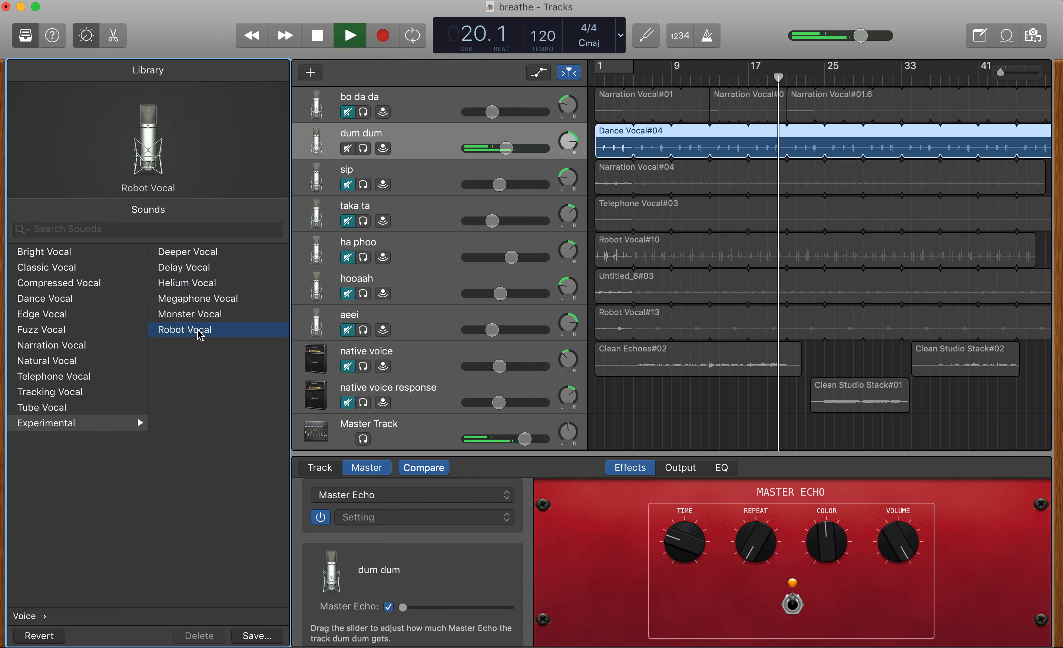
pyautogui.click(189, 314)
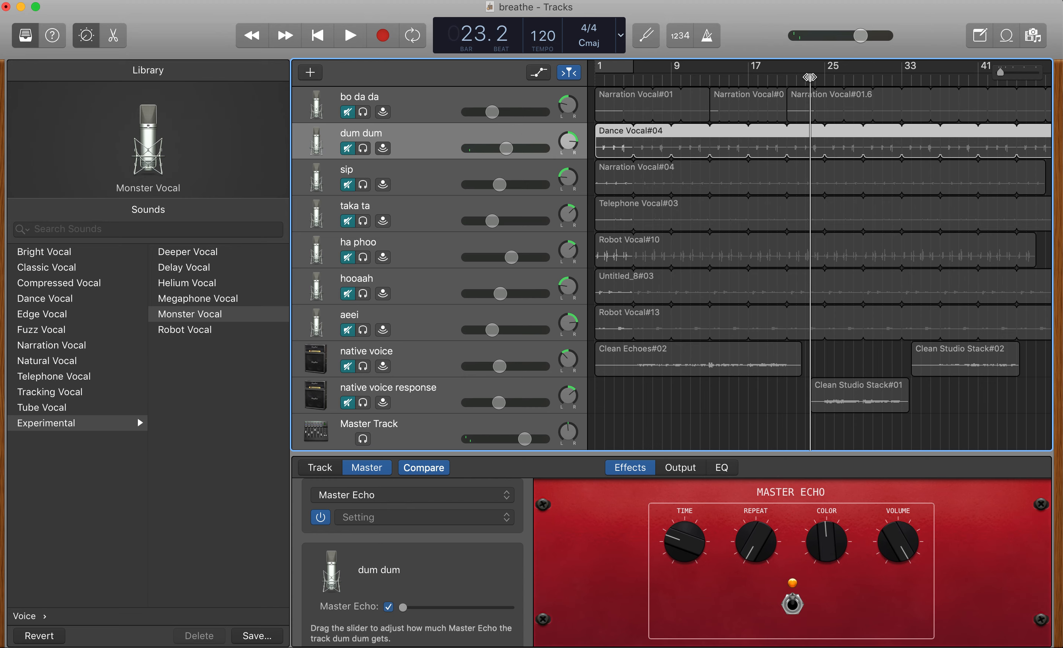
pyautogui.click(317, 36)
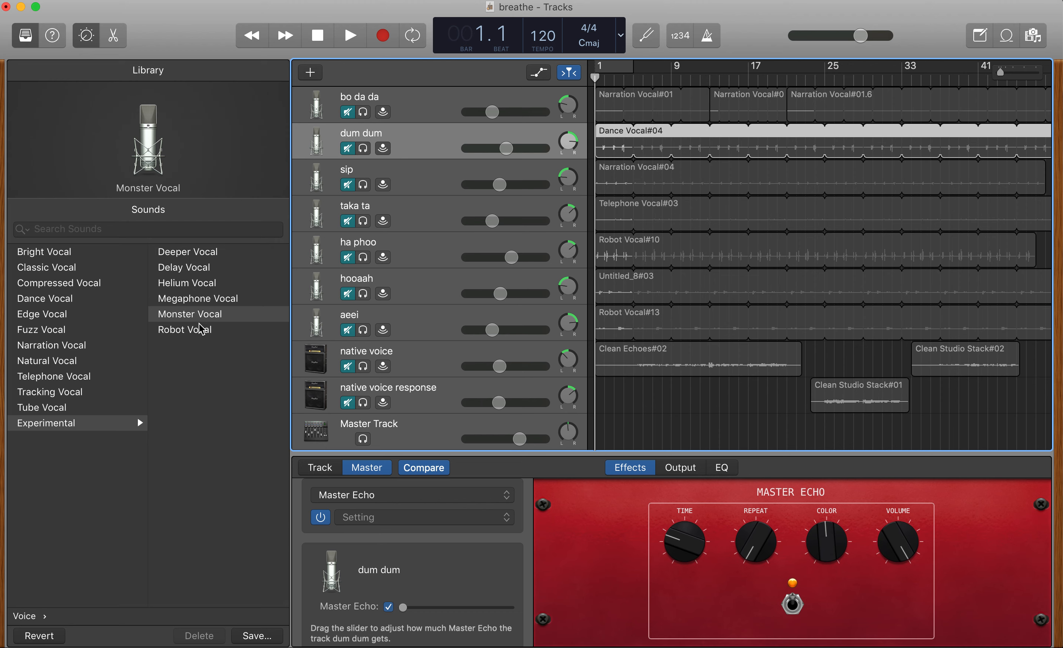
pyautogui.moveTo(413, 145)
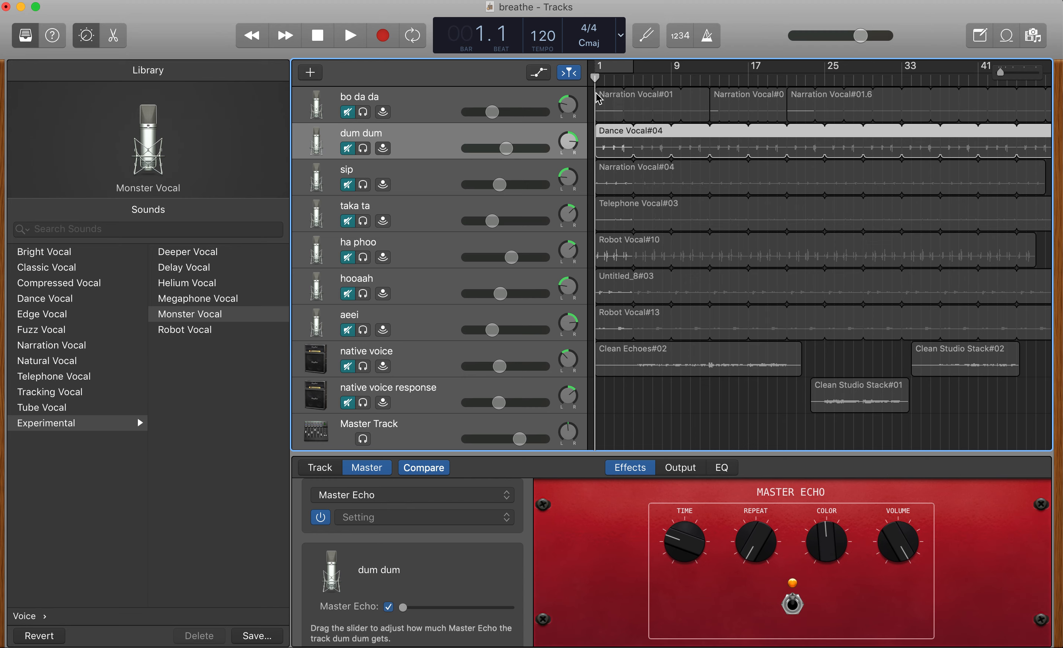
# Play the project and toggle the mute on the sip vocal layer.
pyautogui.click(352, 36)
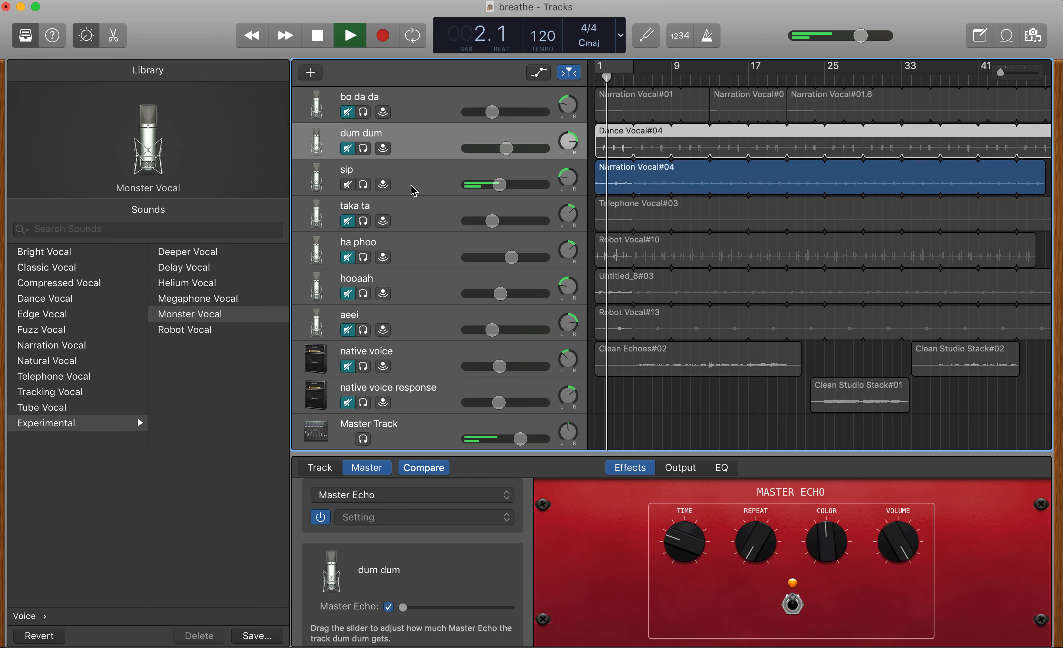
pyautogui.moveTo(426, 189)
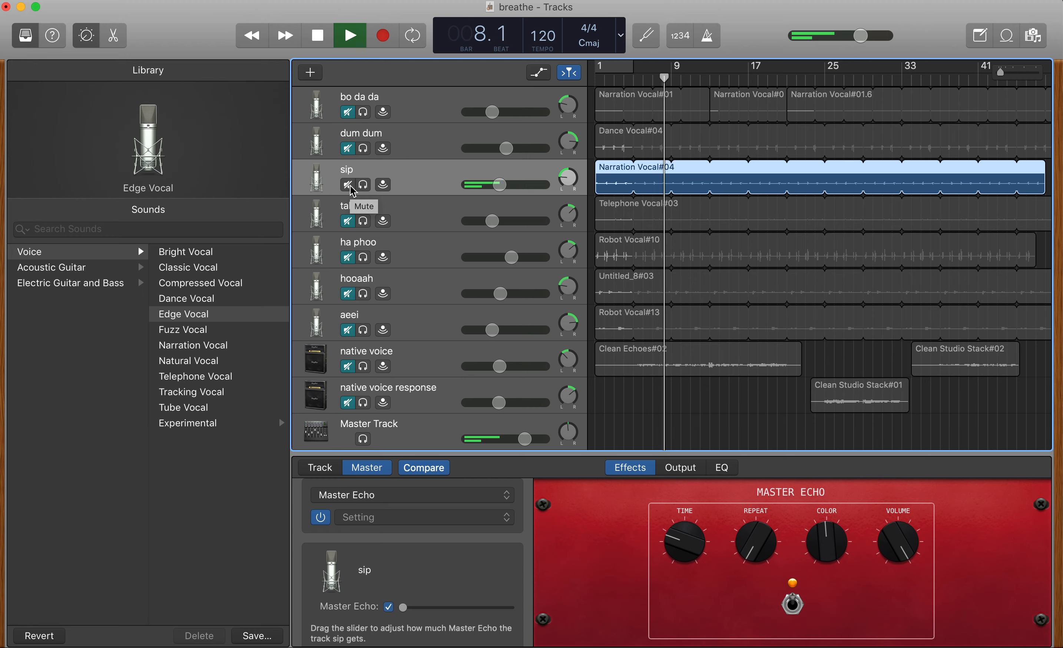
pyautogui.click(346, 221)
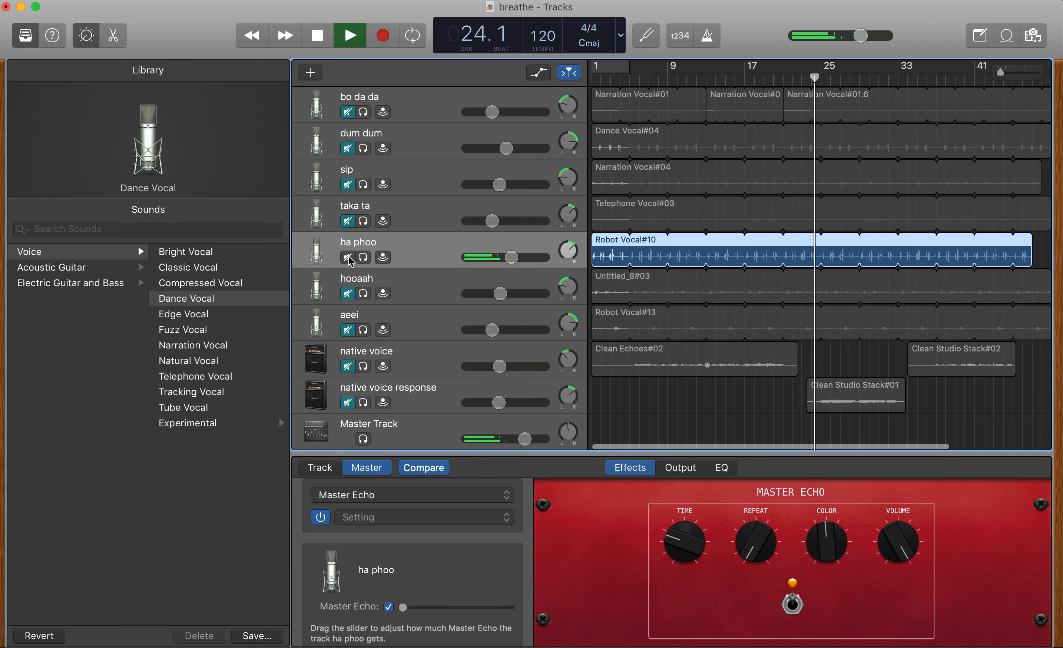
# Toggle the mute on the ha phoo layer while playback continues.
pyautogui.click(348, 294)
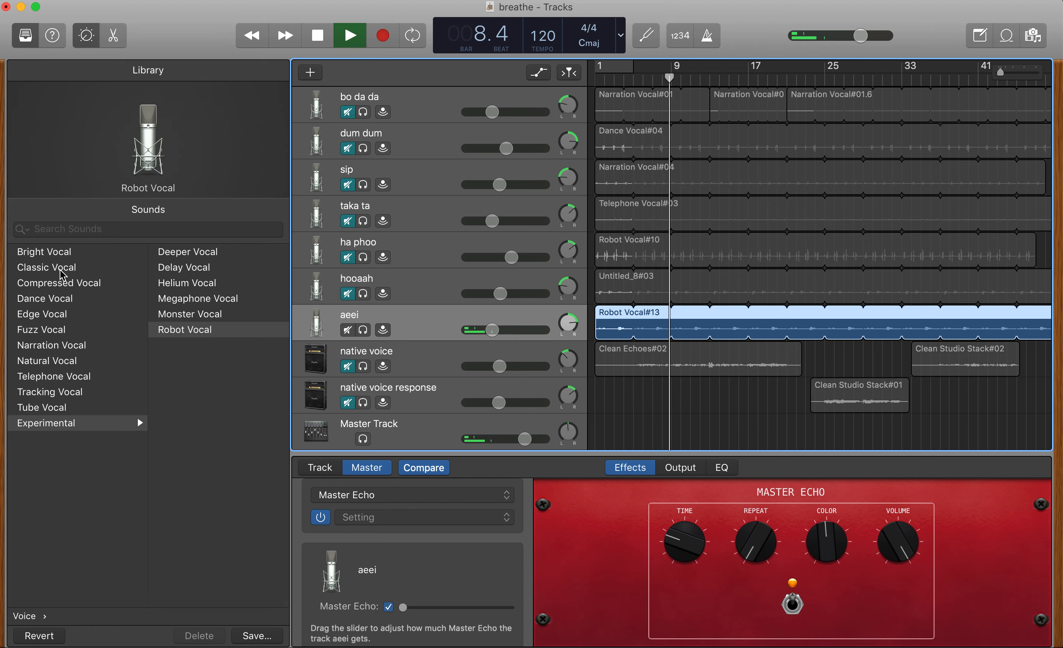
# Try Classic Vocal on the aeei track, then browse its Experimental voice sounds.
pyautogui.click(48, 267)
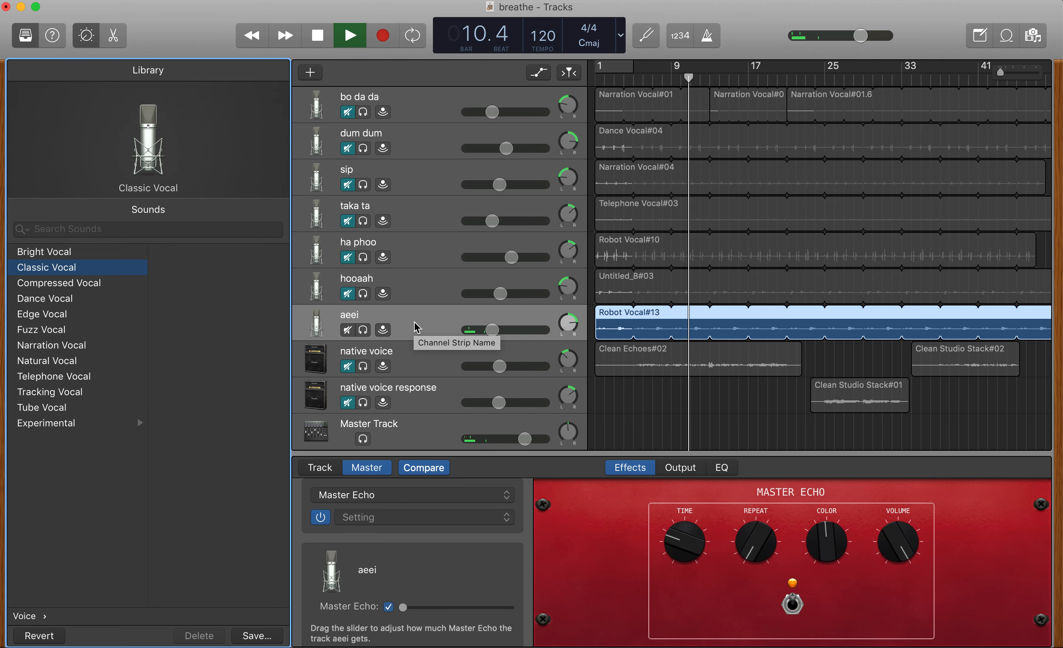
pyautogui.click(351, 35)
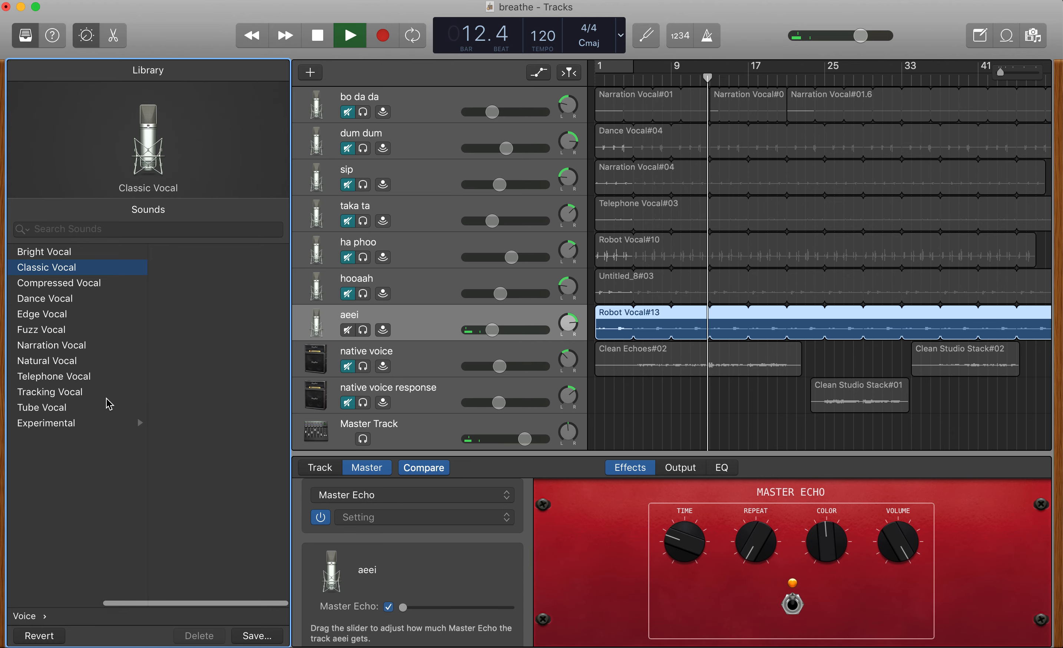
pyautogui.click(46, 423)
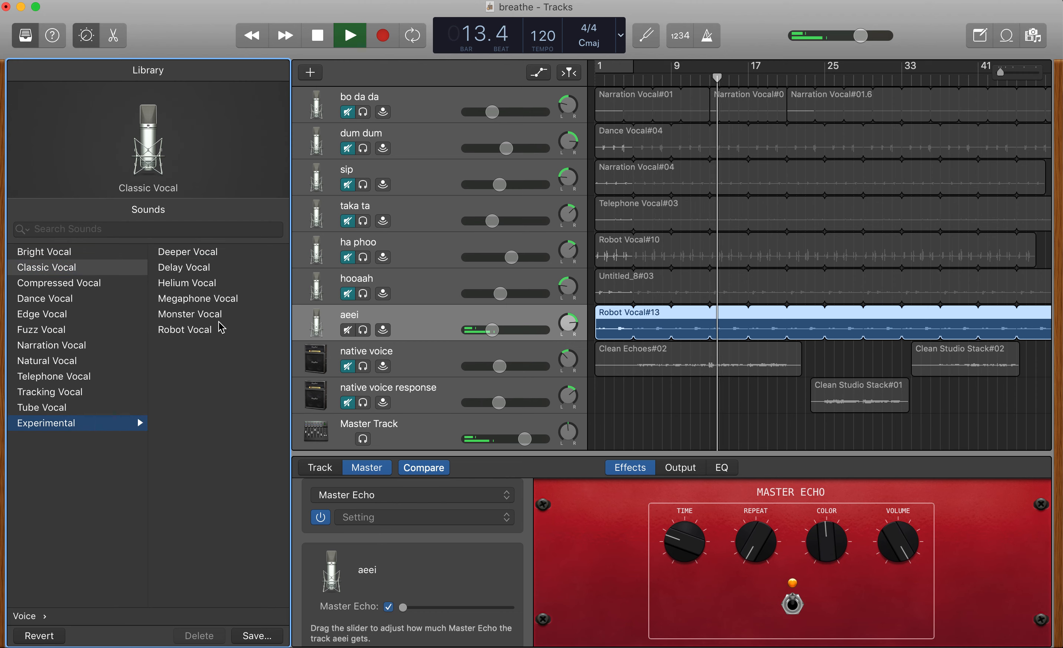
pyautogui.click(185, 329)
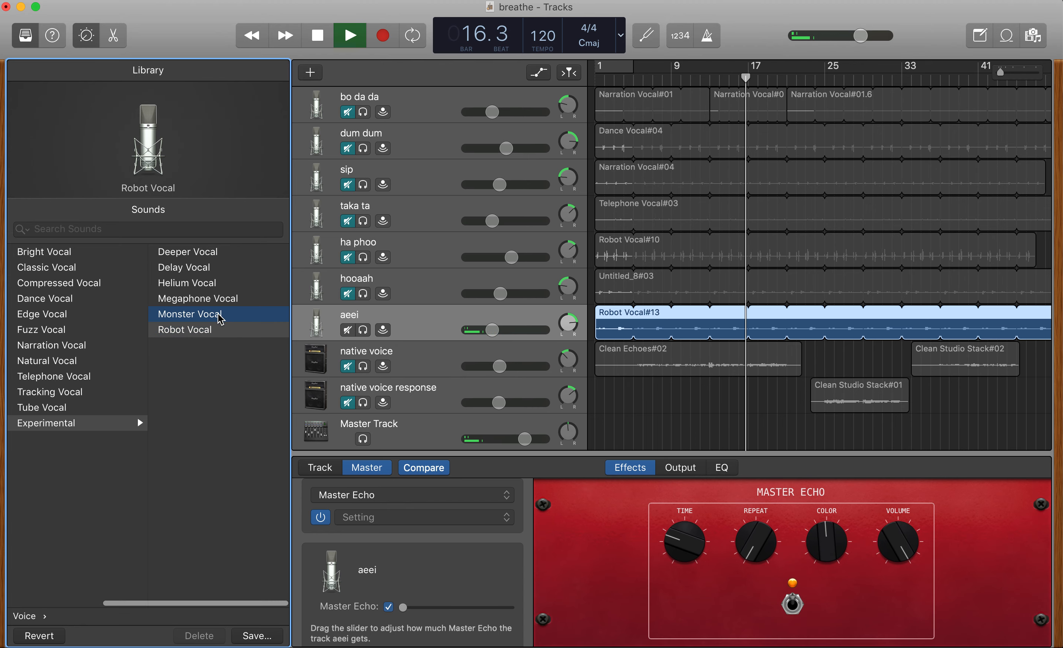
# Audition Monster and Megaphone Vocal on aeei and end on Robot Vocal.
pyautogui.click(189, 313)
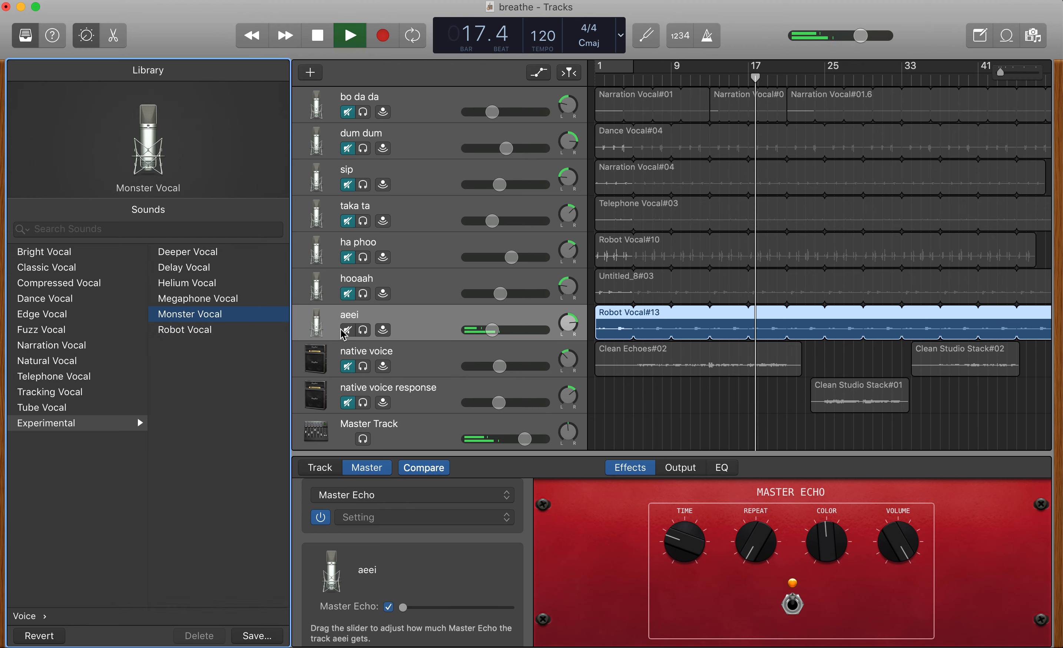
pyautogui.click(197, 298)
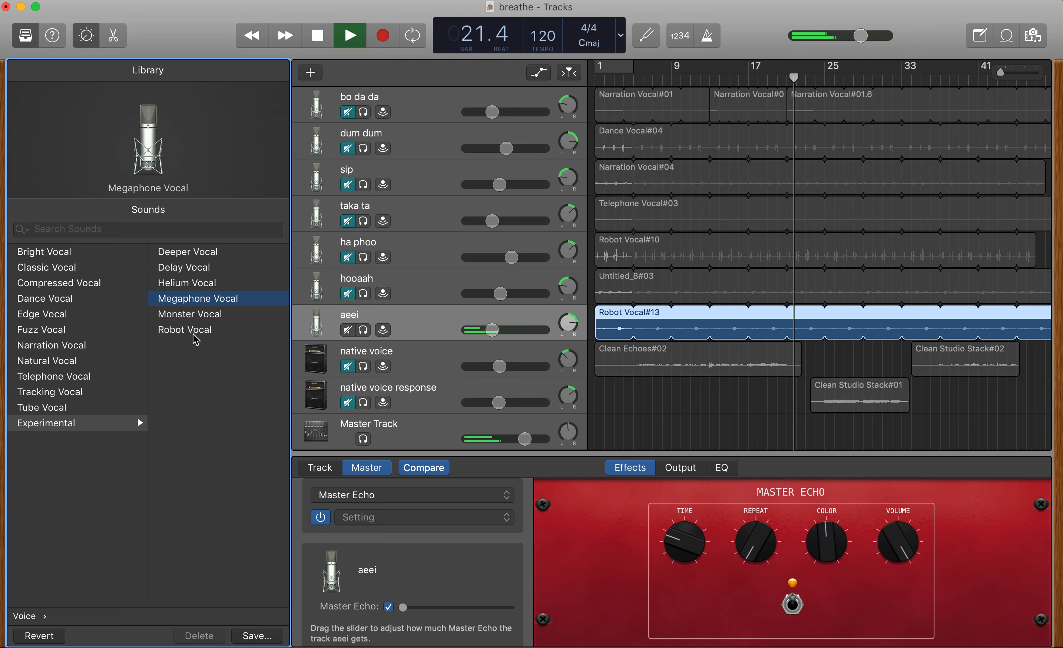
pyautogui.click(184, 329)
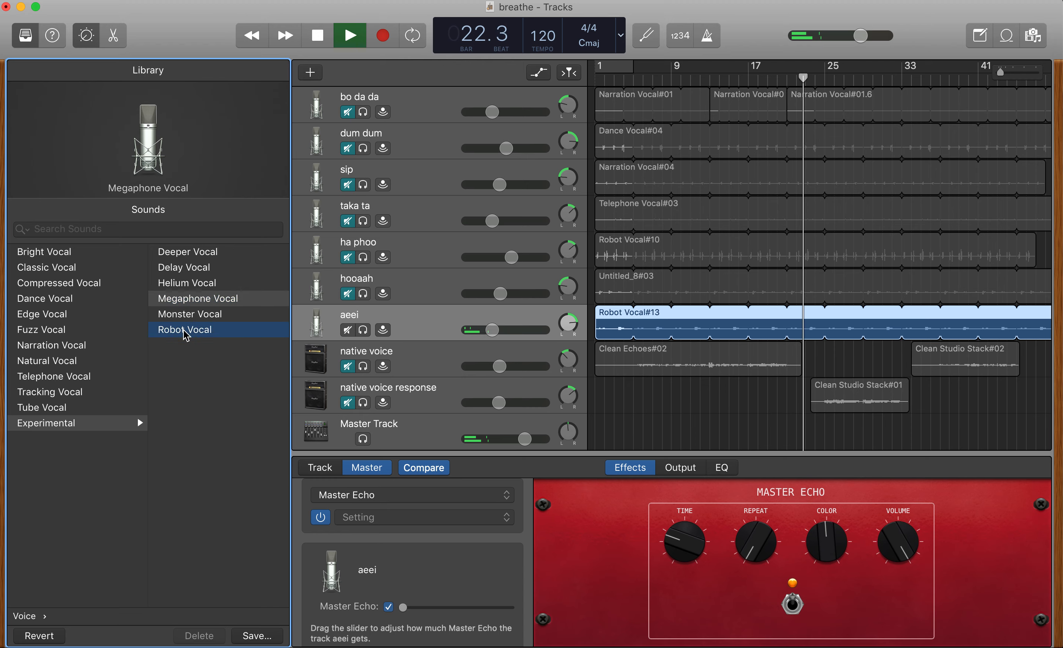
pyautogui.click(184, 329)
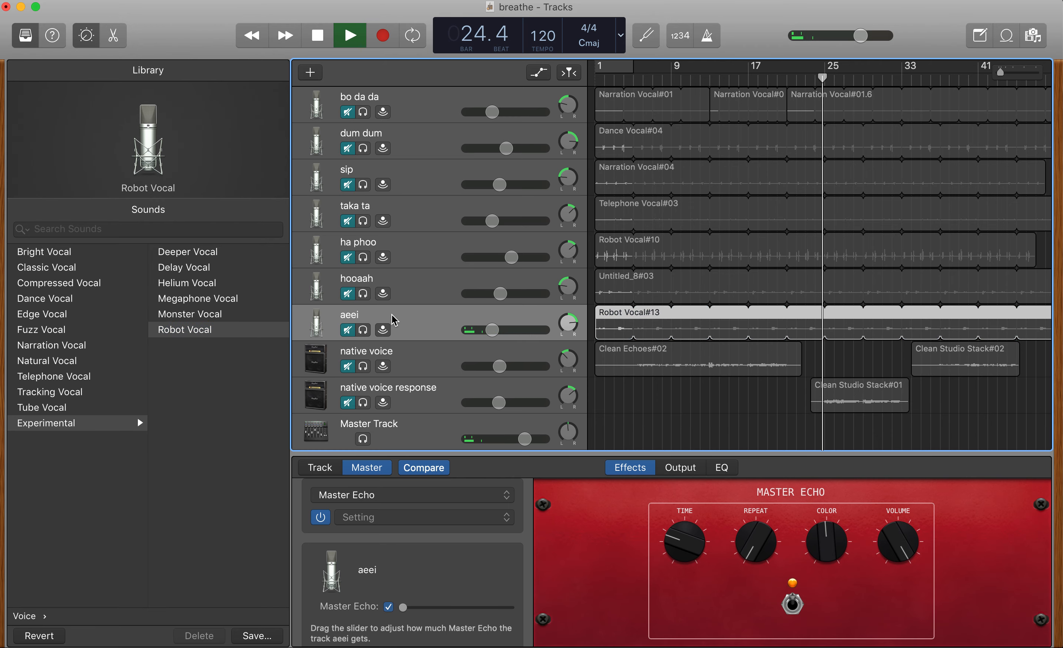
# Stop at bar 1, nudge the Dance Vocal#04 region in place, and select the sip track.
pyautogui.click(351, 35)
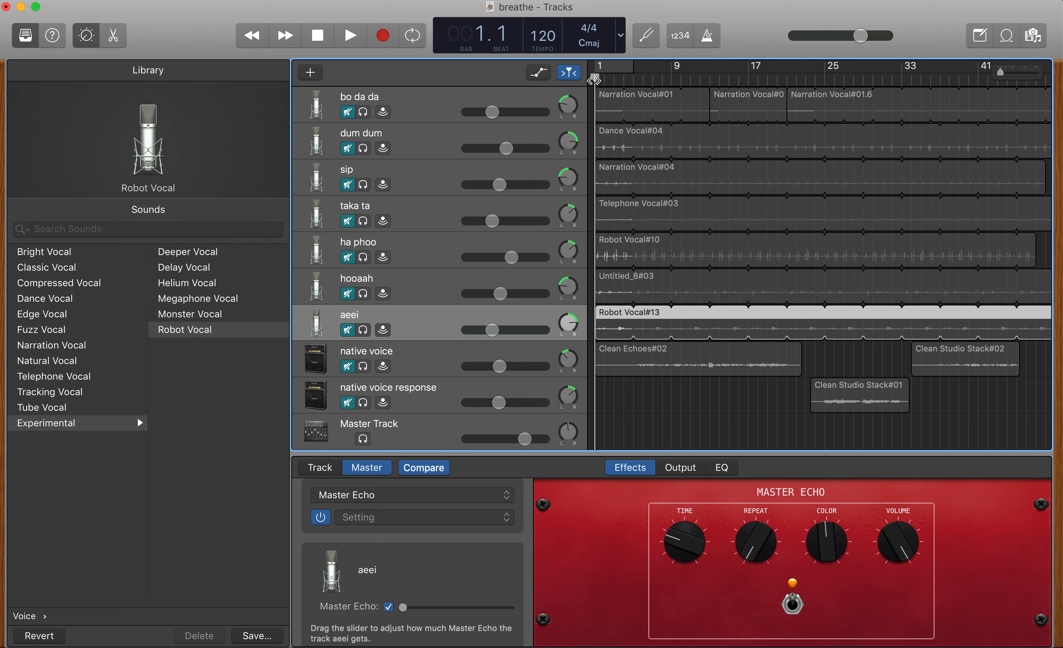
pyautogui.moveTo(422, 159)
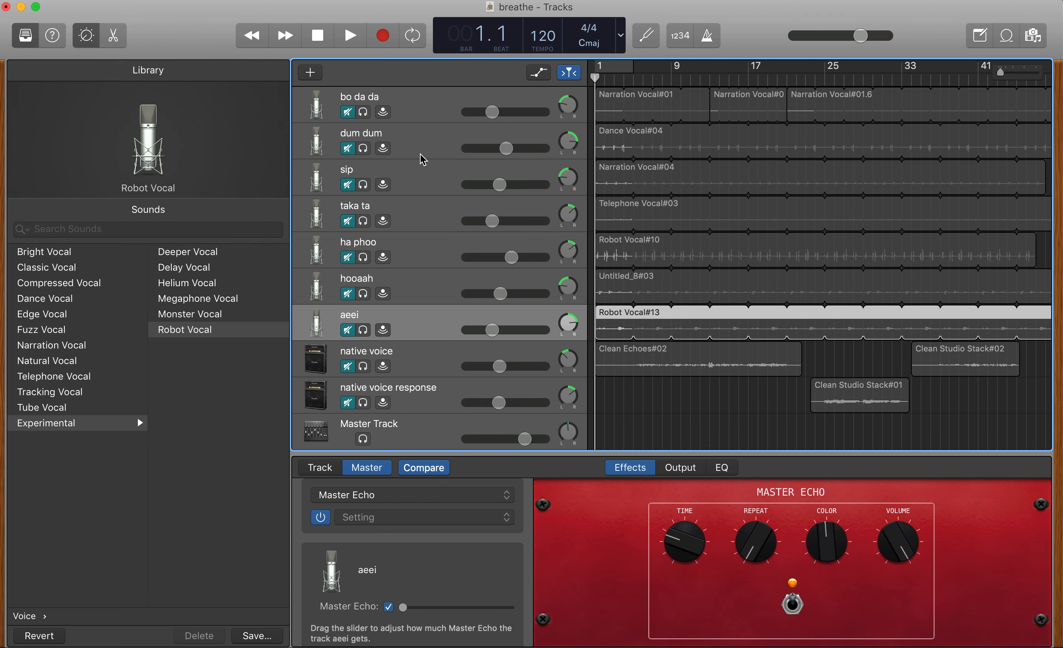
pyautogui.moveTo(402, 152)
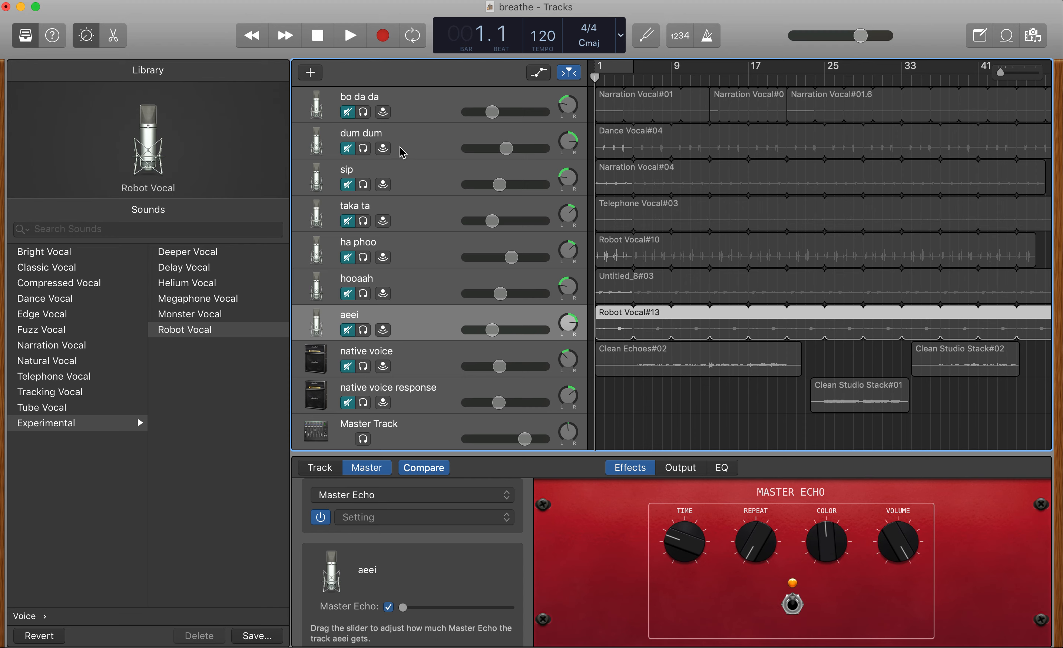
pyautogui.moveTo(575, 145)
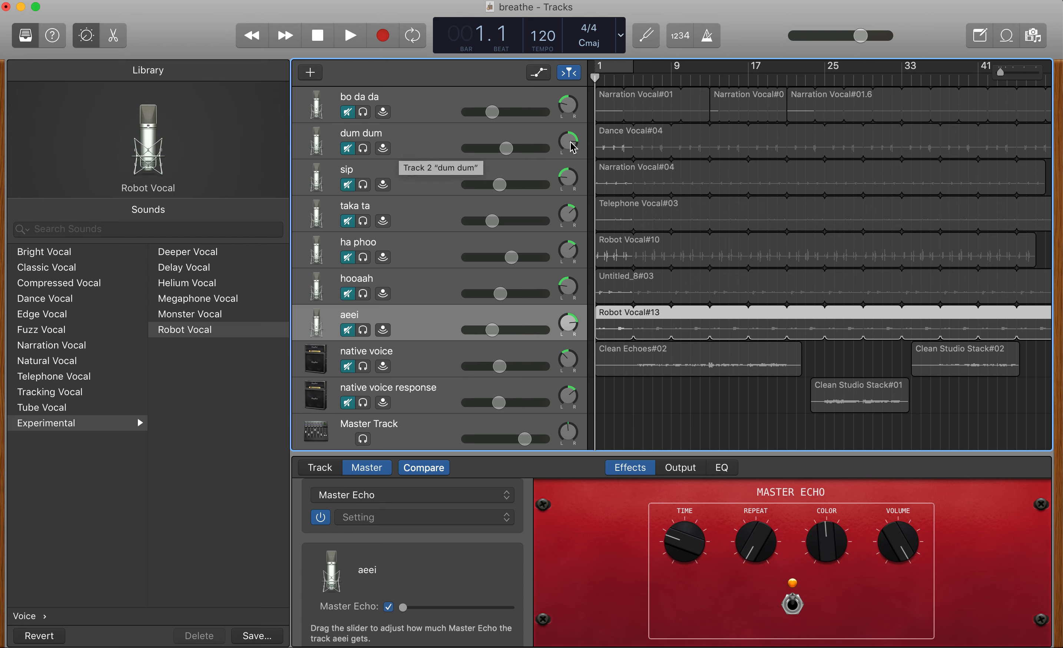
pyautogui.moveTo(605, 138)
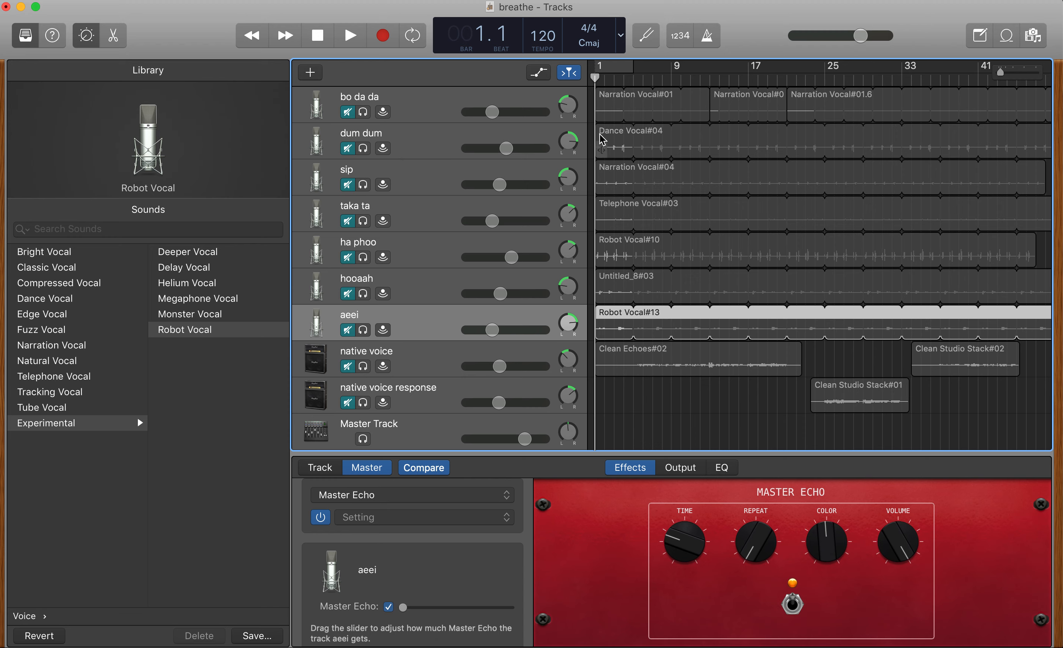
pyautogui.moveTo(613, 157)
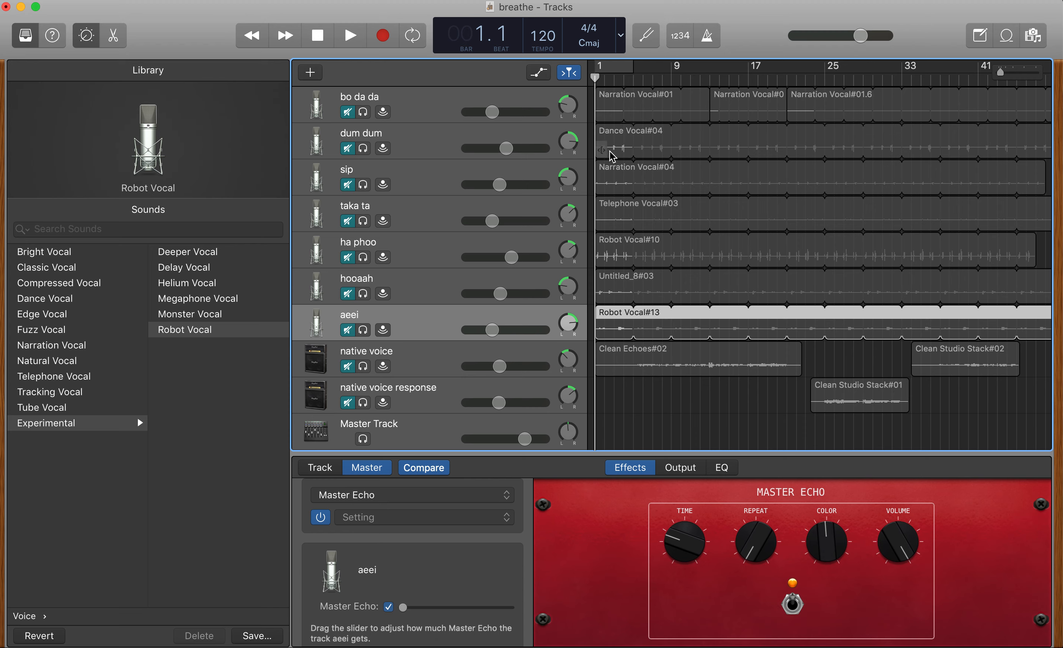
pyautogui.moveTo(644, 148); pyautogui.dragTo(614, 146)
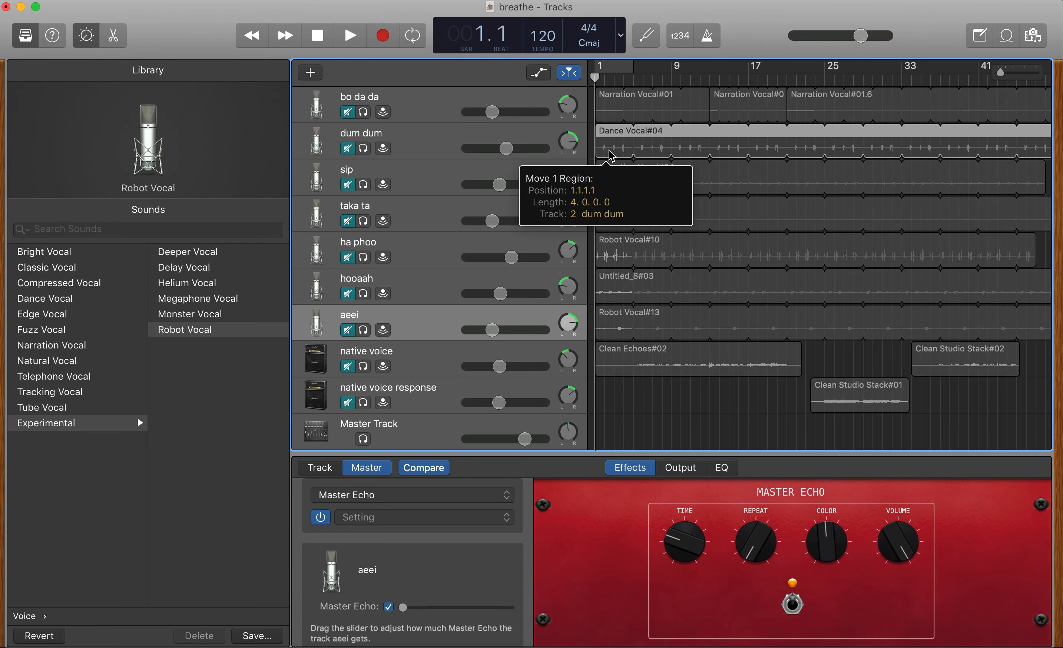
pyautogui.click(361, 132)
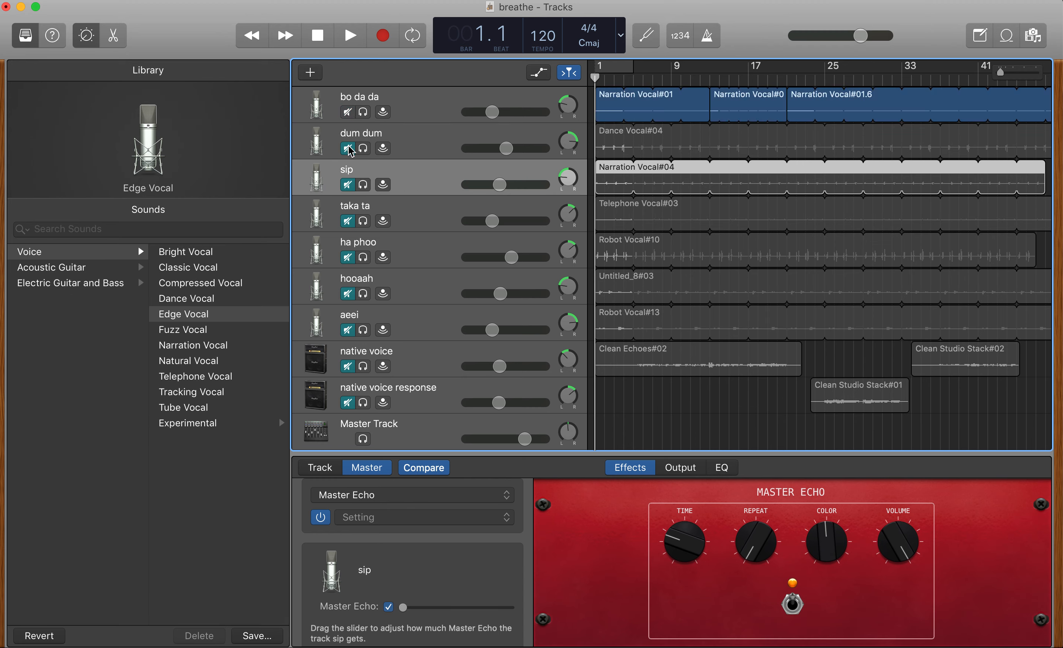
# Select the native voice track, play all layers together, and stop near bar 18.
pyautogui.click(348, 148)
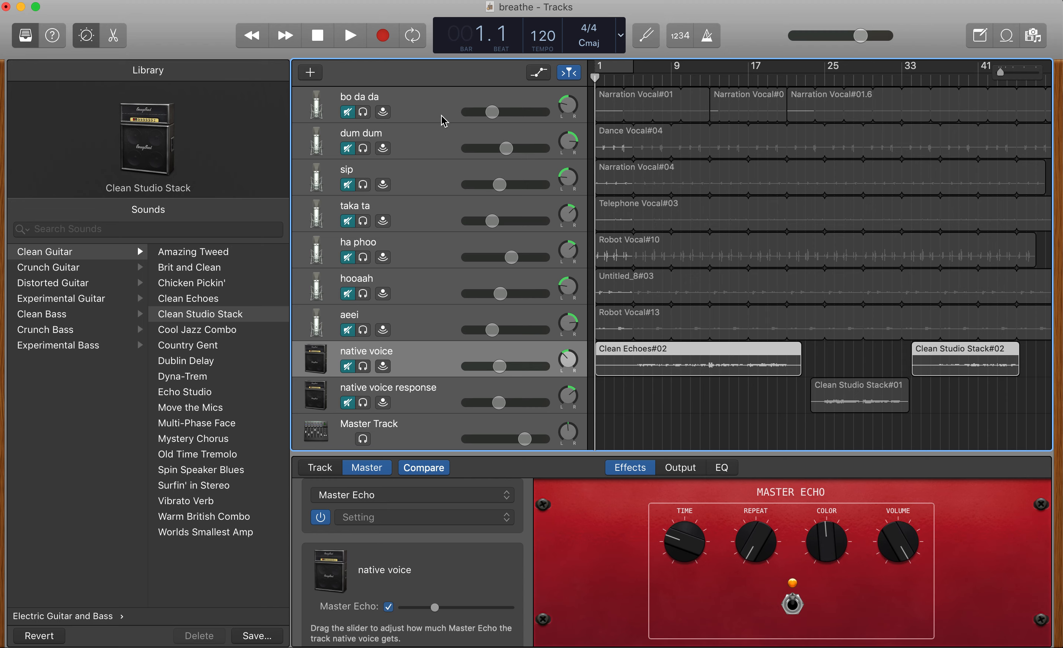
pyautogui.moveTo(434, 326)
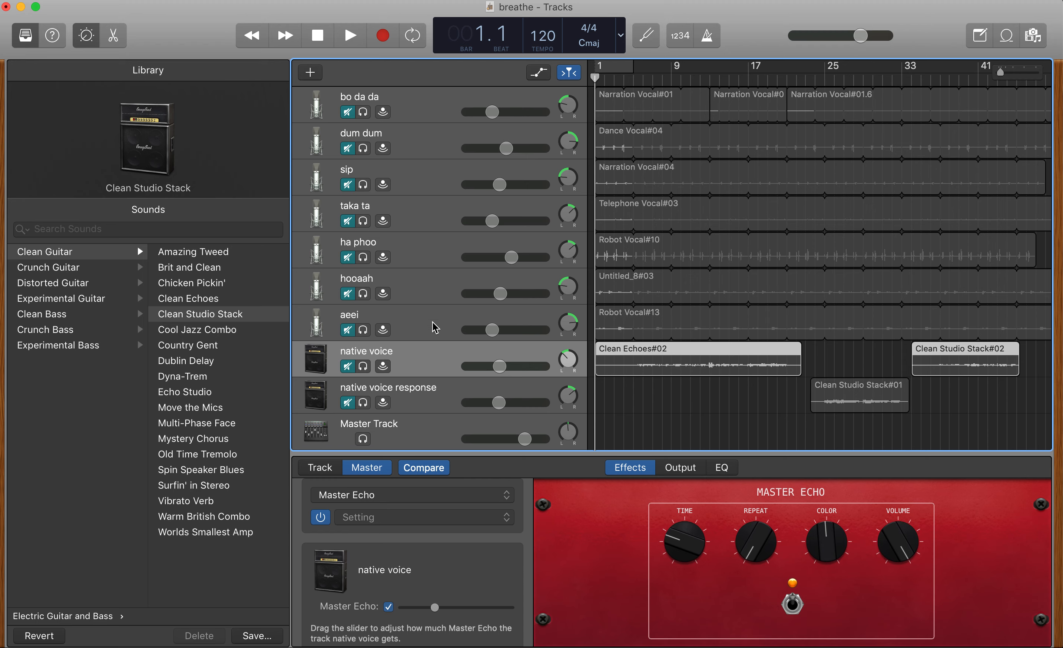
pyautogui.moveTo(435, 326)
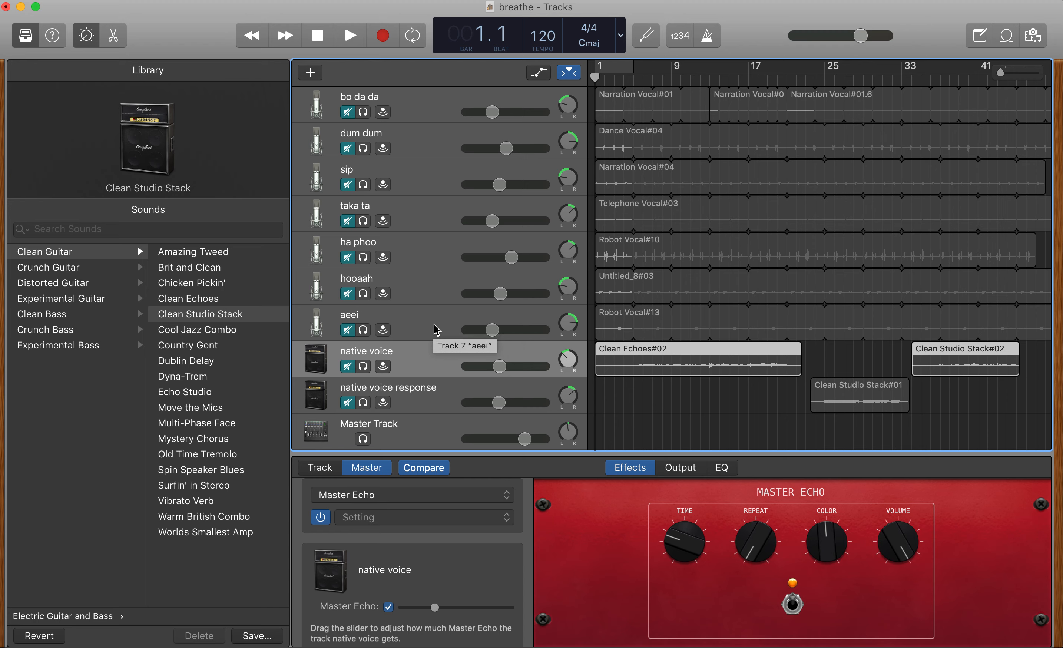
pyautogui.moveTo(411, 320)
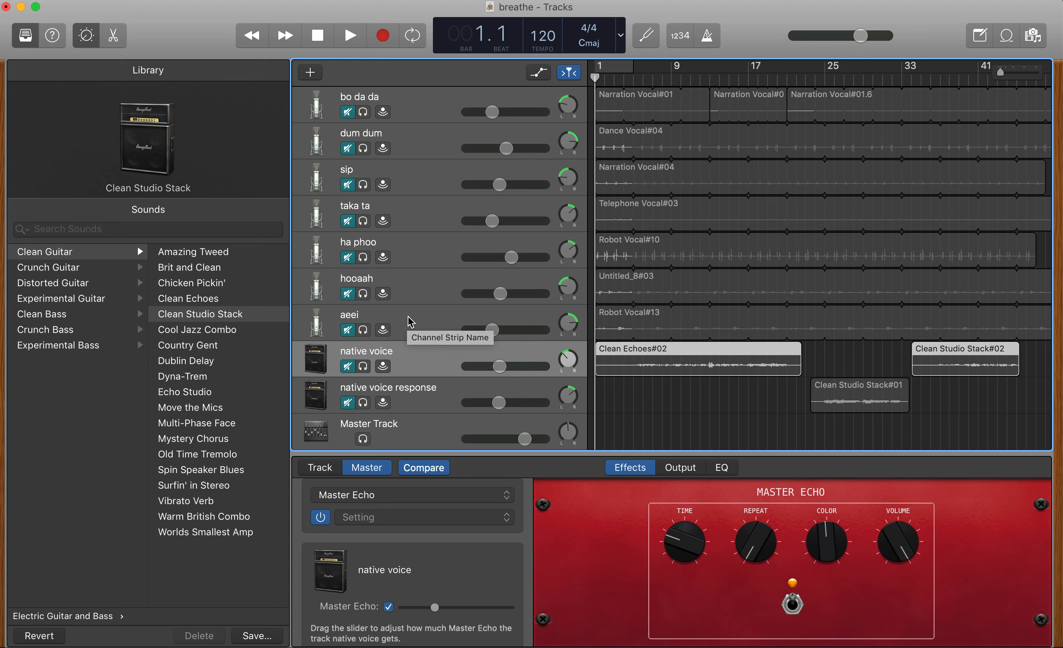
pyautogui.moveTo(418, 361)
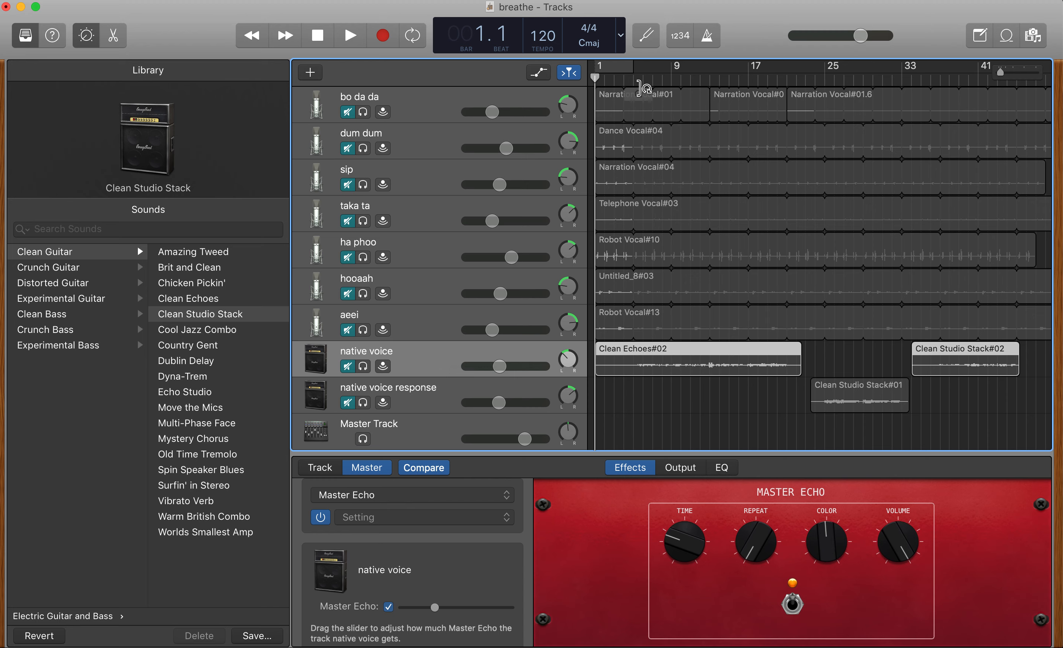
pyautogui.click(352, 34)
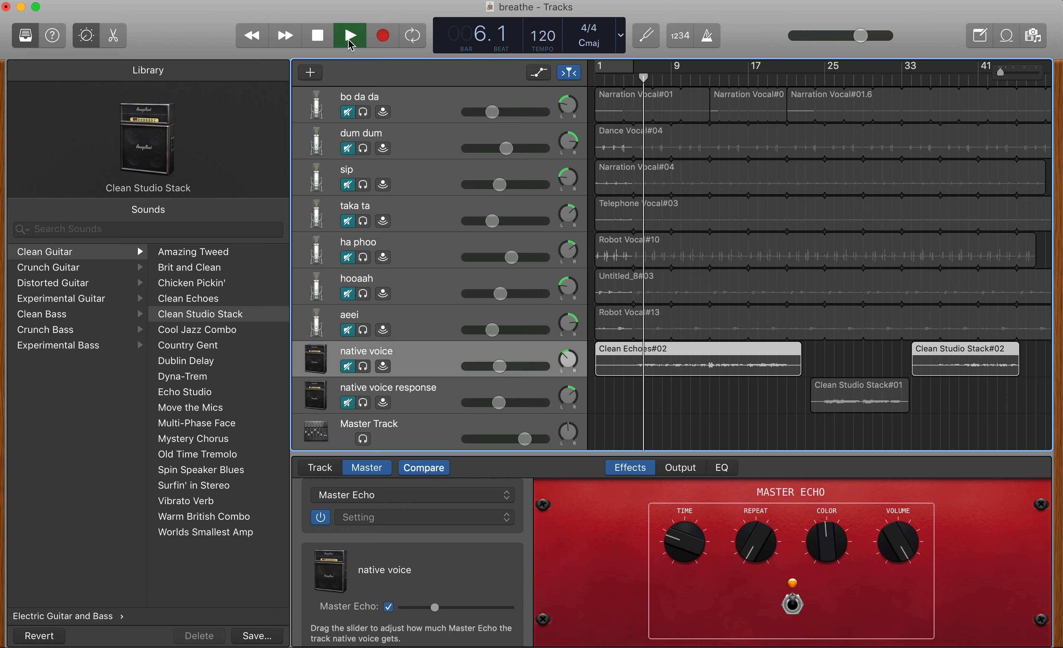
pyautogui.click(351, 35)
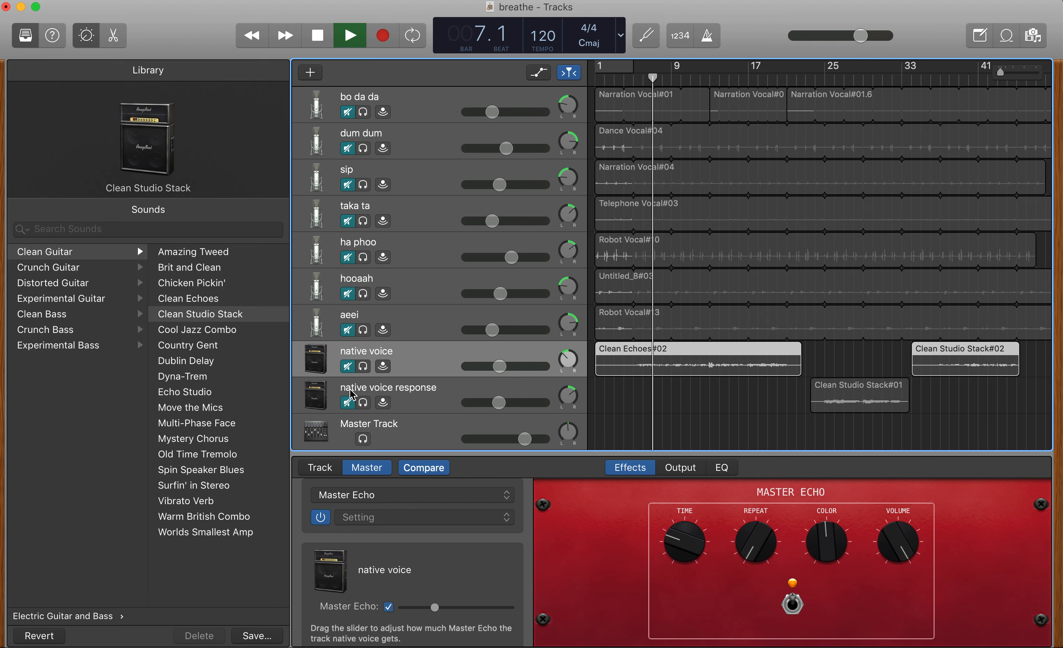
pyautogui.click(352, 35)
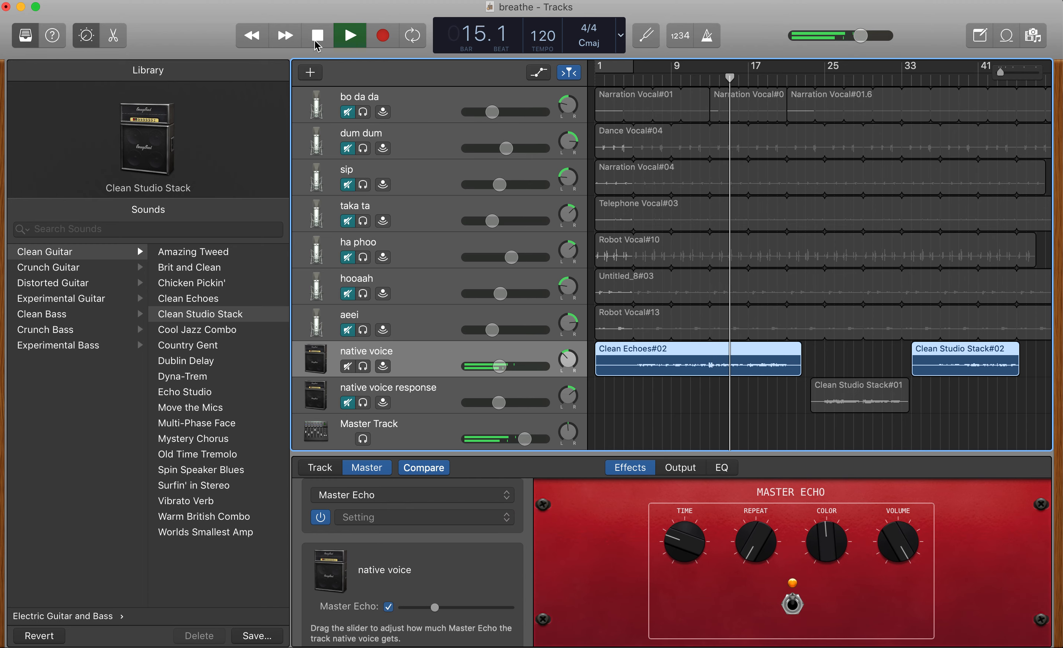
pyautogui.click(351, 35)
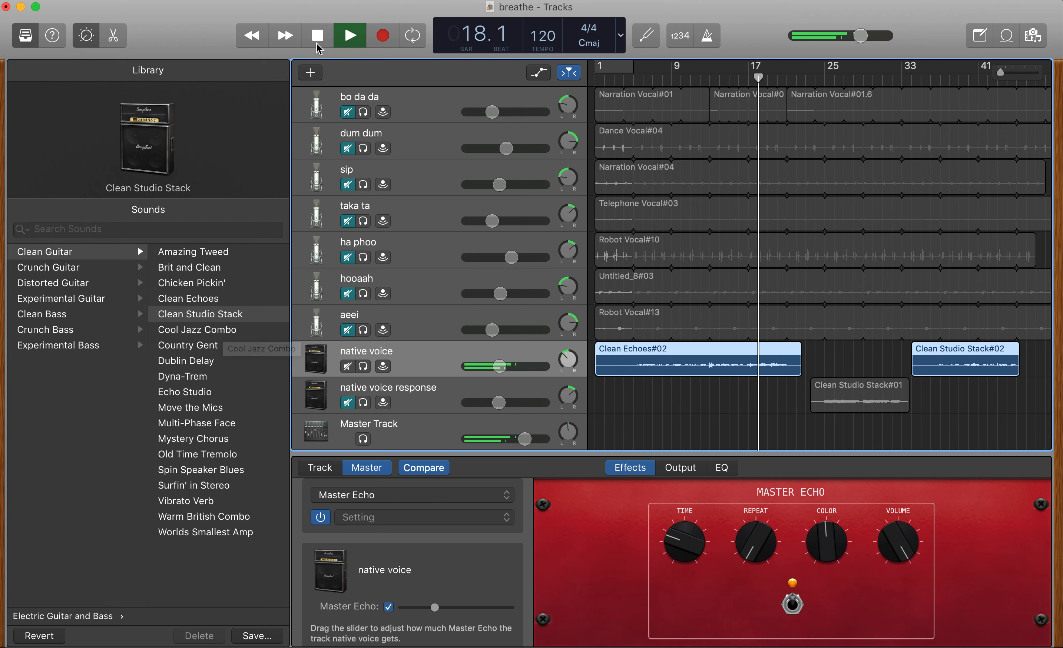
pyautogui.click(316, 35)
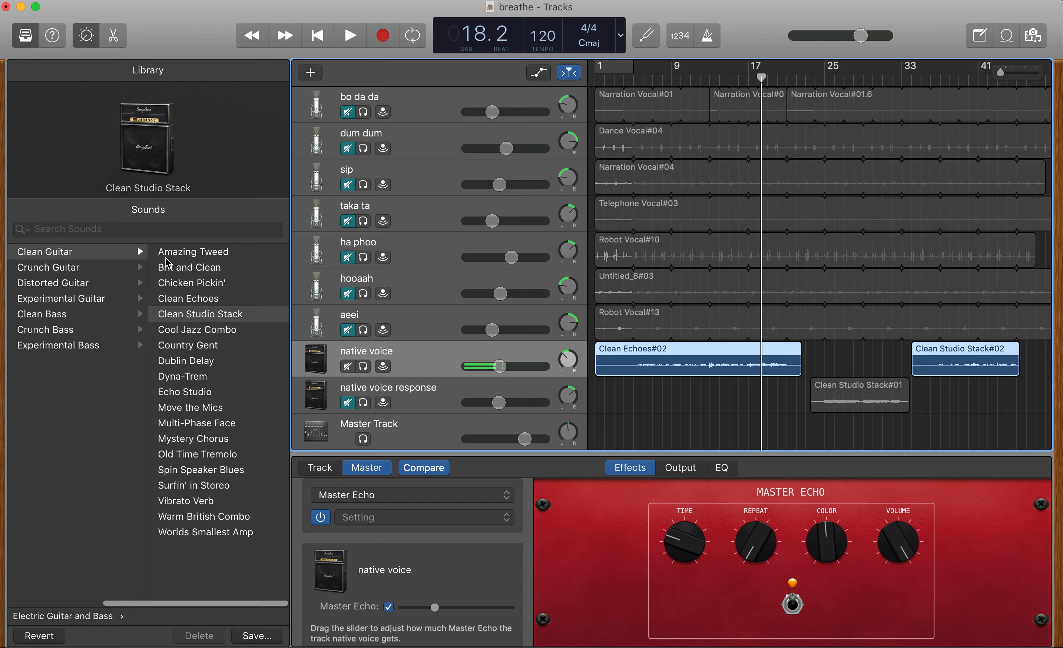
# Step back up the sound categories to the Electric Guitar and Bass sounds for native voice.
pyautogui.click(200, 314)
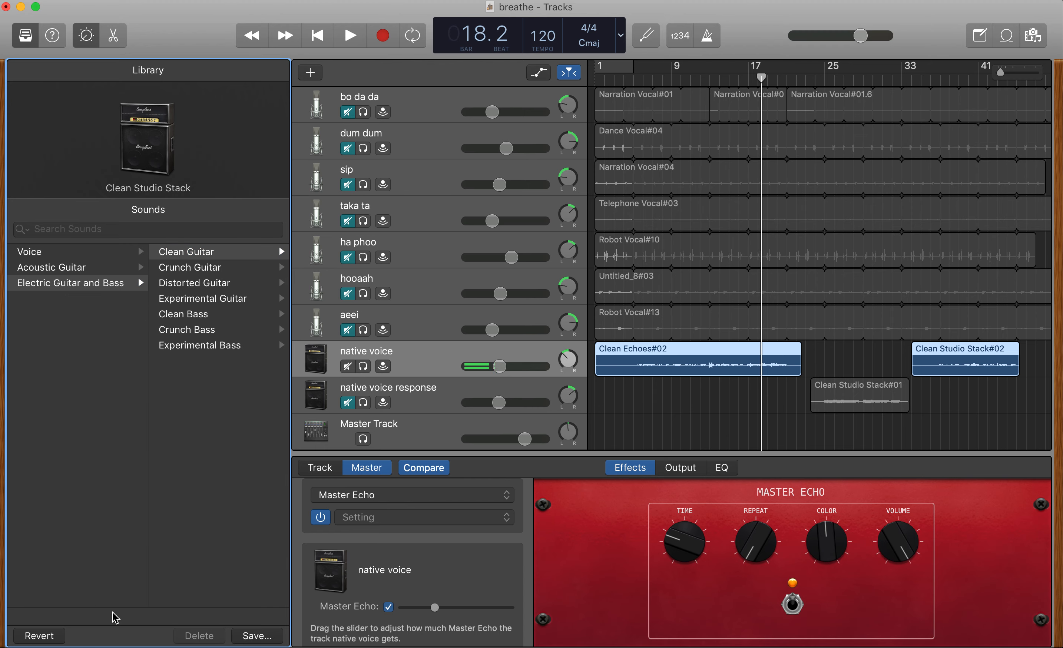
pyautogui.moveTo(39, 255)
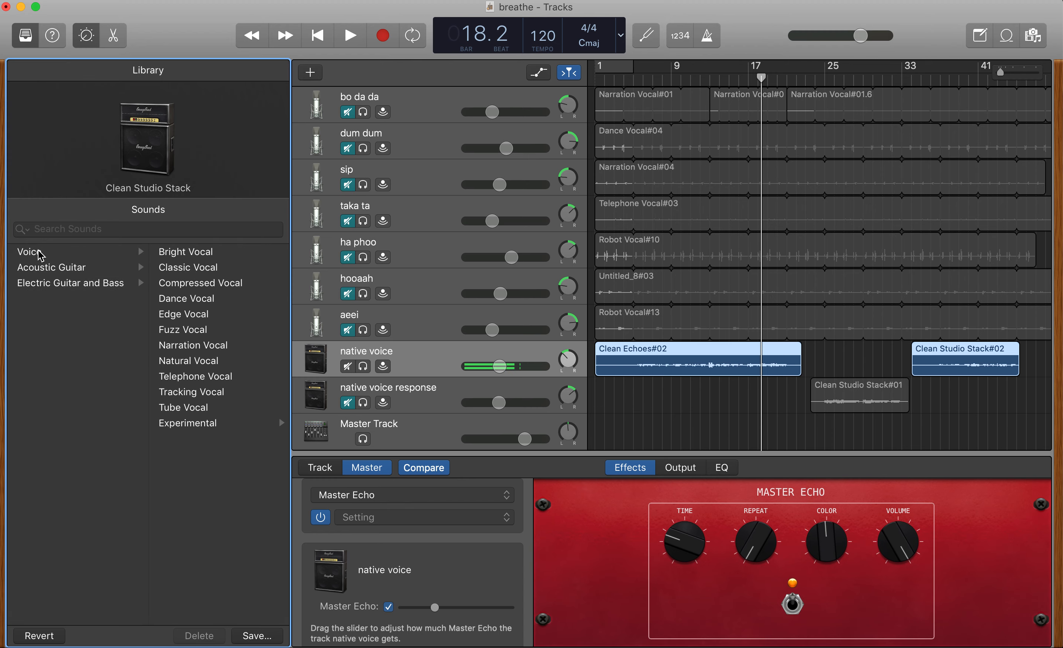
pyautogui.click(52, 282)
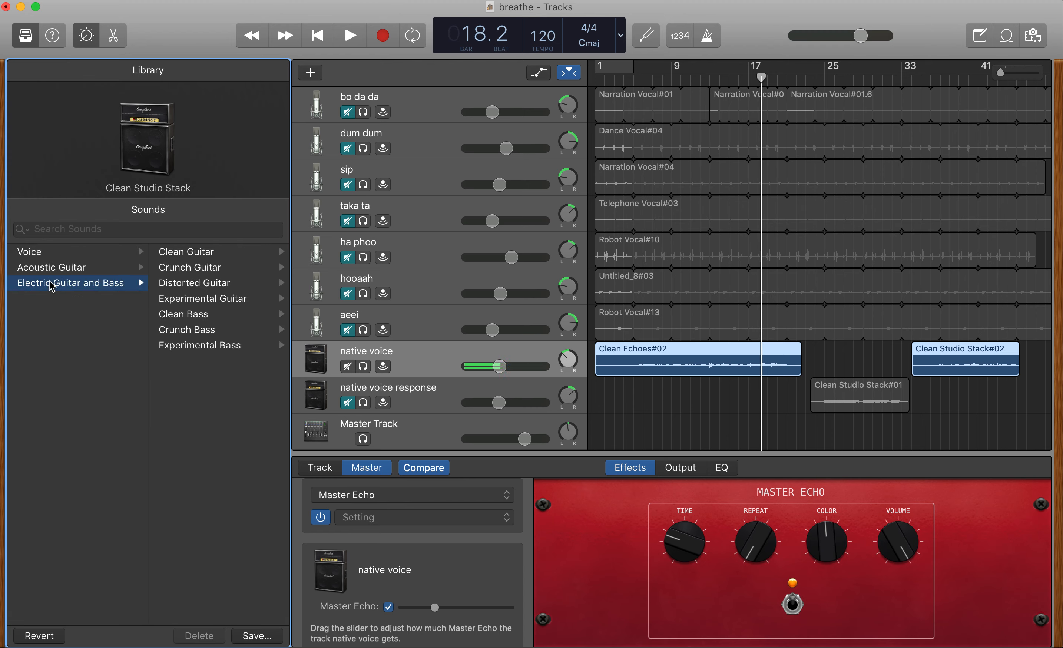
pyautogui.moveTo(135, 299)
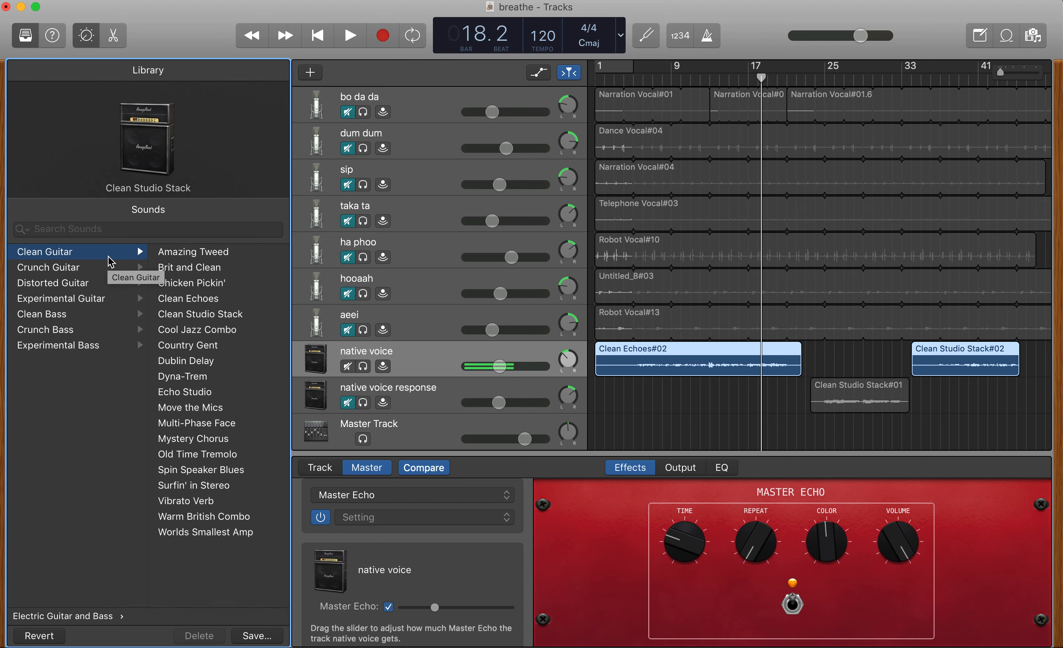
pyautogui.moveTo(441, 411)
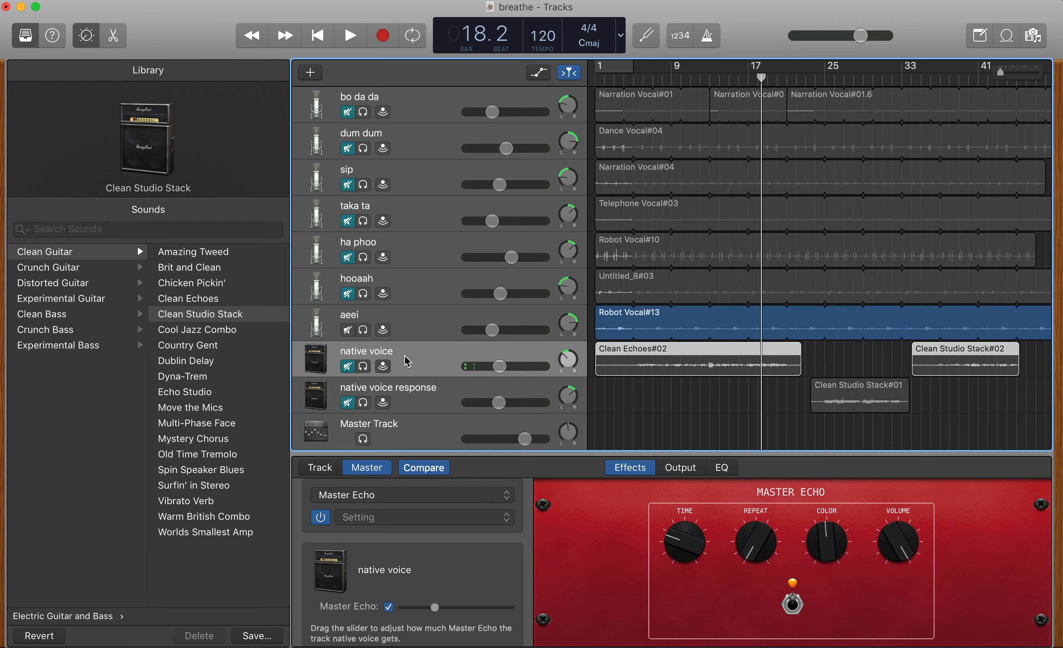
pyautogui.click(404, 394)
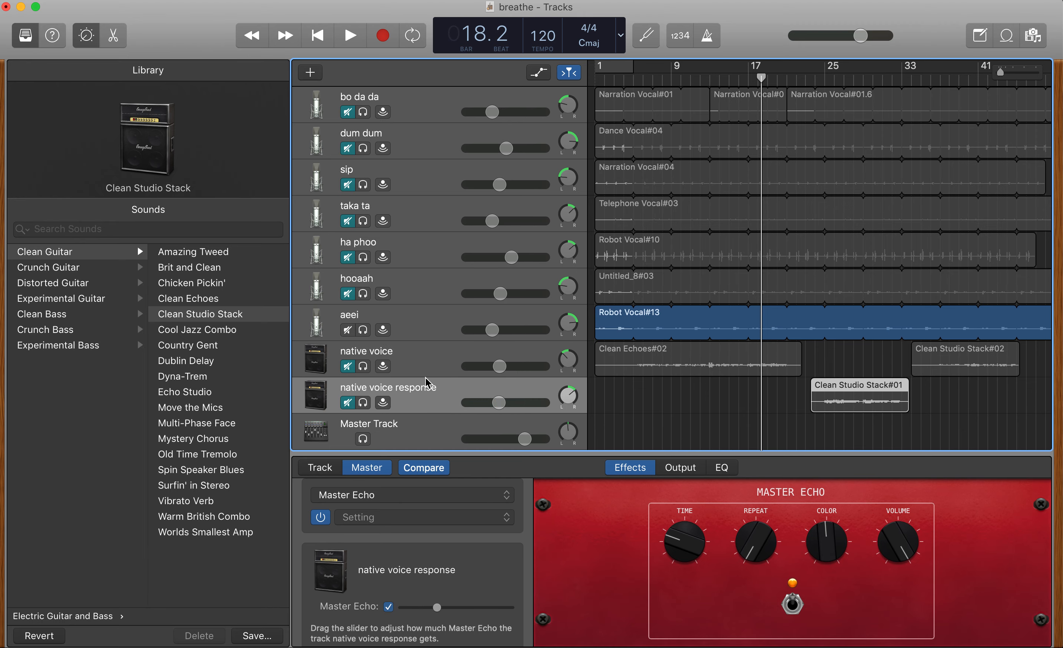
pyautogui.click(351, 34)
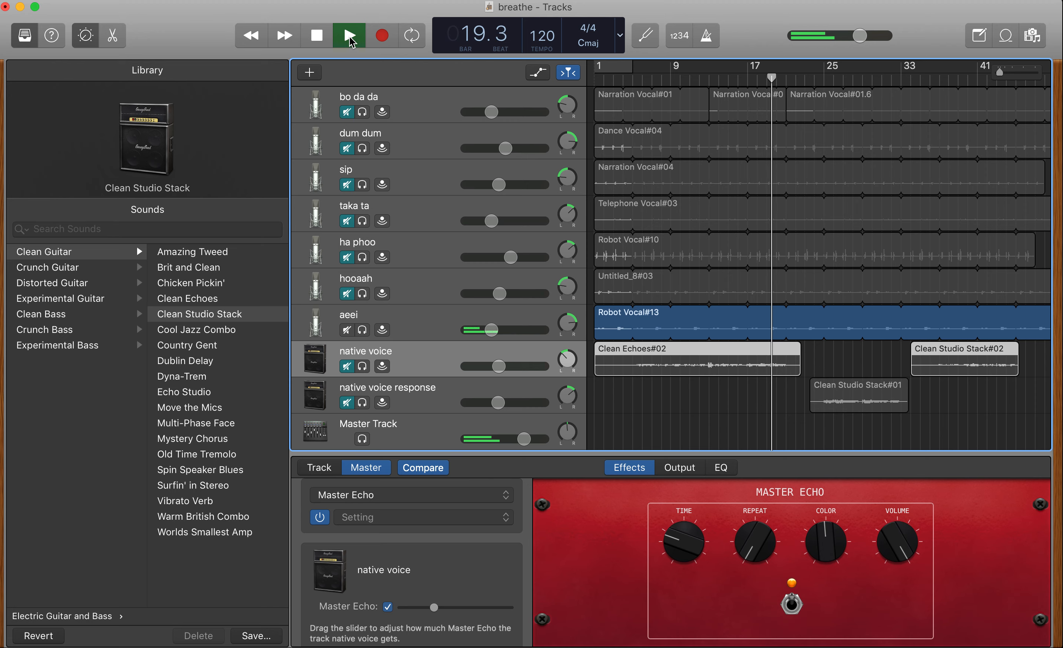
pyautogui.click(349, 35)
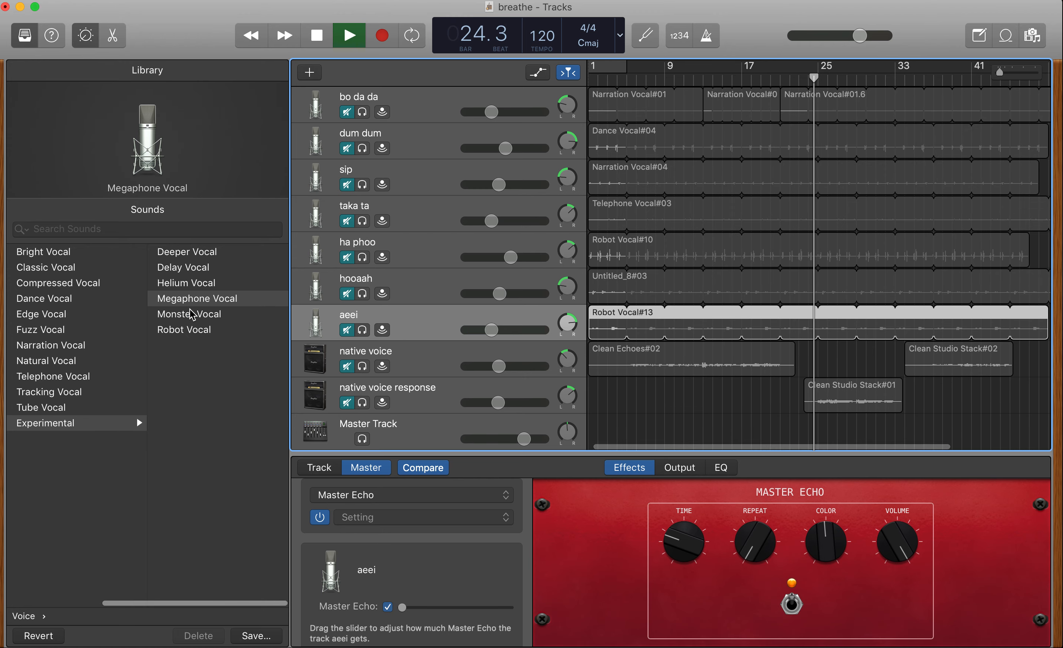
pyautogui.click(189, 314)
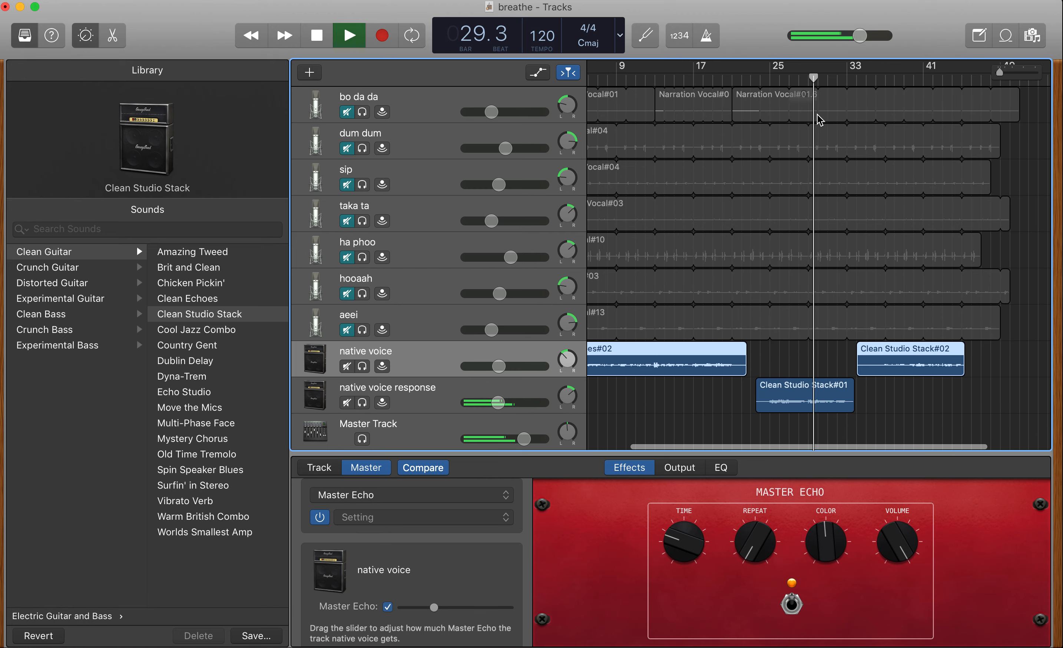
pyautogui.click(315, 36)
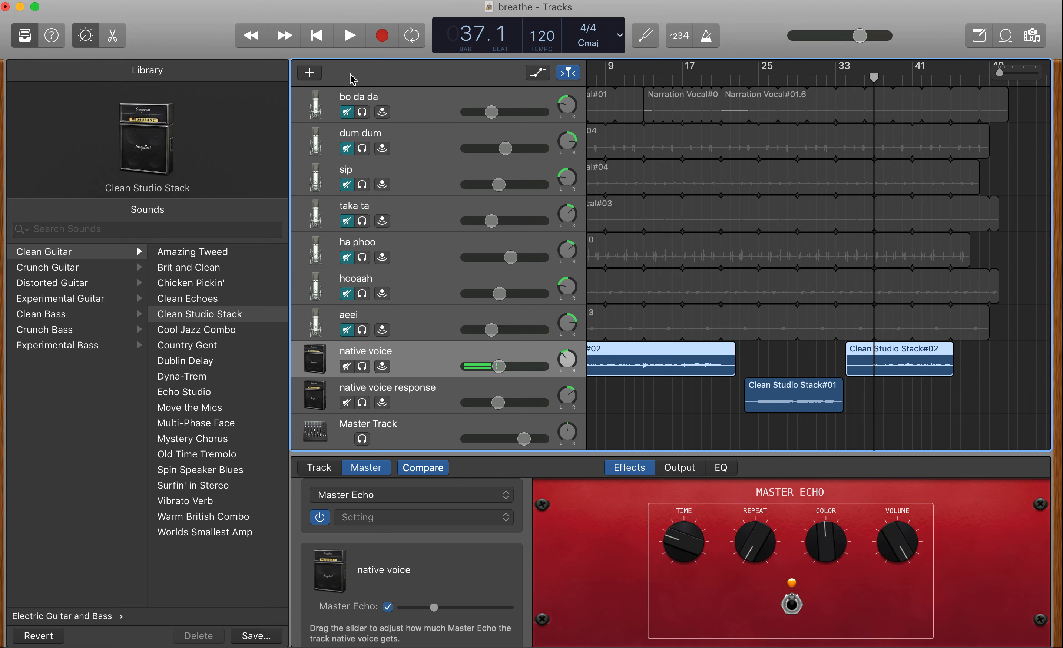
# Replay from the start, unmuting the remaining vocal tracks so all layers play, then stop near bar 13.
pyautogui.click(349, 35)
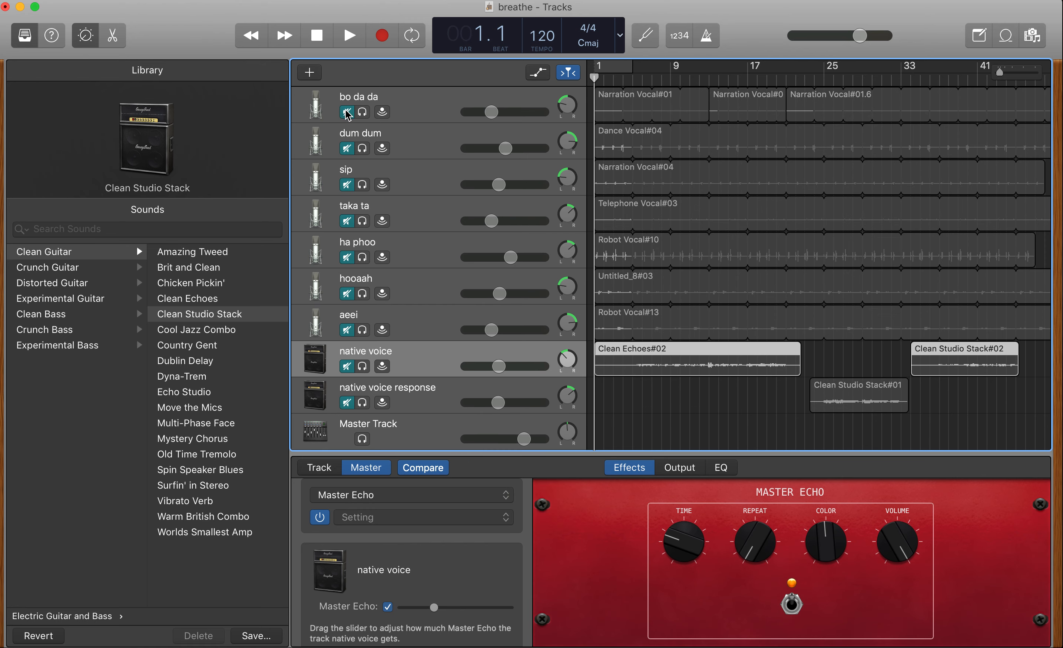
pyautogui.click(350, 35)
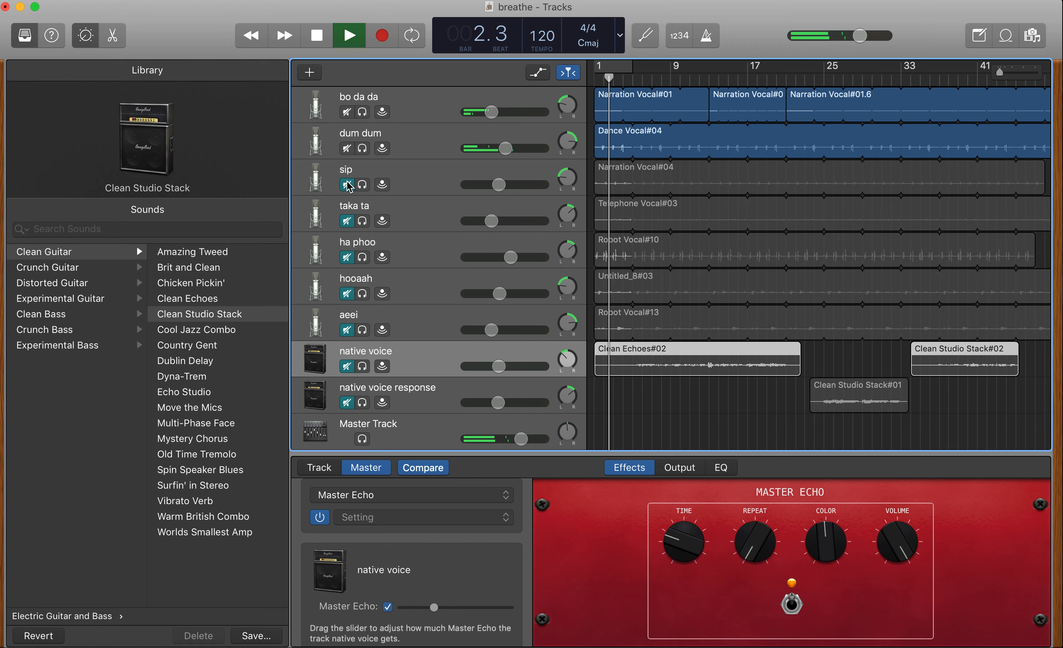
pyautogui.click(350, 35)
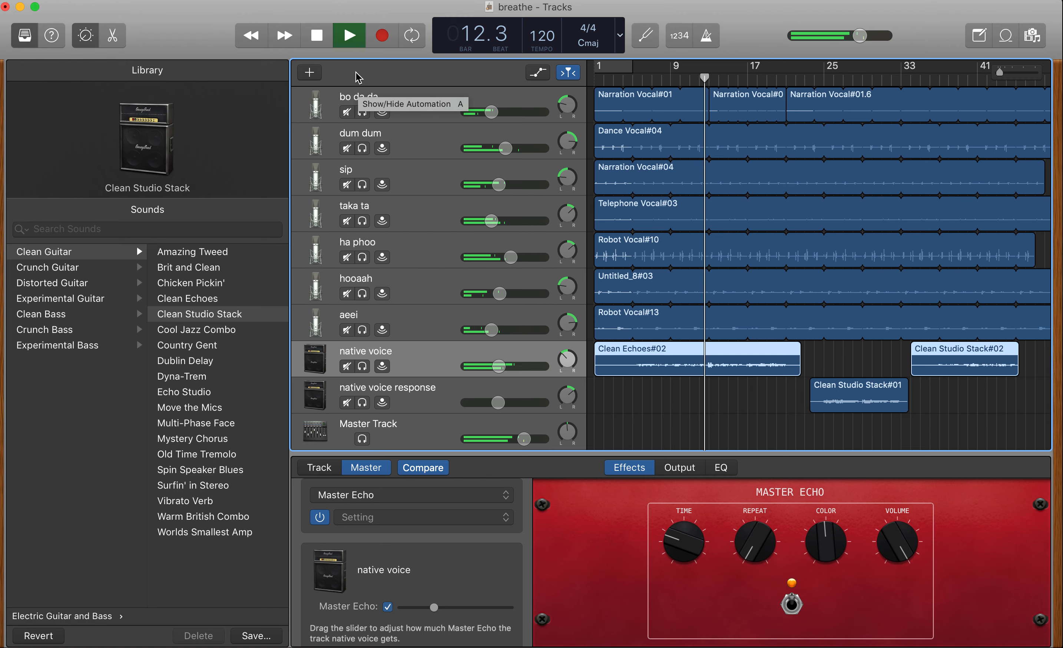
pyautogui.click(349, 36)
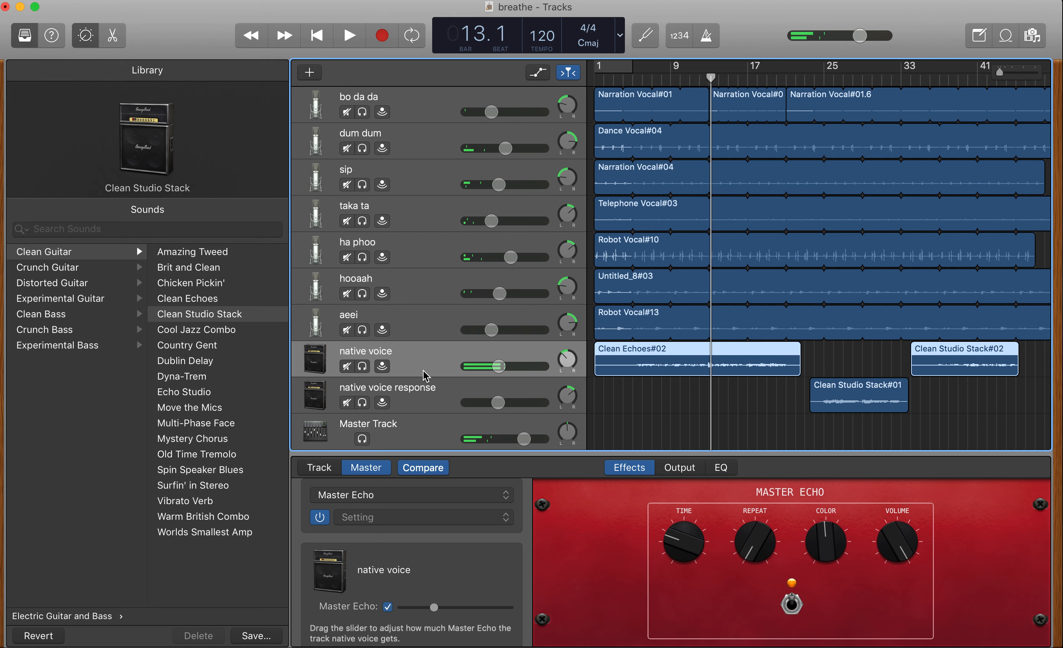
# Raise the native voice track's Master Echo amount and keep Master Echo chosen over reverb as the master effect.
pyautogui.scroll(-3)
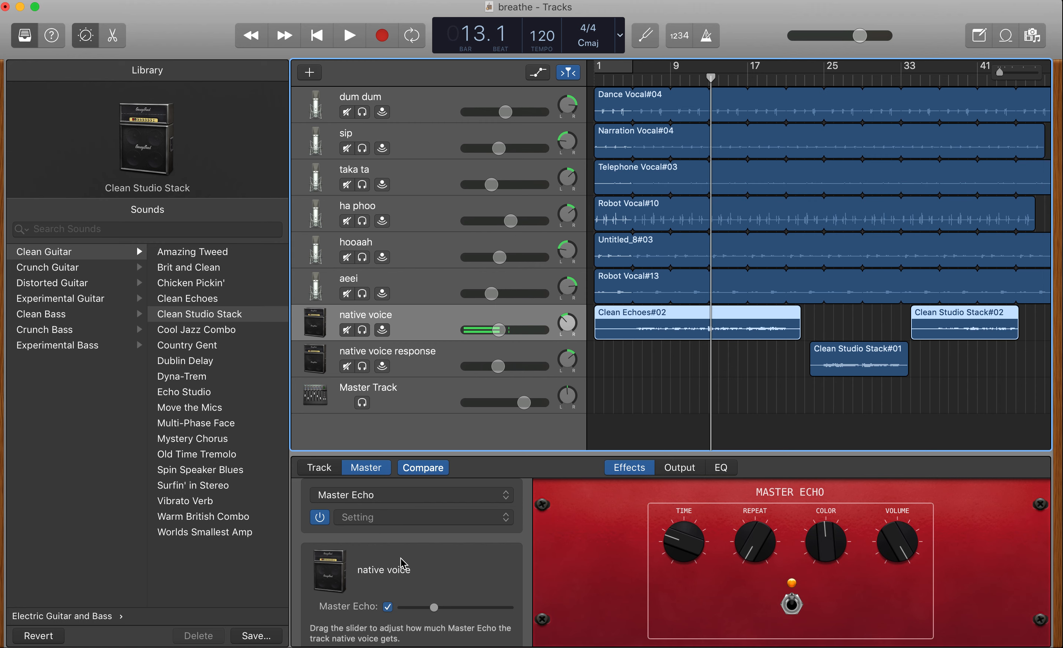
pyautogui.moveTo(433, 607); pyautogui.dragTo(508, 607)
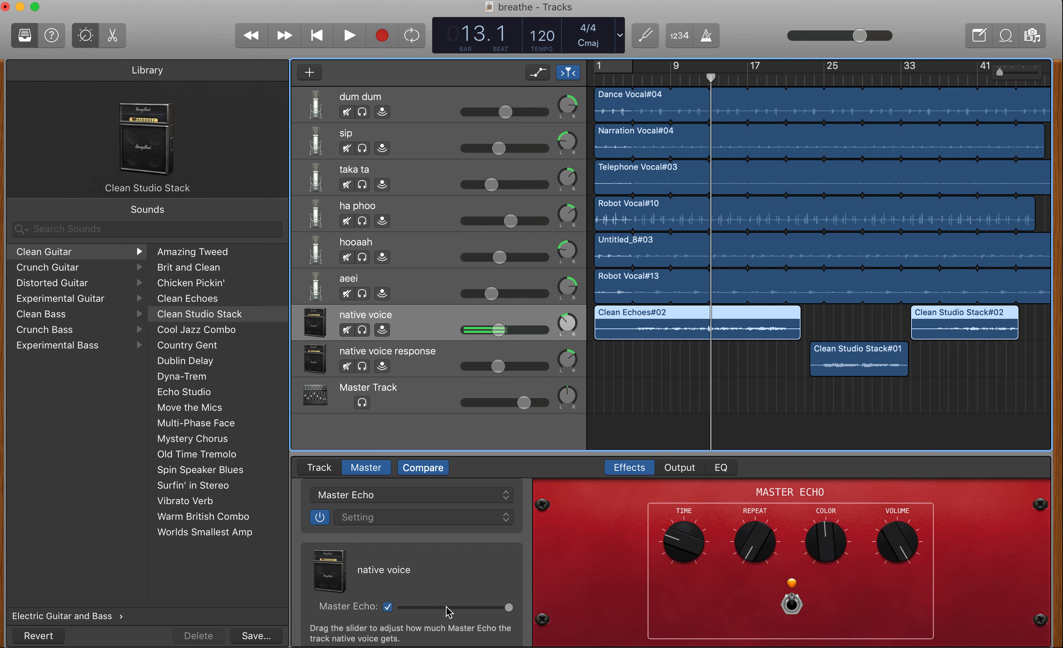
pyautogui.click(411, 495)
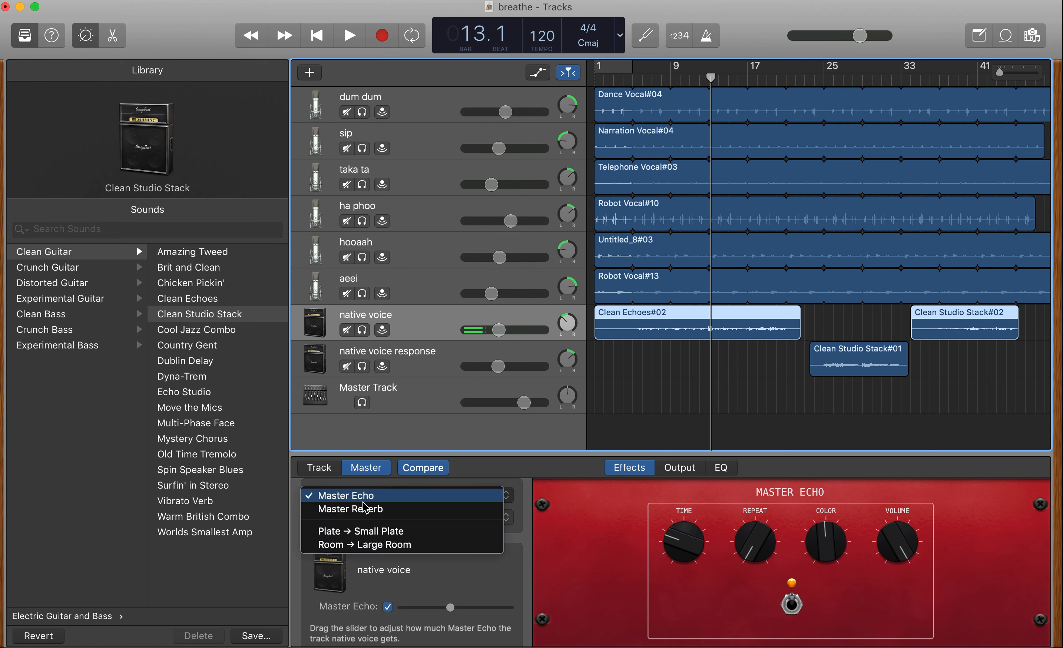
pyautogui.click(345, 495)
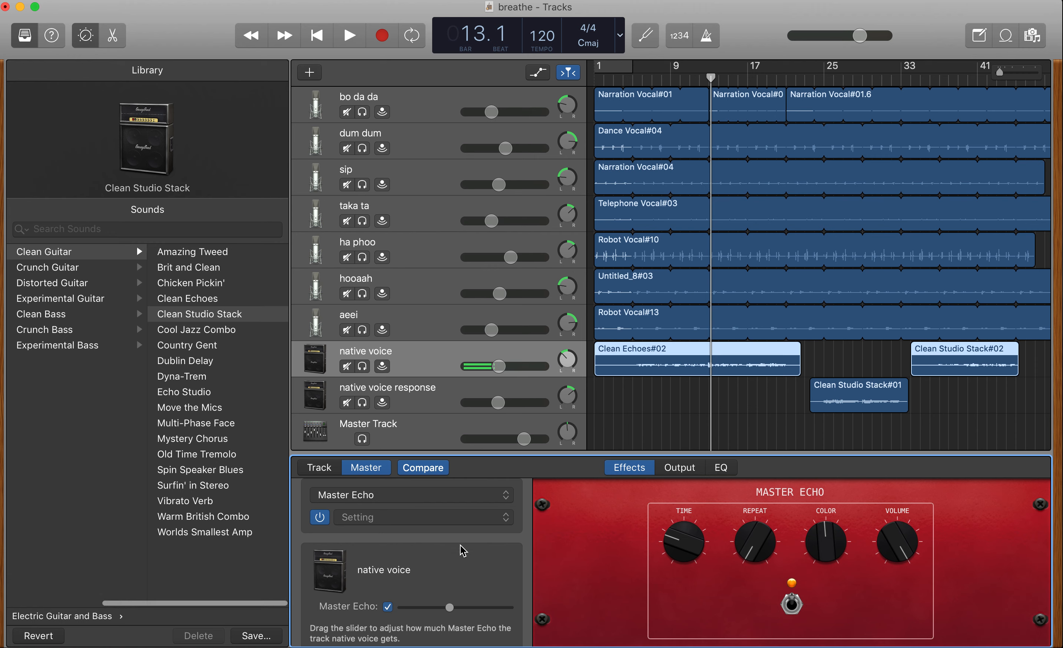
pyautogui.moveTo(390, 498)
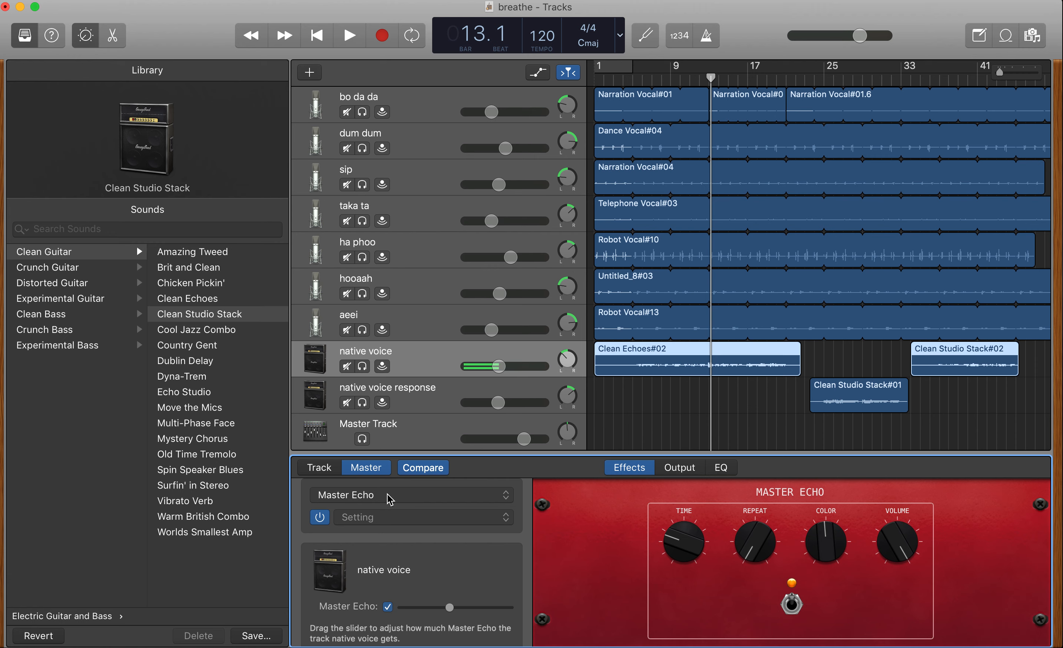
pyautogui.moveTo(430, 501)
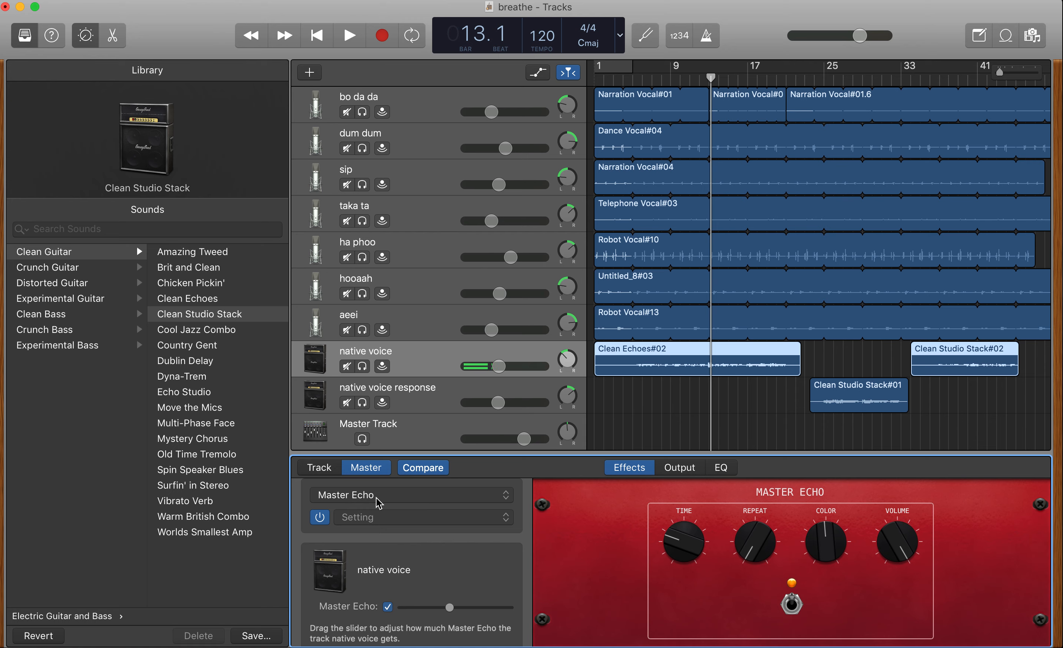
pyautogui.moveTo(425, 430)
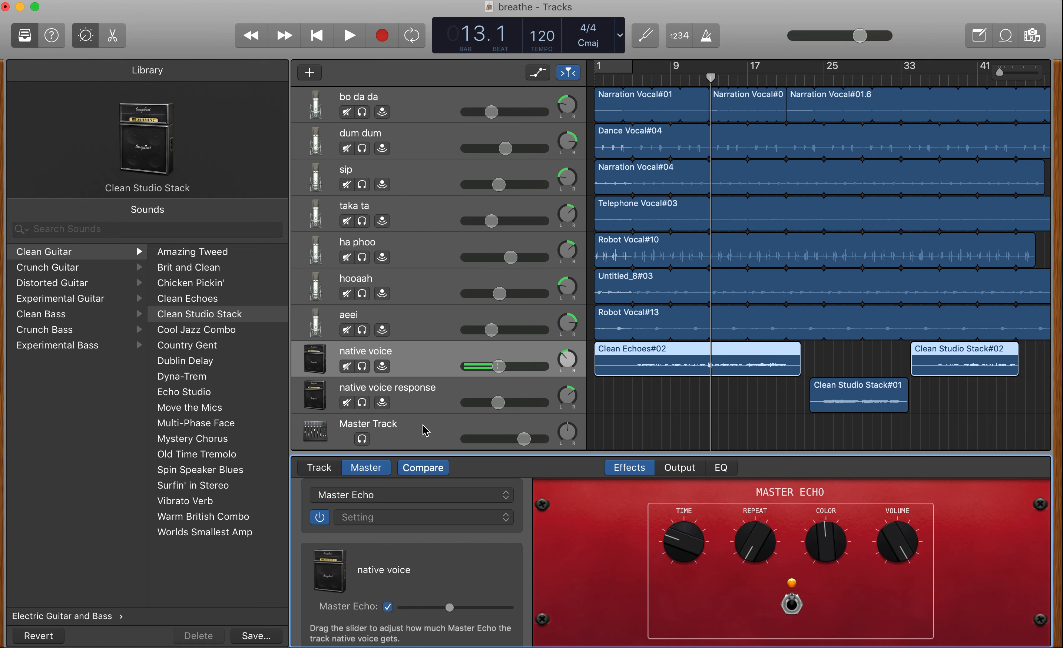
pyautogui.click(412, 494)
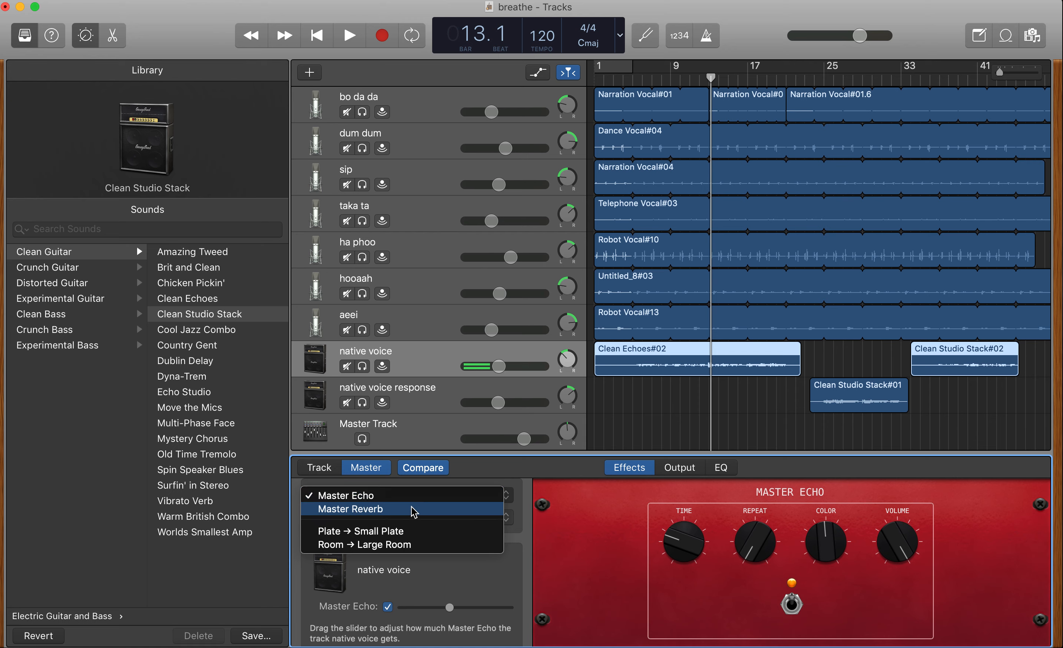
pyautogui.click(351, 509)
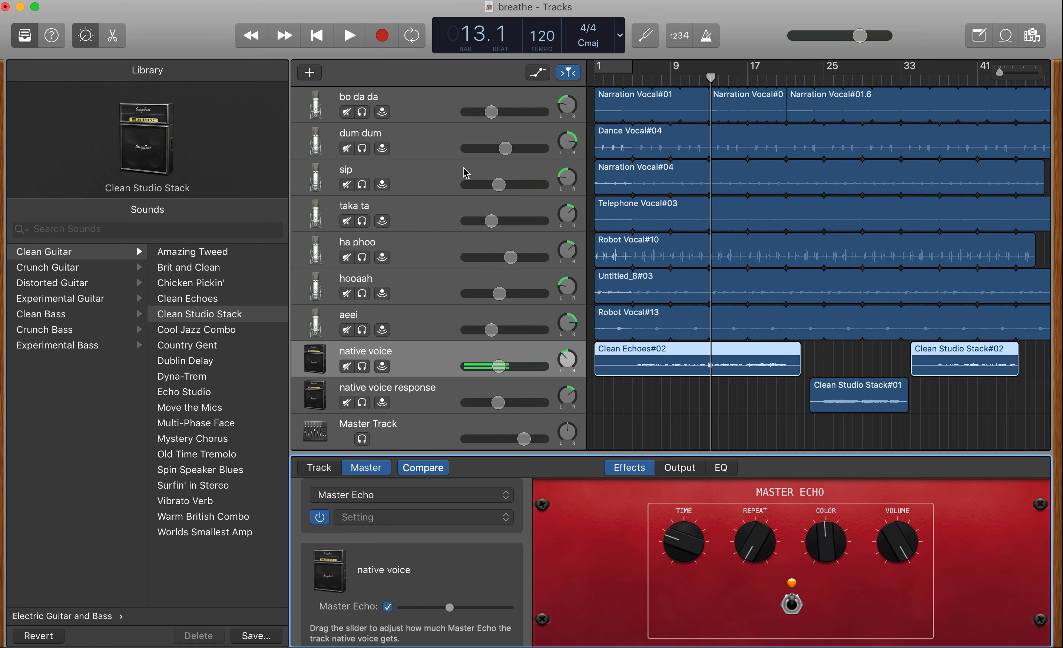
pyautogui.moveTo(461, 148)
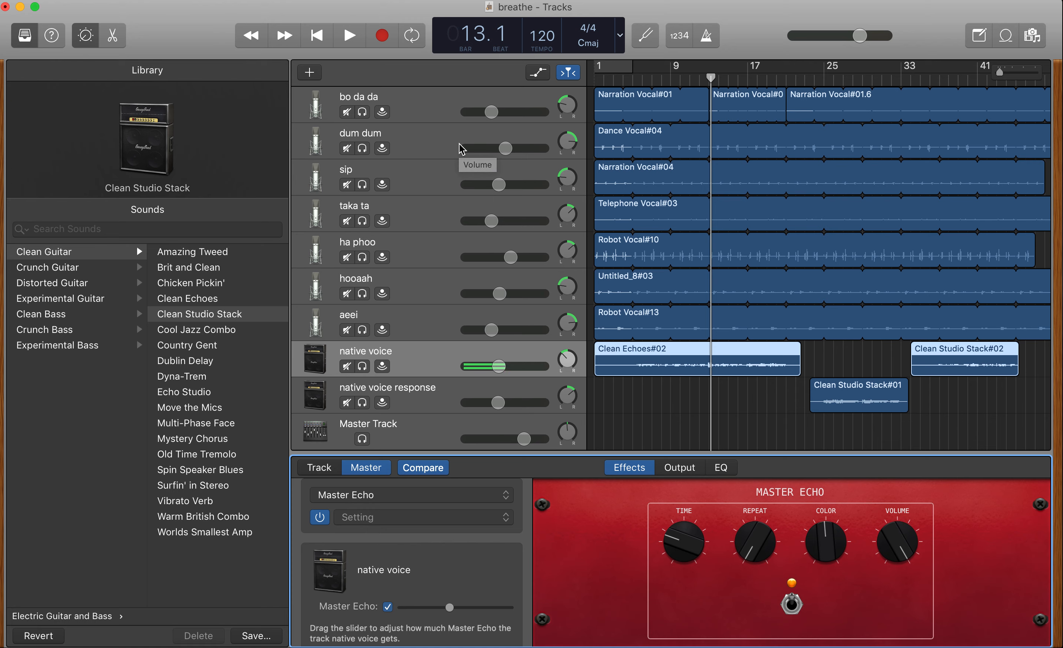
pyautogui.moveTo(447, 127)
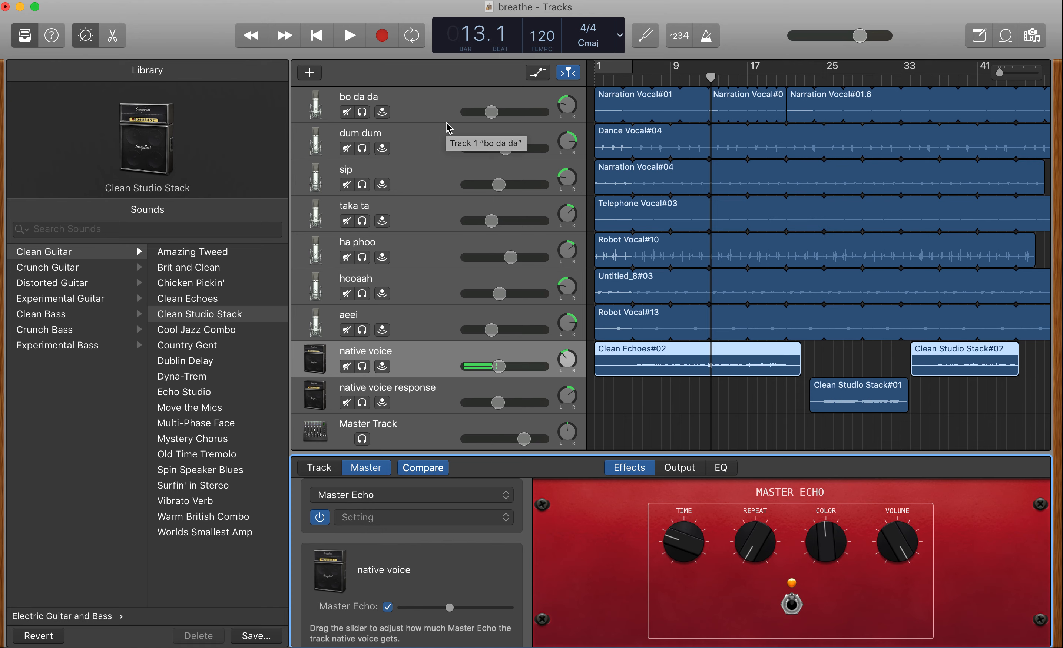
pyautogui.moveTo(442, 106)
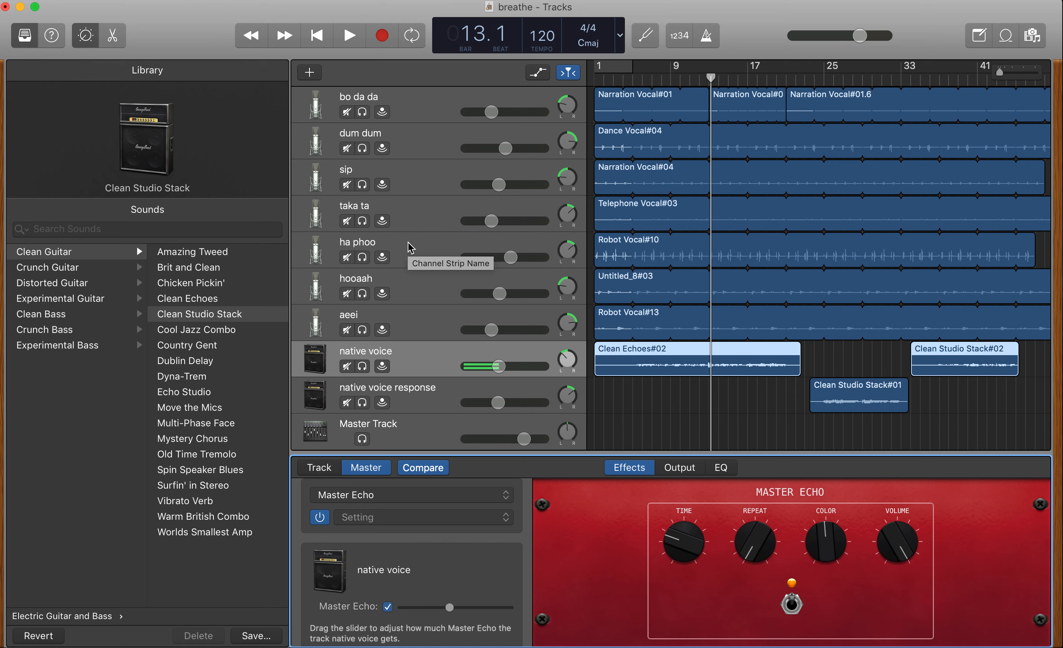
pyautogui.moveTo(430, 69)
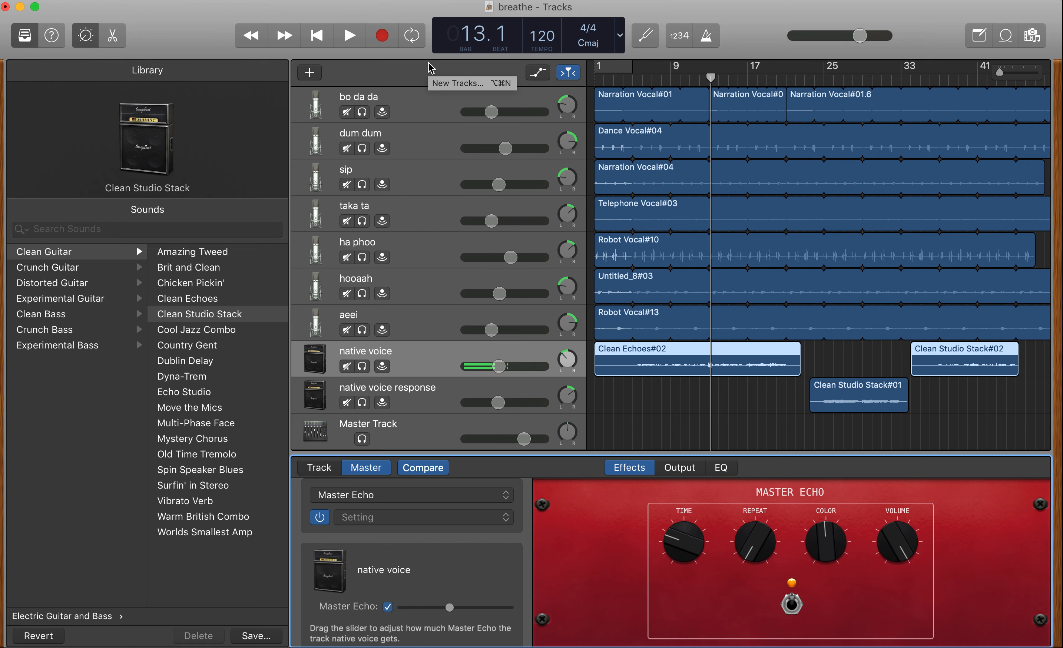
pyautogui.moveTo(767, 23)
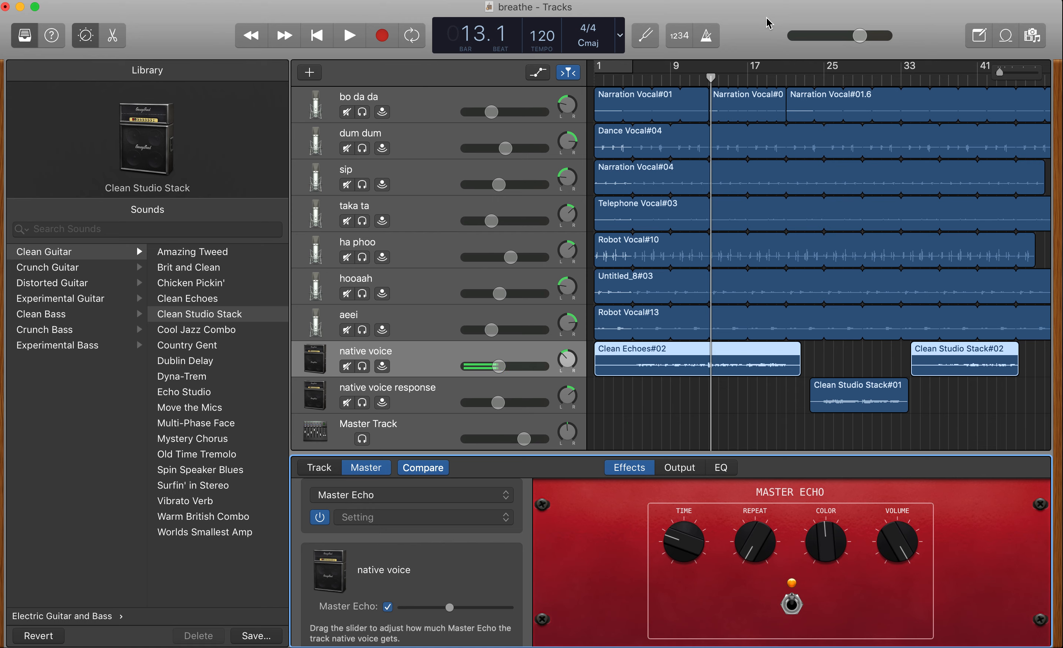